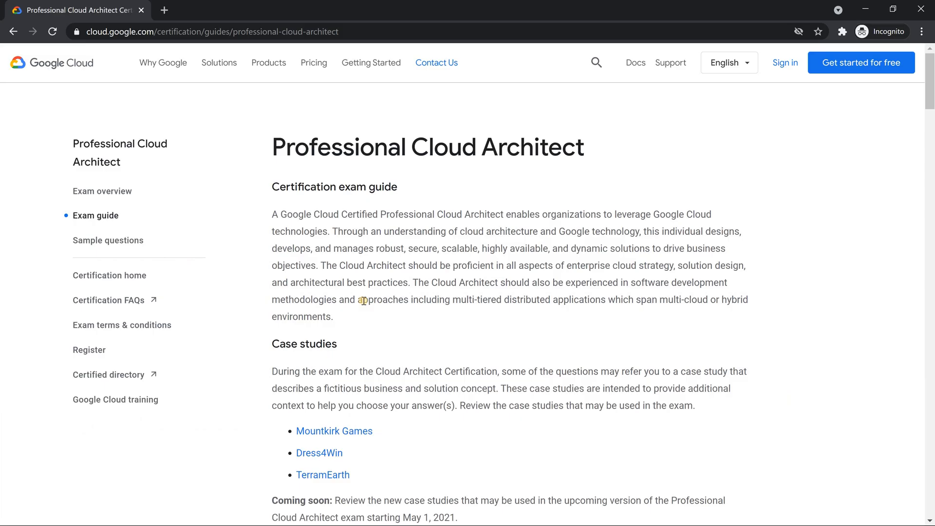
mouse_move(211, 218)
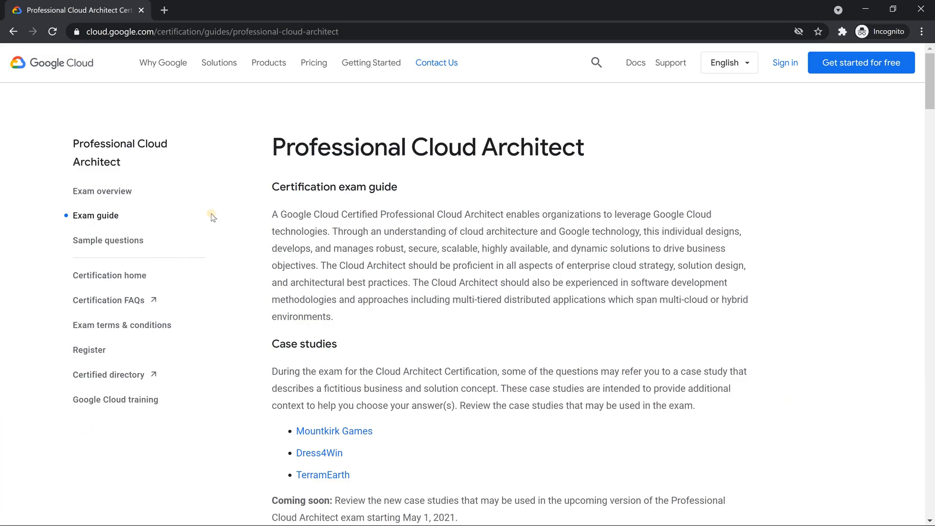
mouse_move(229, 54)
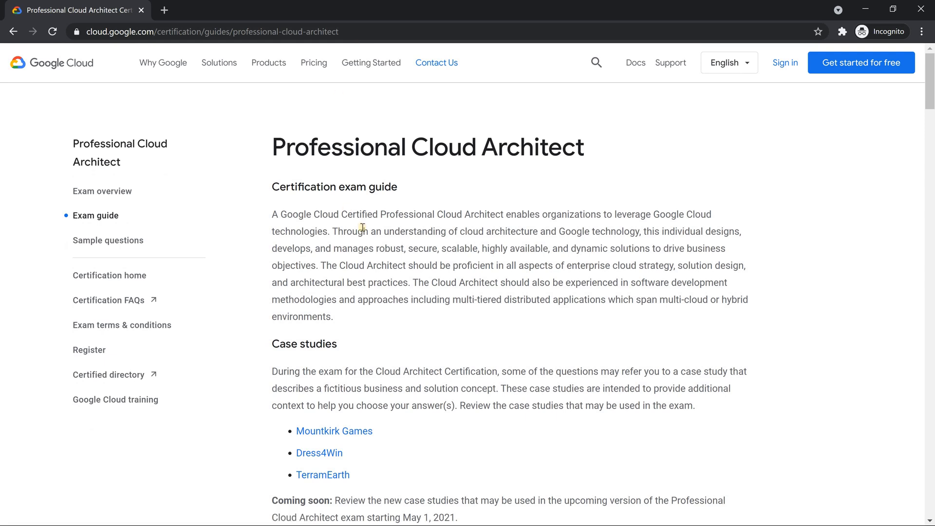
Open the Mountkirk Games case study in a new tab and skim through it
scroll("down", 3)
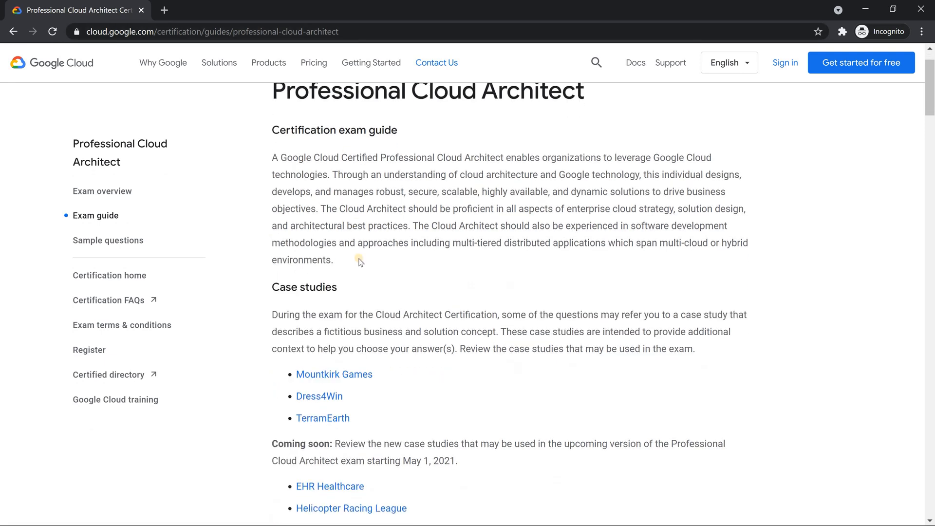
scroll("down", 3)
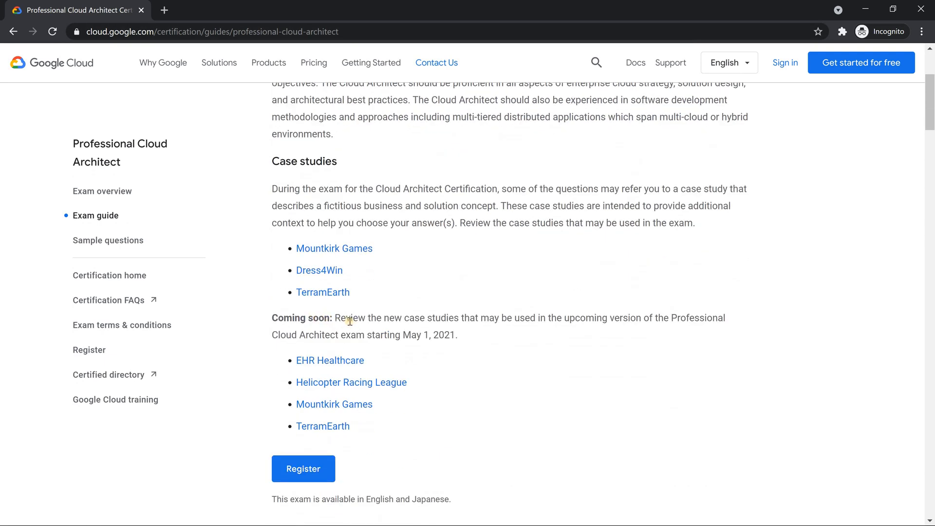
mouse_move(305, 251)
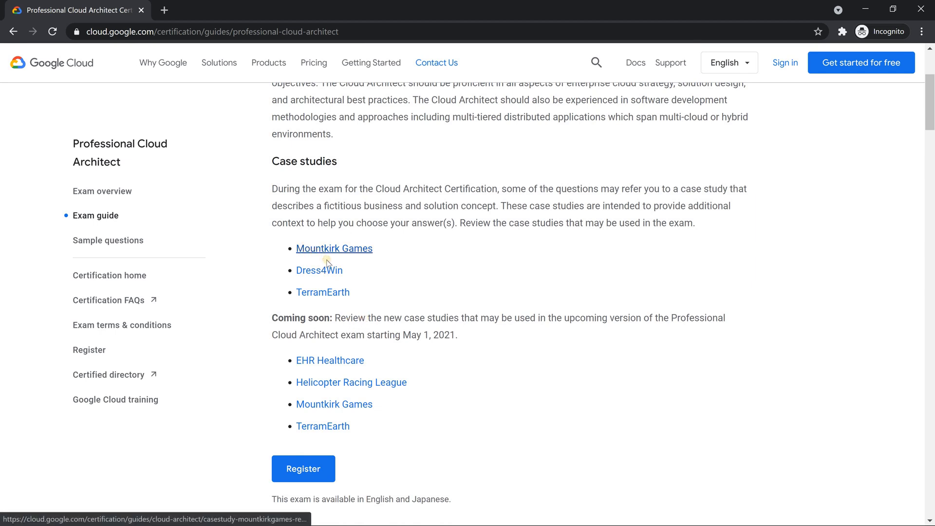
mouse_move(333, 272)
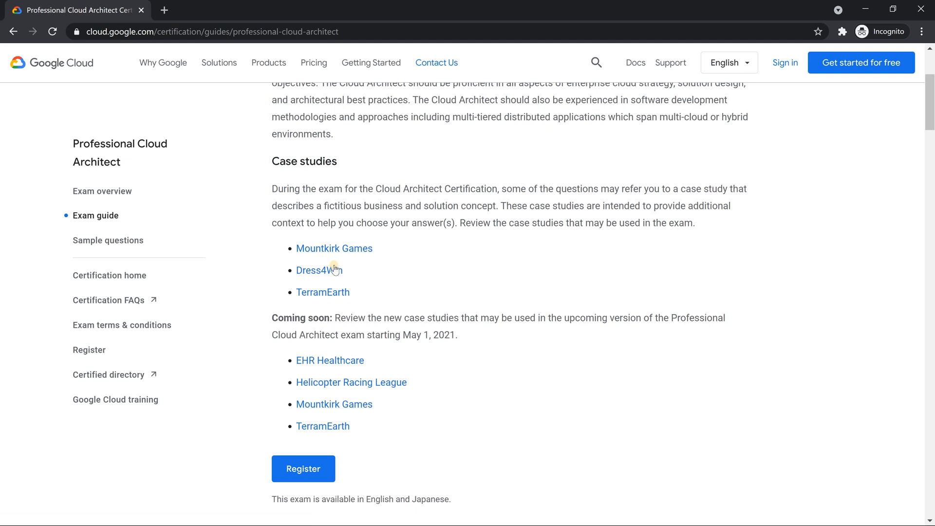
mouse_move(341, 294)
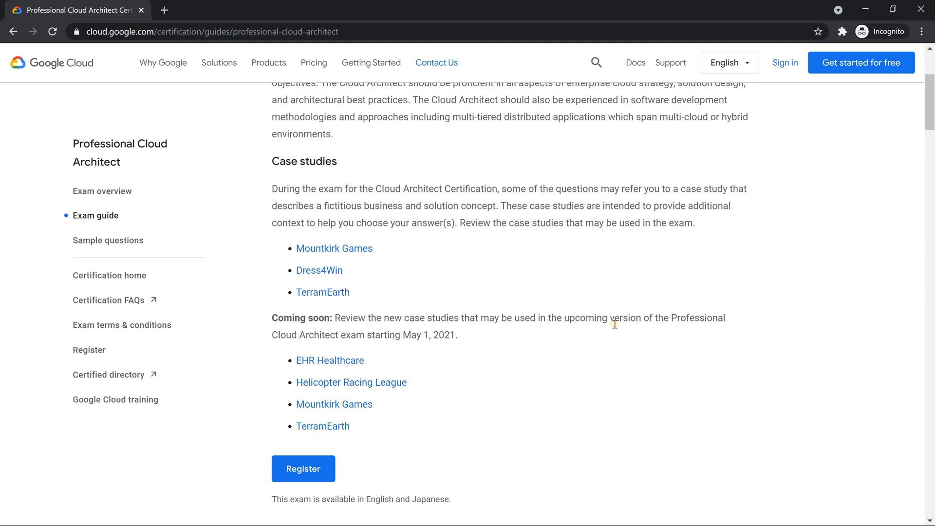
mouse_move(660, 319)
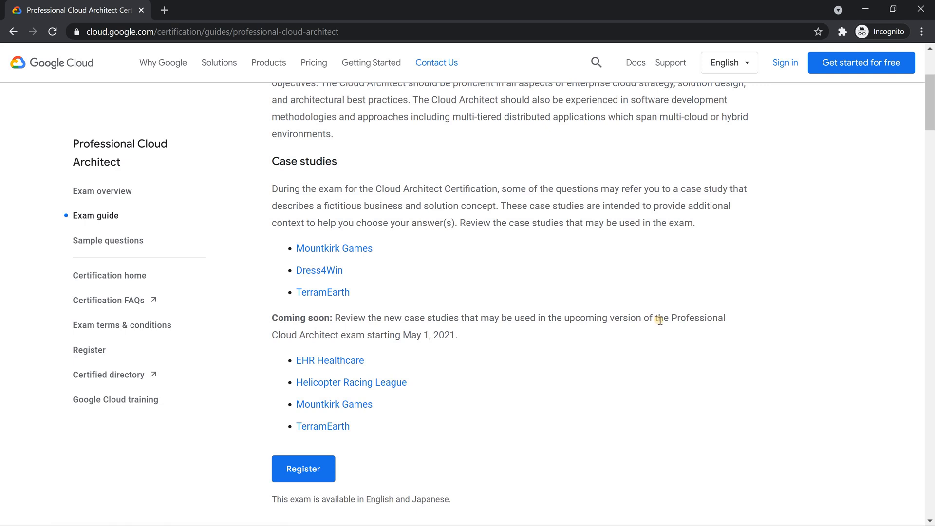
mouse_move(660, 346)
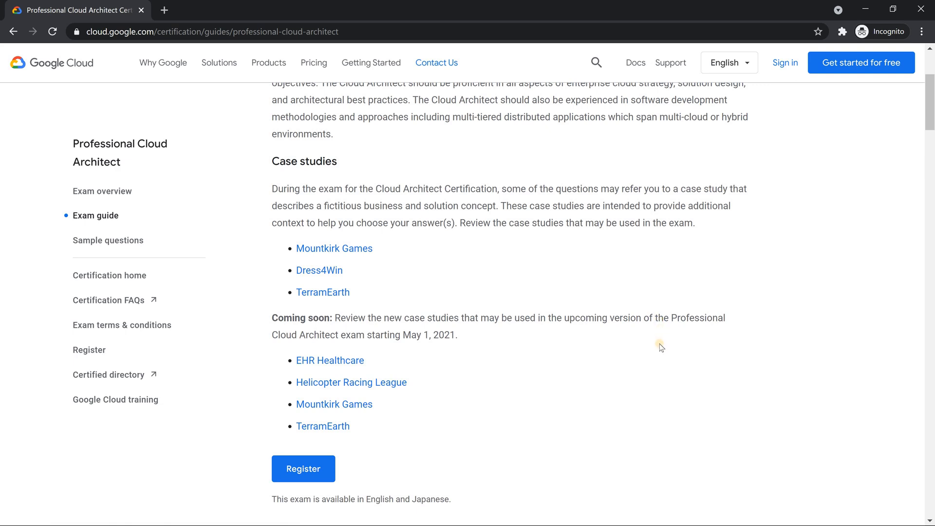
mouse_move(549, 393)
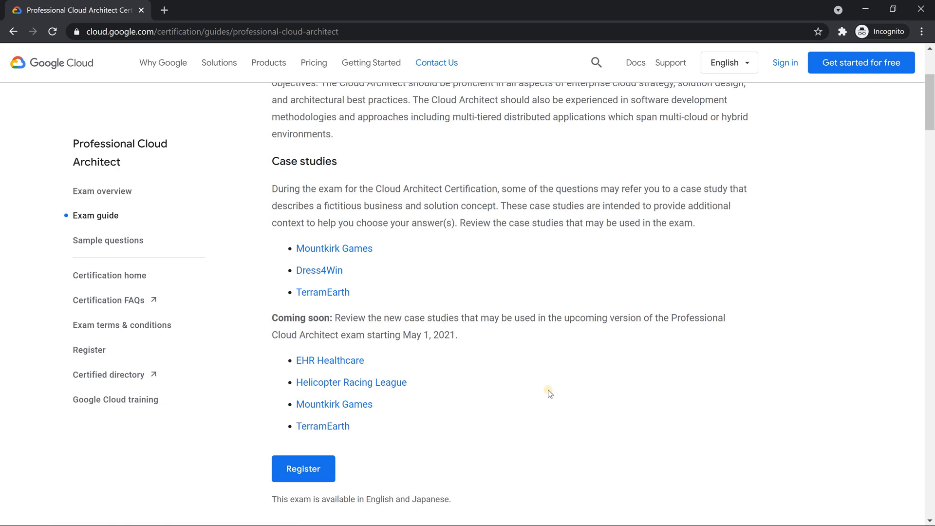
mouse_move(486, 398)
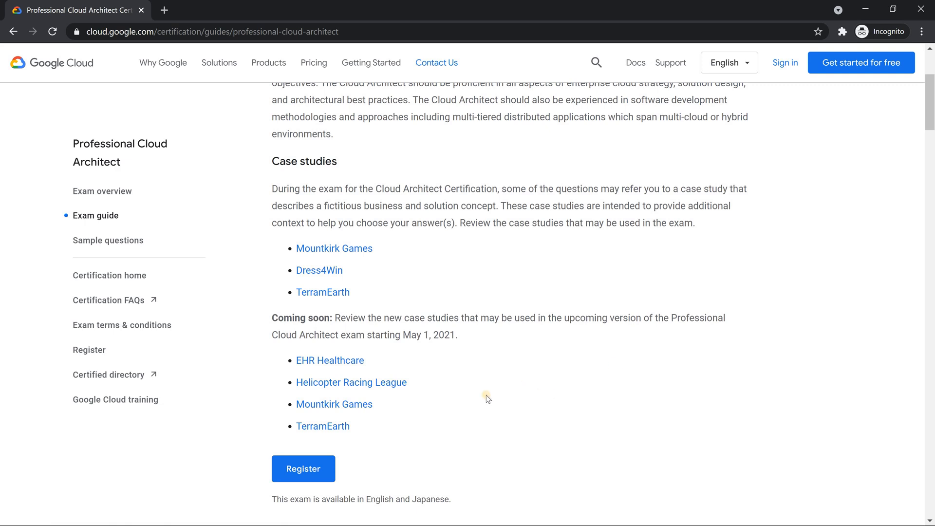
mouse_move(442, 410)
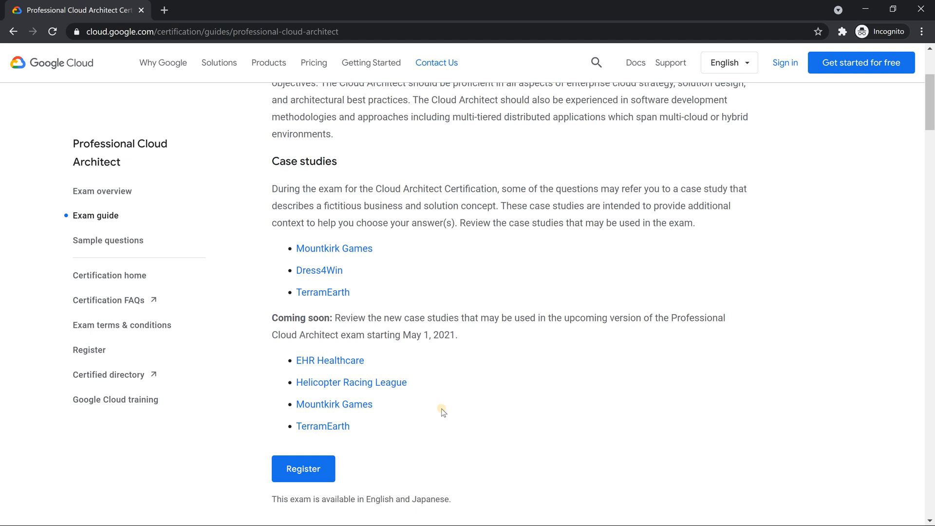
mouse_move(347, 265)
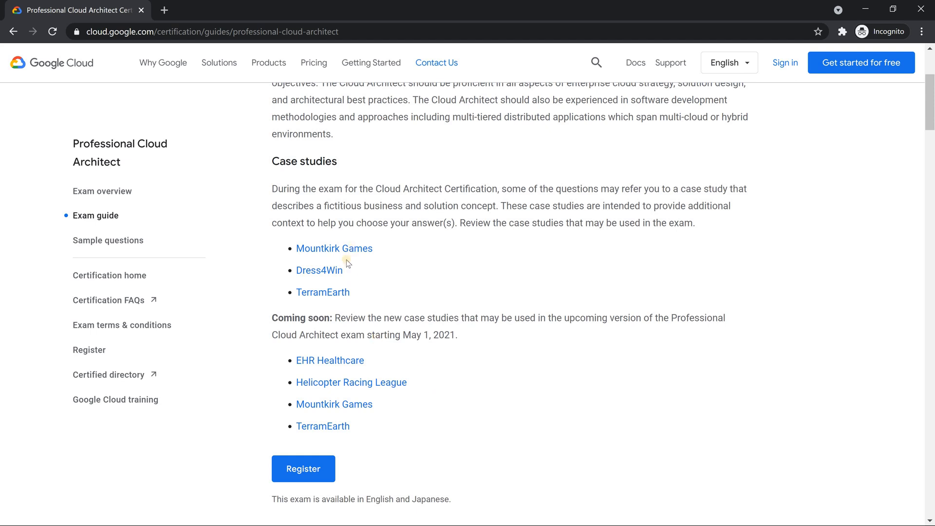
mouse_move(360, 427)
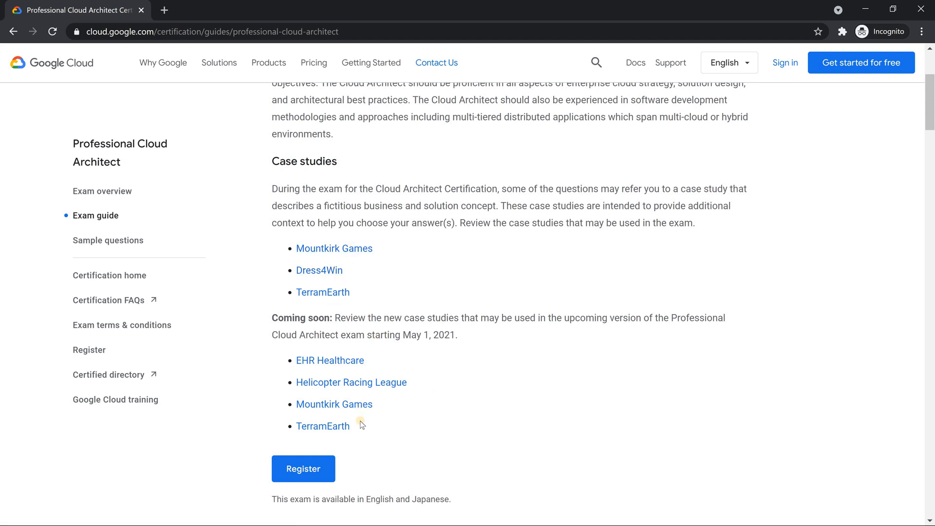
mouse_move(351, 451)
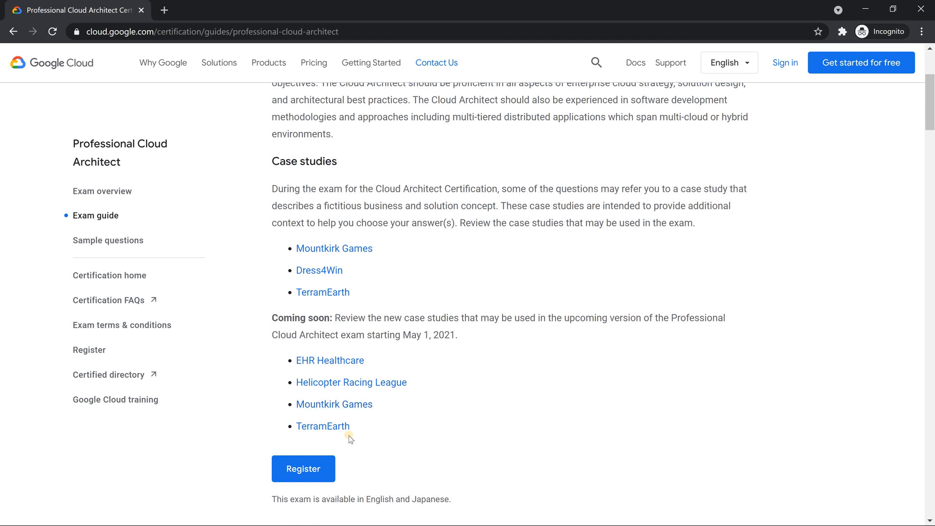
mouse_move(354, 248)
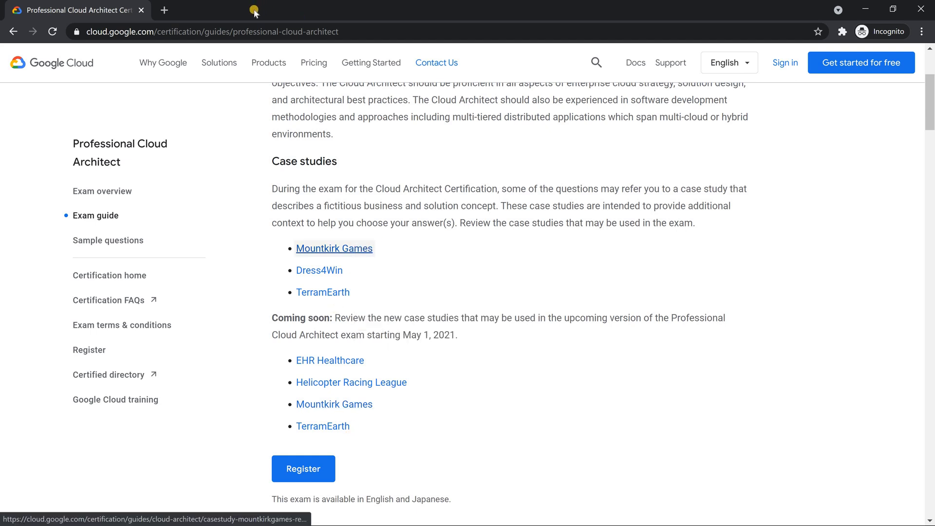
left_click(334, 249)
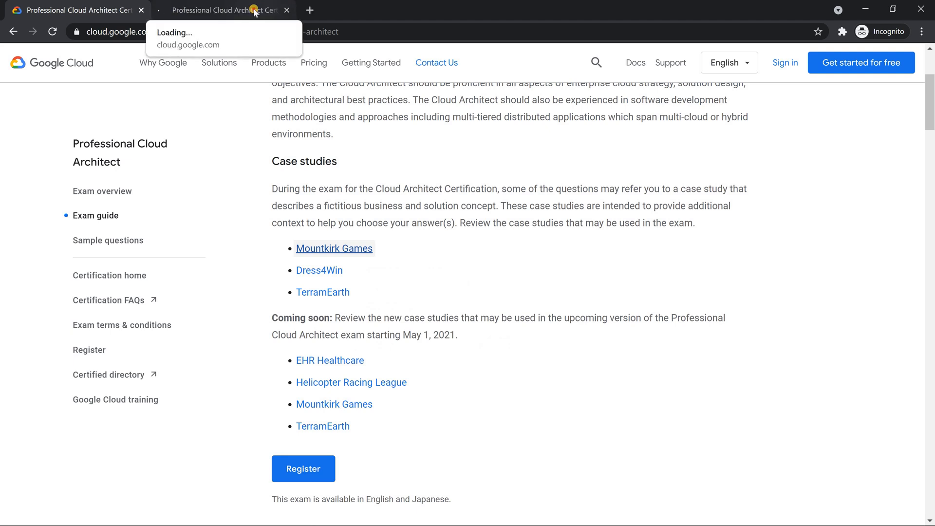
left_click(333, 248)
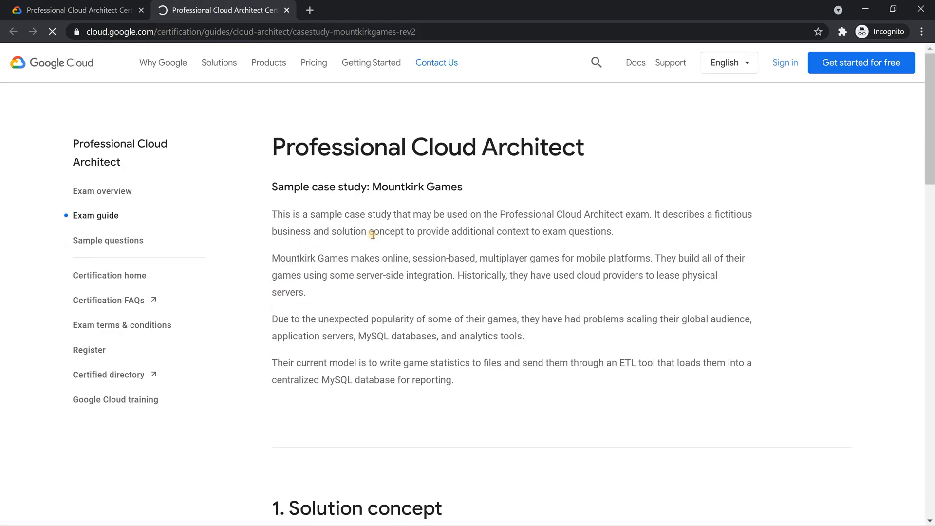
scroll("down", 3)
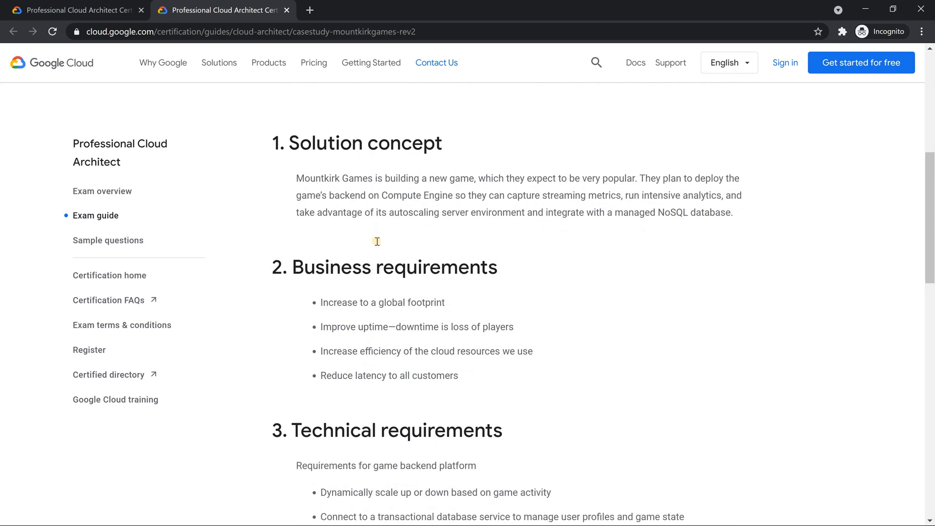
scroll("down", 3)
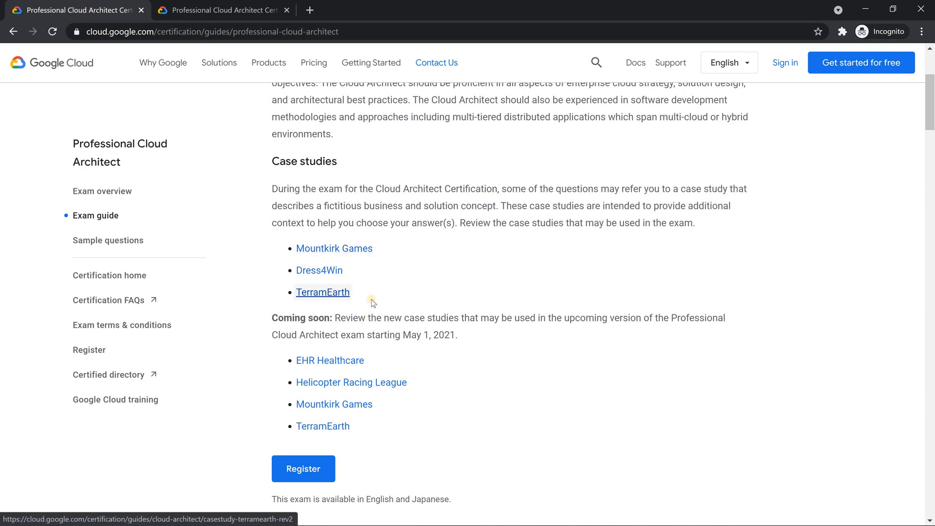
Open the TerramEarth case study in a new tab and scroll through its solution concept
left_click(323, 292)
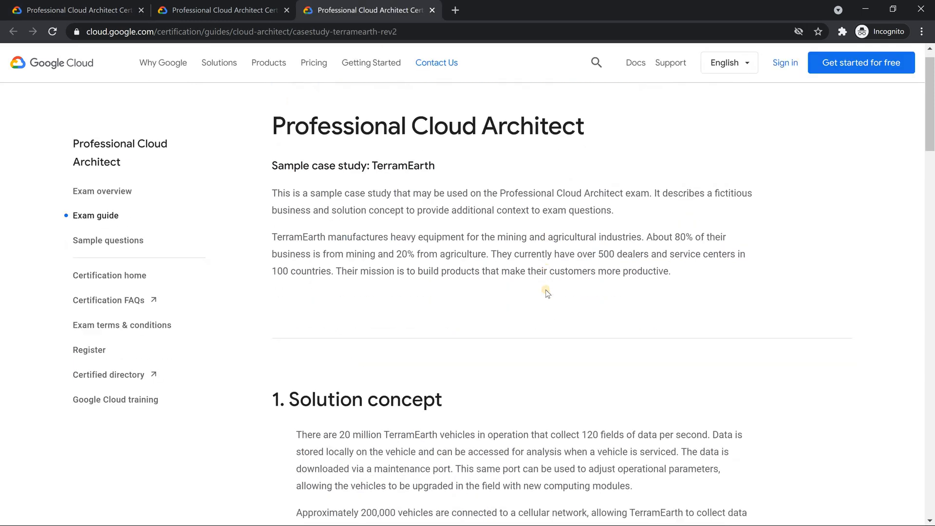
scroll("down", 3)
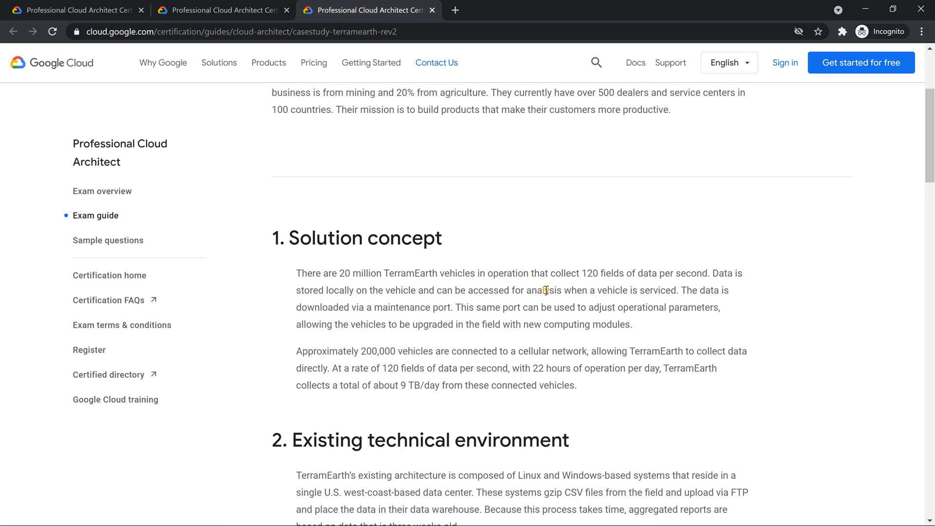
mouse_move(576, 265)
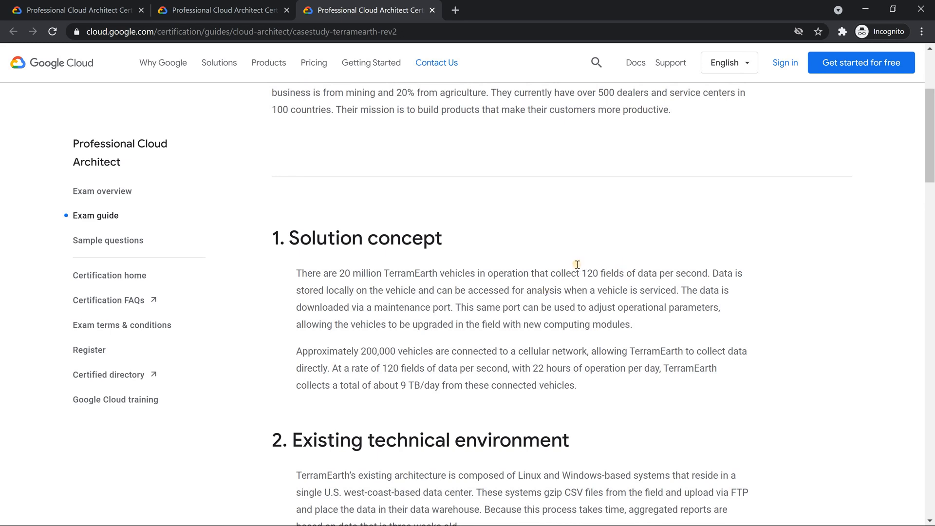
scroll("down", 3)
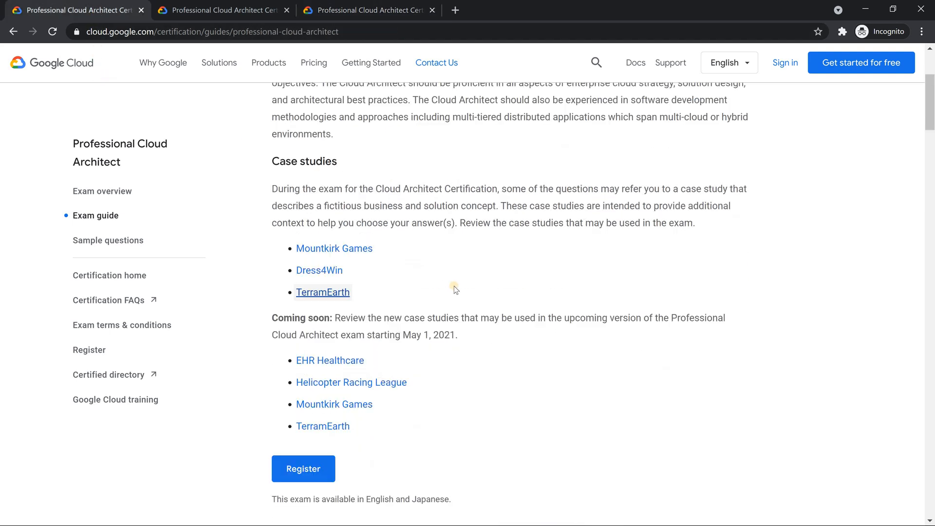
mouse_move(489, 335)
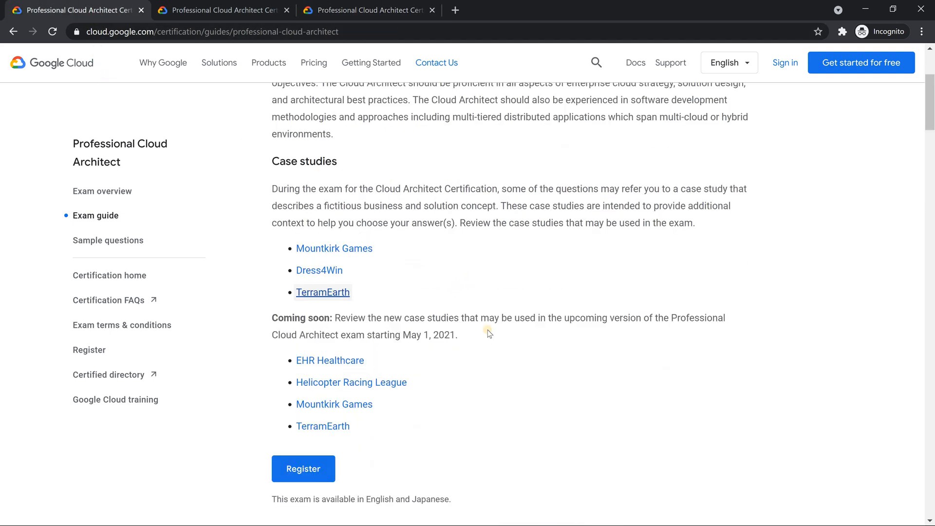
mouse_move(492, 345)
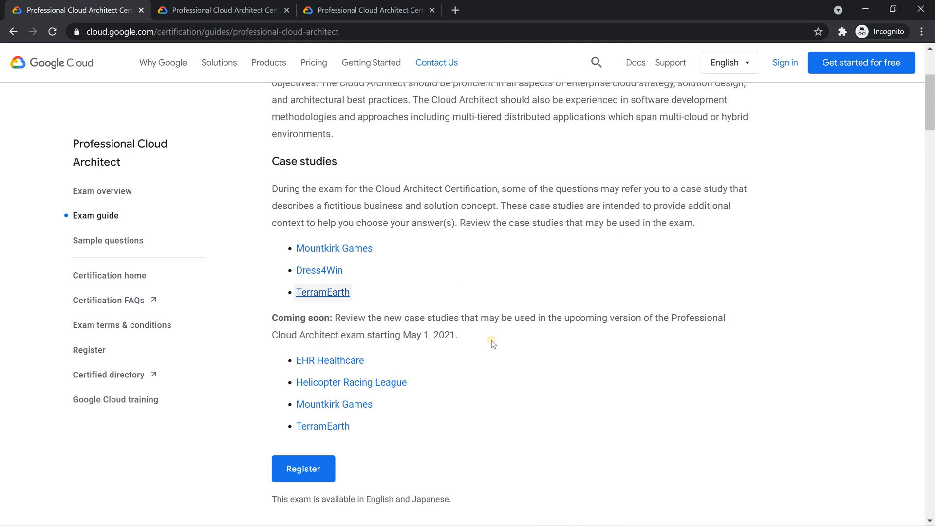
mouse_move(494, 347)
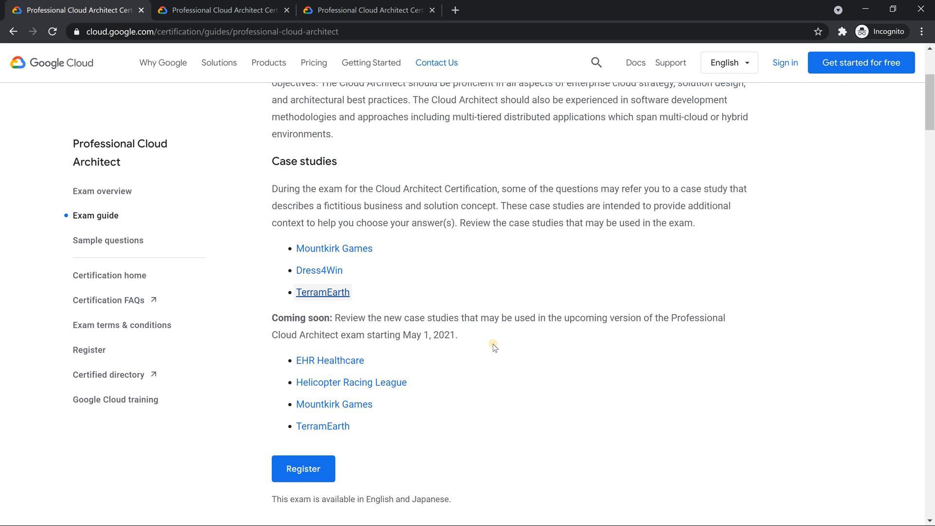
mouse_move(400, 386)
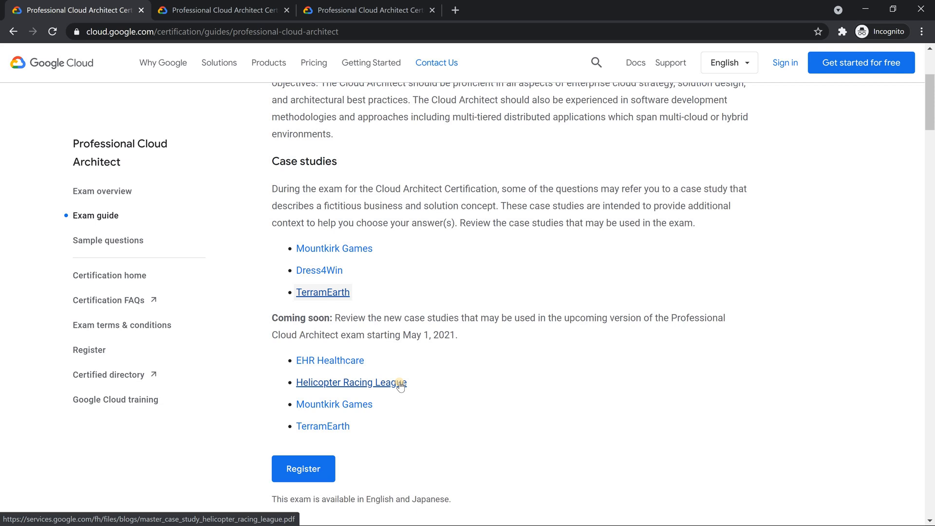
mouse_move(374, 412)
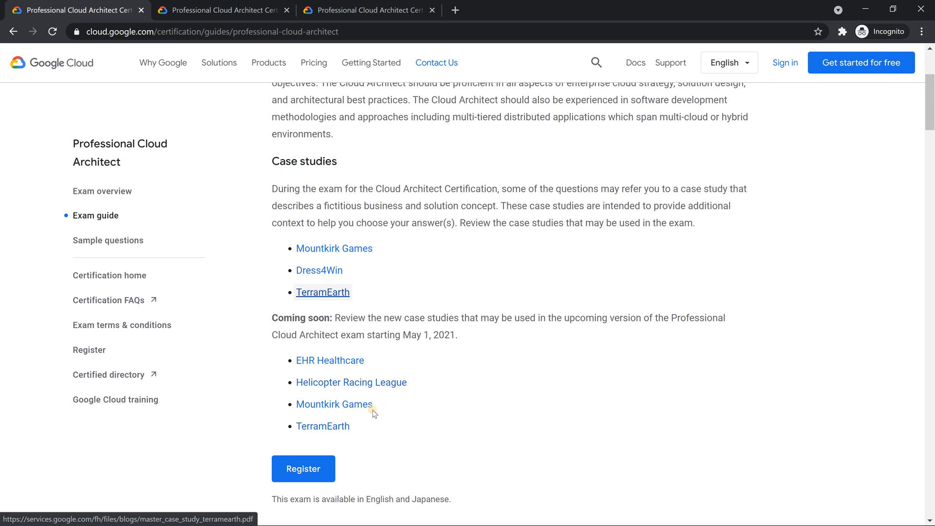
Open the upcoming Mountkirk Games case study PDF in a new tab
left_click(333, 404)
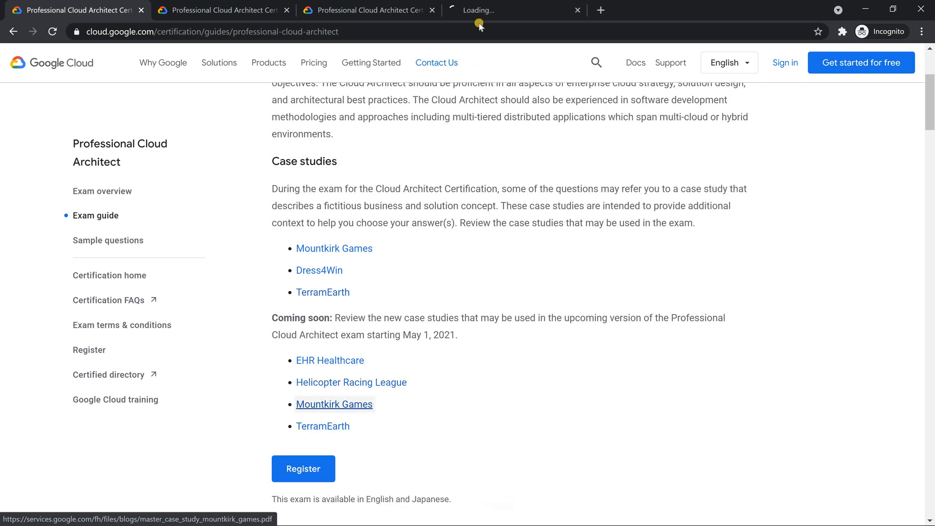
View the Mountkirk Games PDF at full width, zoomed to 125%, and highlight 'Google Kubernetes Engine'
left_click(334, 404)
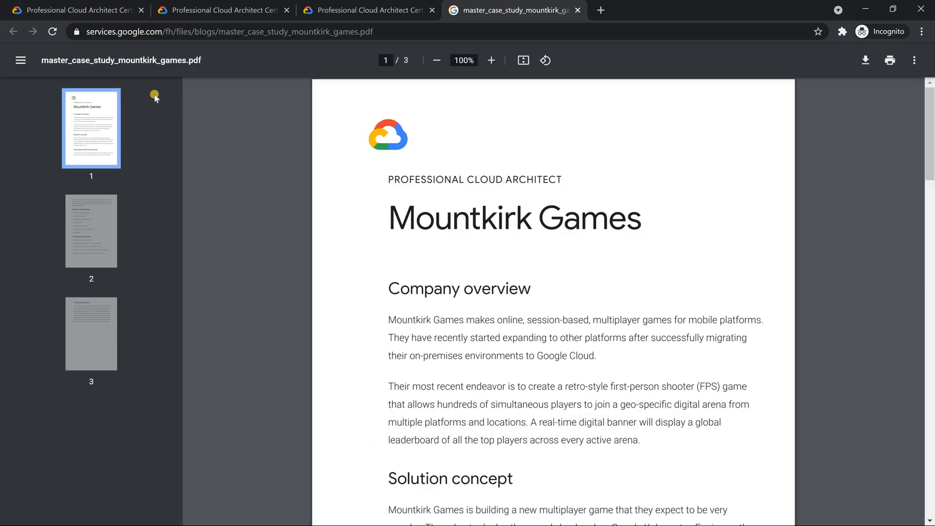
mouse_move(268, 162)
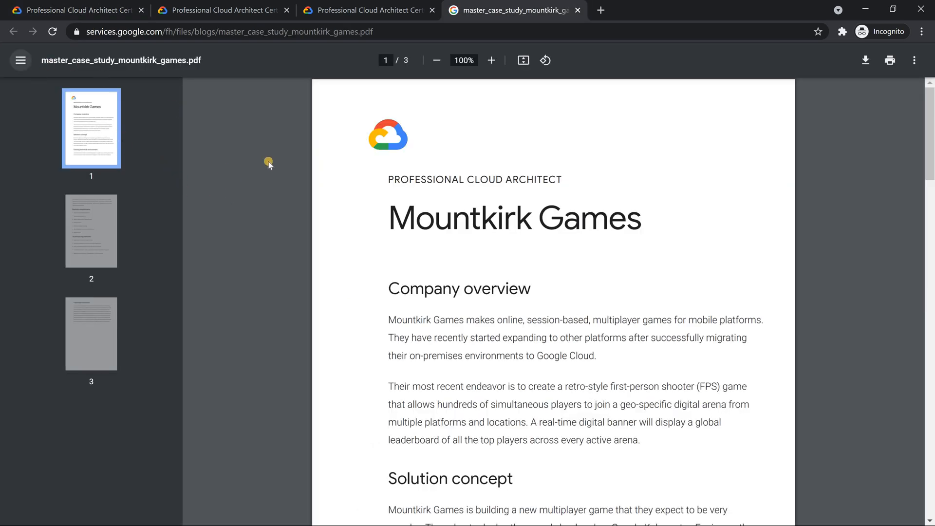
left_click(19, 61)
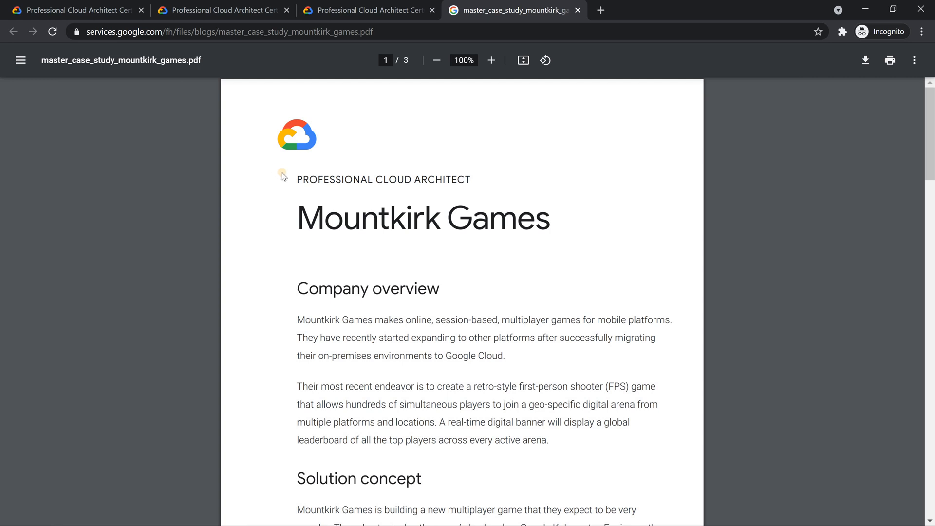
scroll("down", 3)
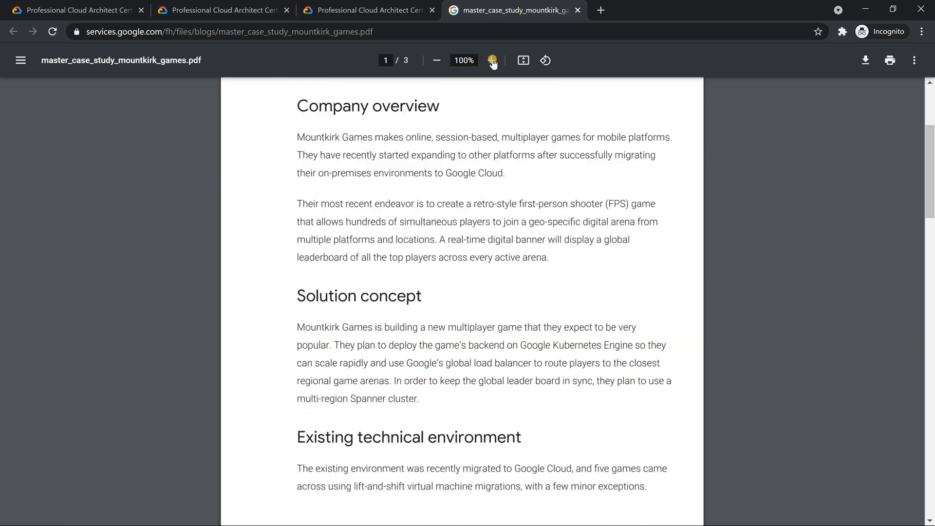
left_click(490, 60)
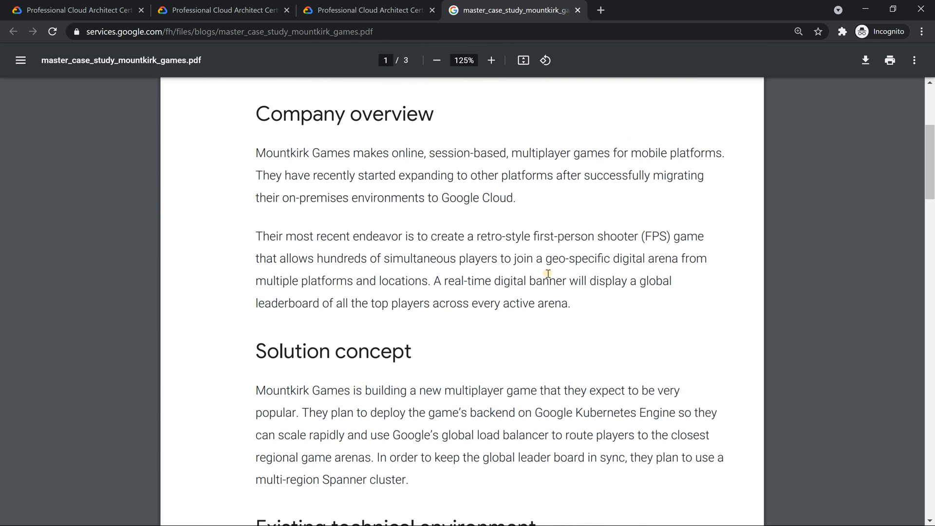
mouse_move(617, 245)
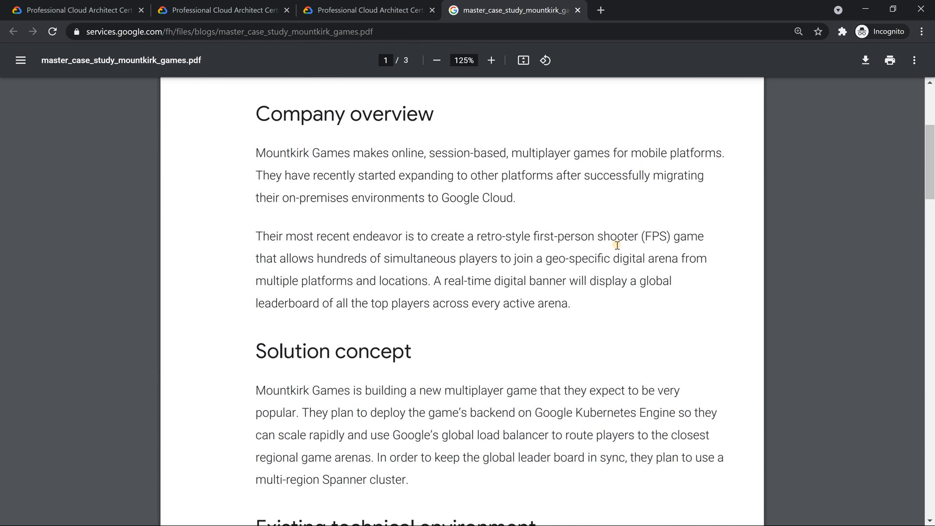
scroll("down", 3)
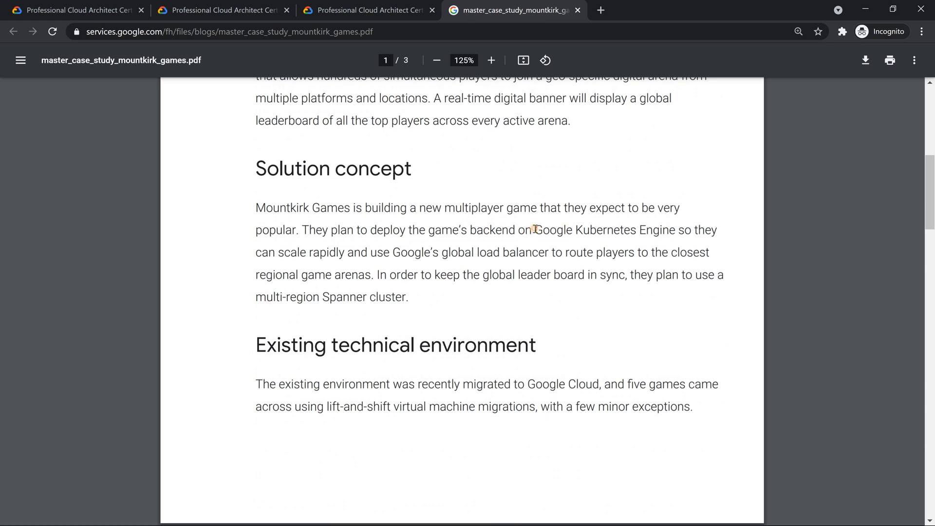
left_click_drag(527, 230, 662, 230)
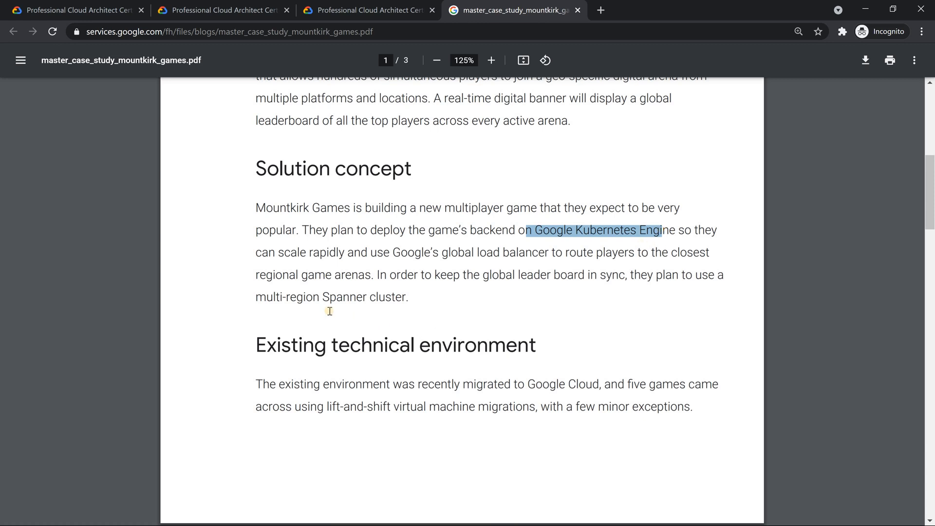
mouse_move(375, 293)
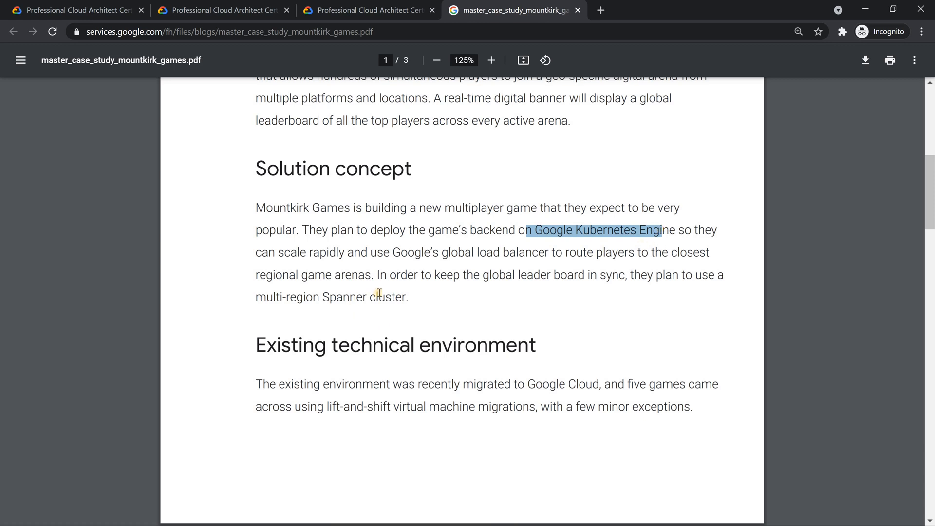
mouse_move(519, 214)
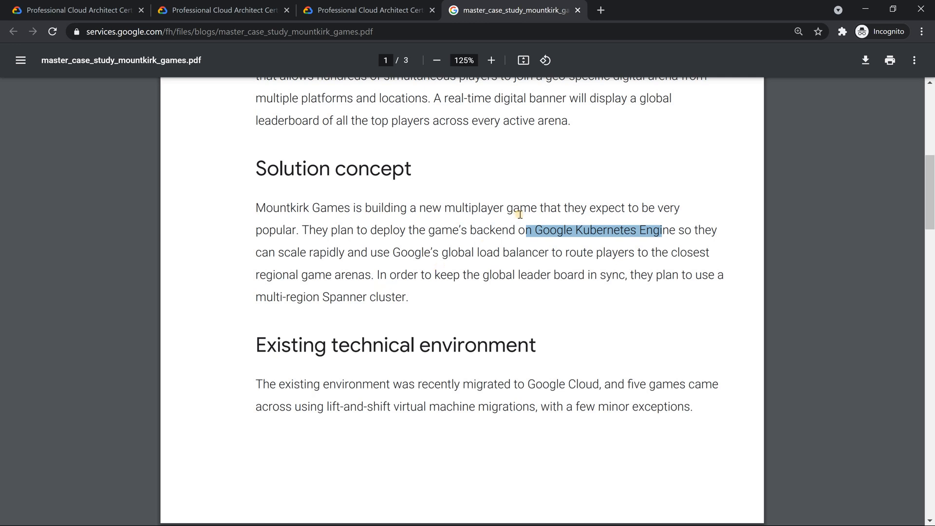
Compare the PDF wording against the online Mountkirk Games page, then return to the PDF
scroll("down", 3)
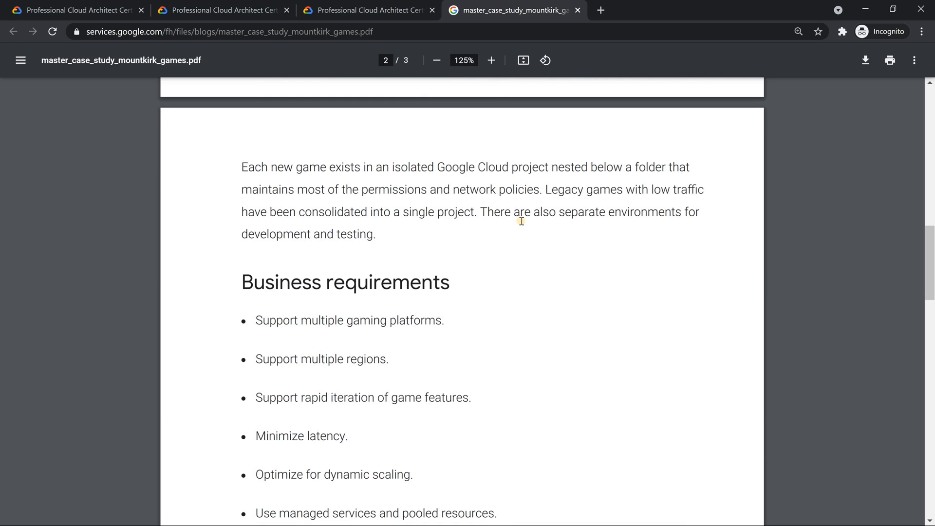
mouse_move(520, 224)
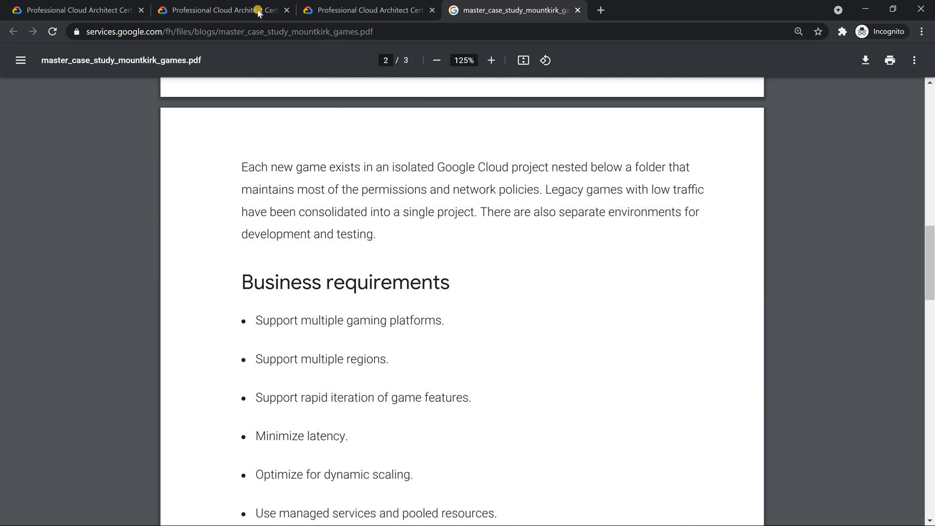
left_click(223, 10)
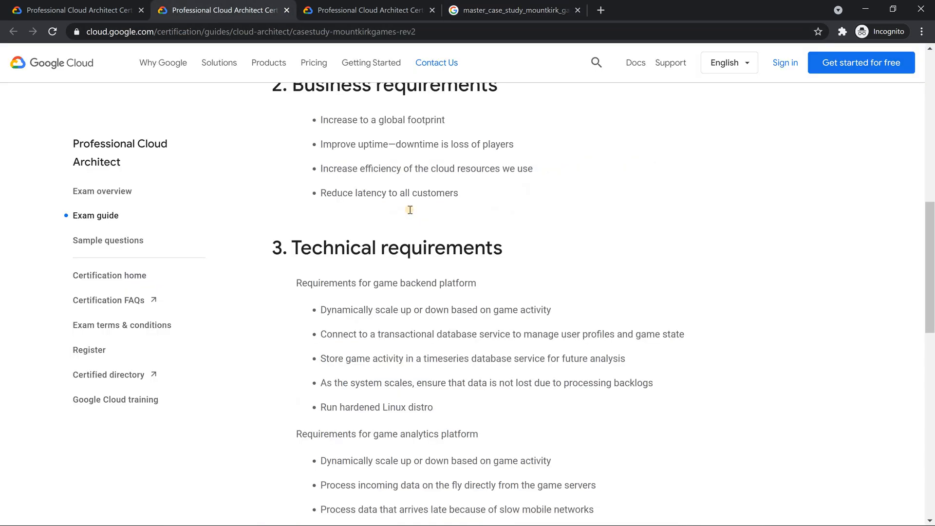
scroll("up", 3)
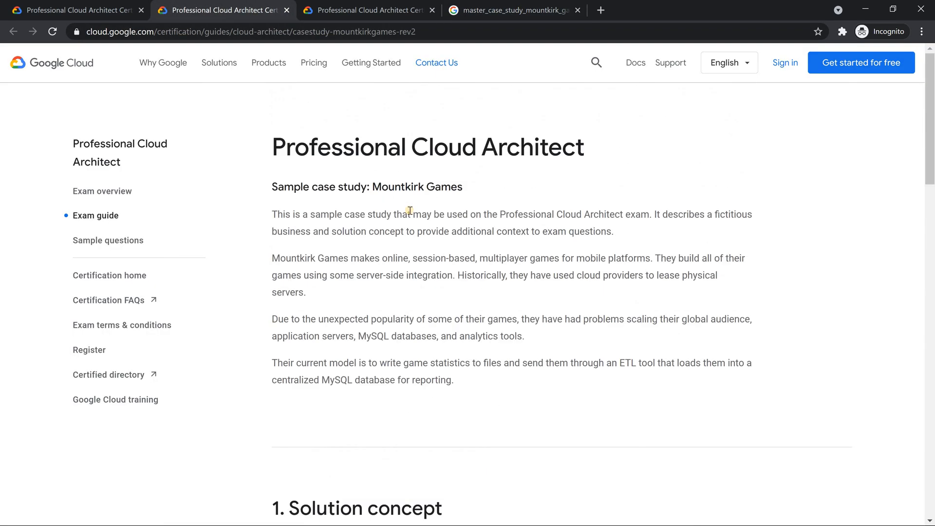
mouse_move(494, 258)
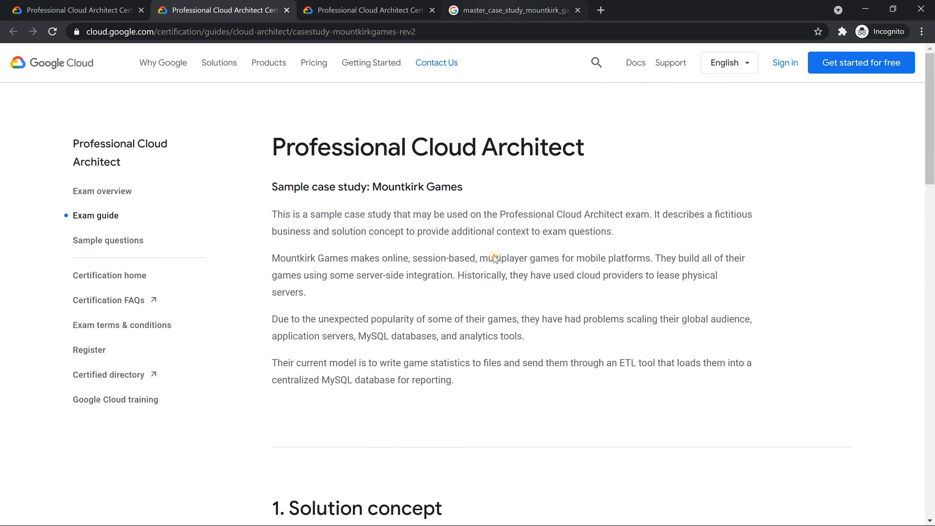
left_click(512, 10)
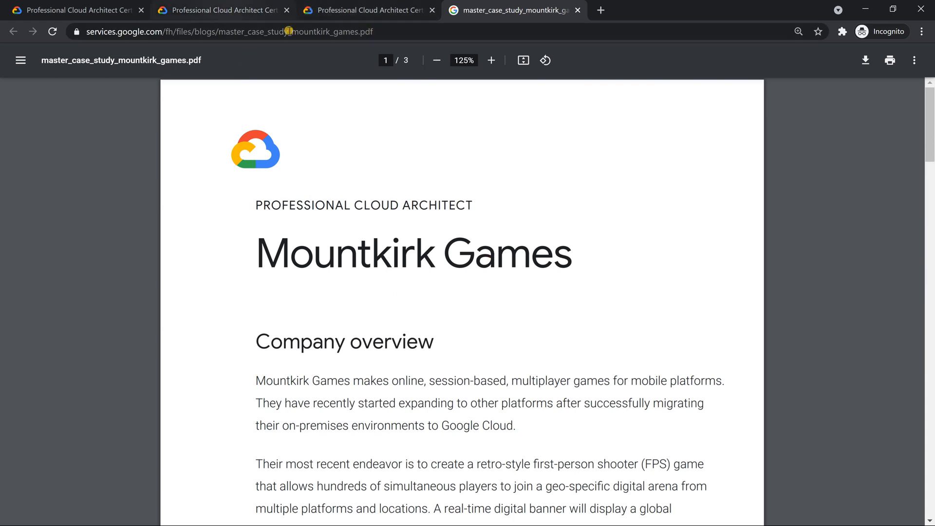
Open the new TerramEarth PDF from the exam guide, zoom in twice and highlight the 2 million vehicles figure
left_click(220, 10)
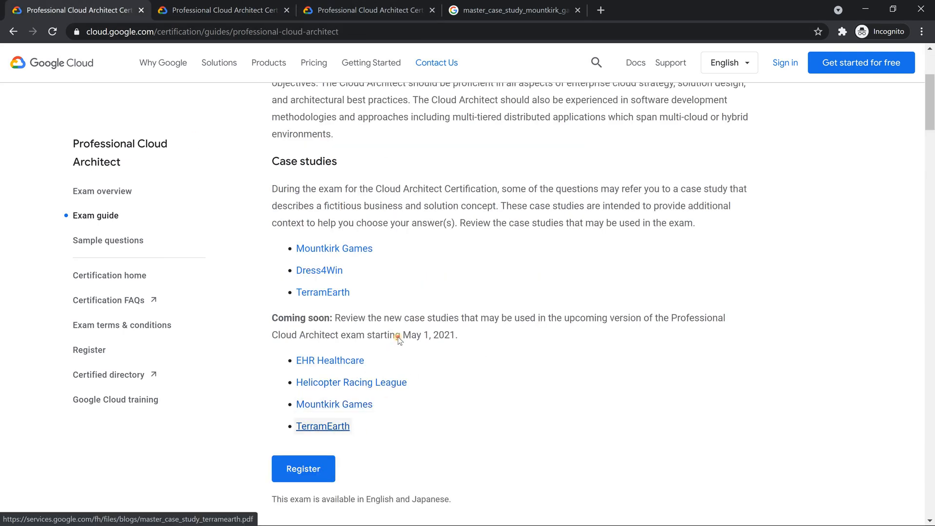
left_click(322, 426)
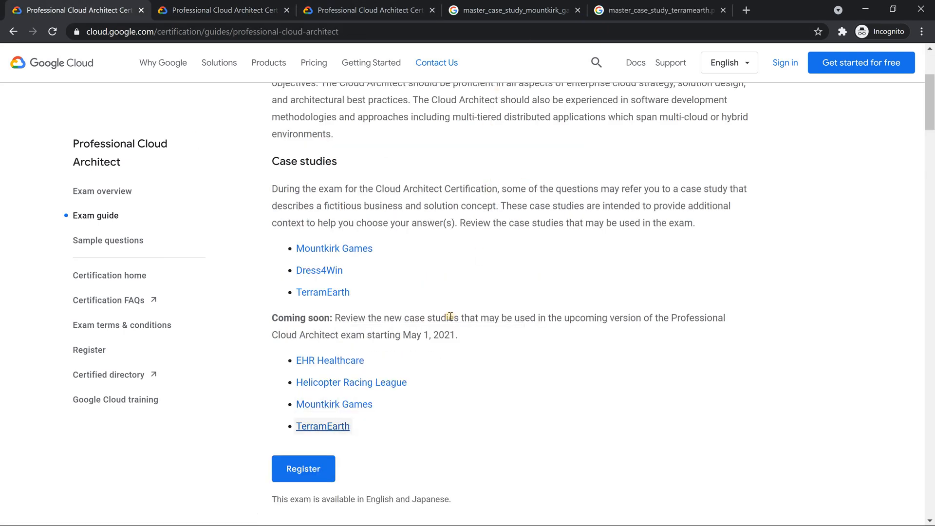
left_click(658, 10)
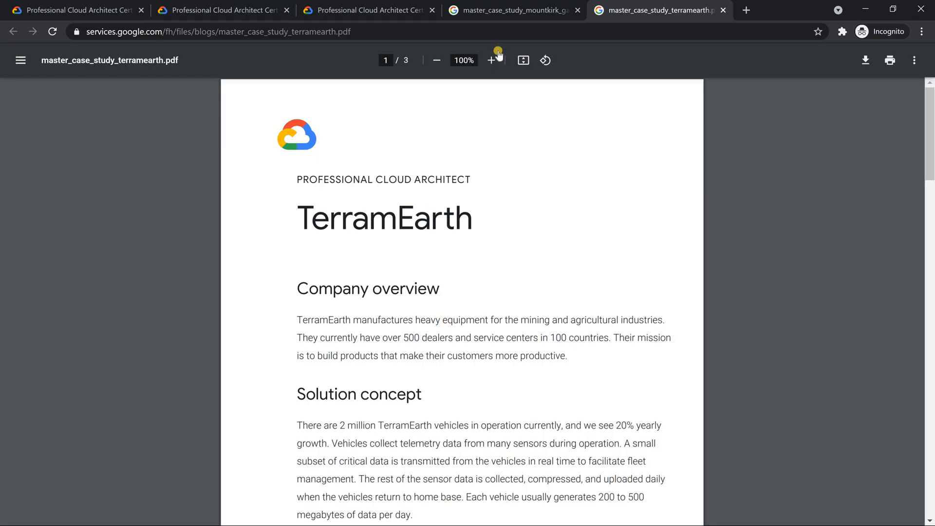
left_click(491, 60)
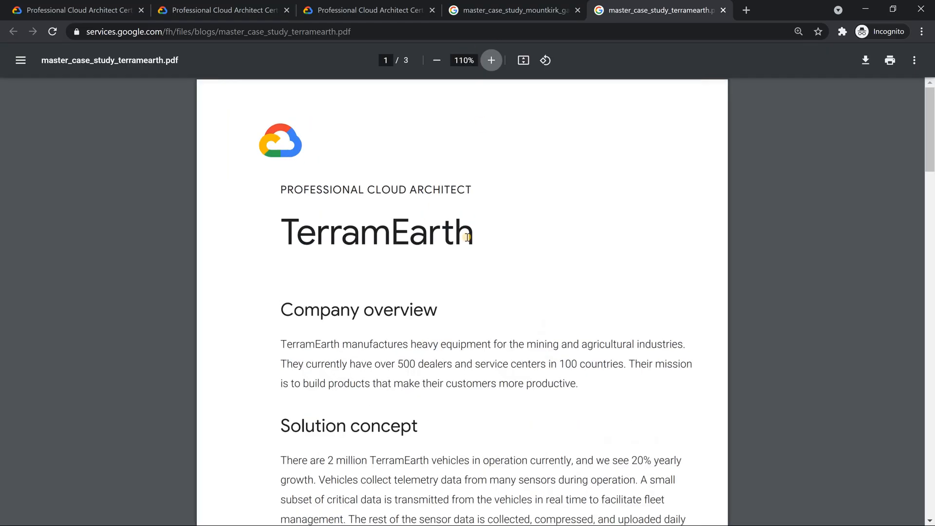
left_click(490, 60)
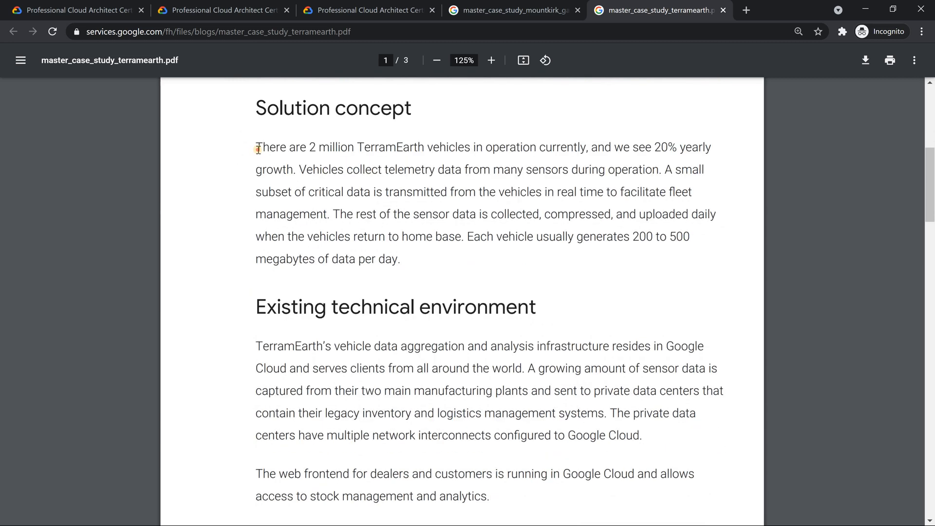
left_click_drag(256, 147, 398, 147)
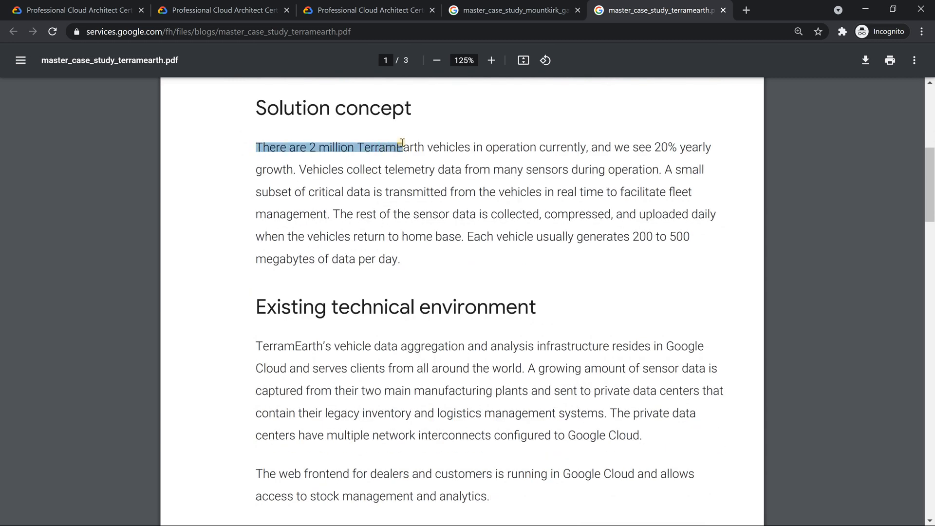
Highlight the 20 million vehicles figure on the online TerramEarth page and search it for 'container'
left_click(368, 10)
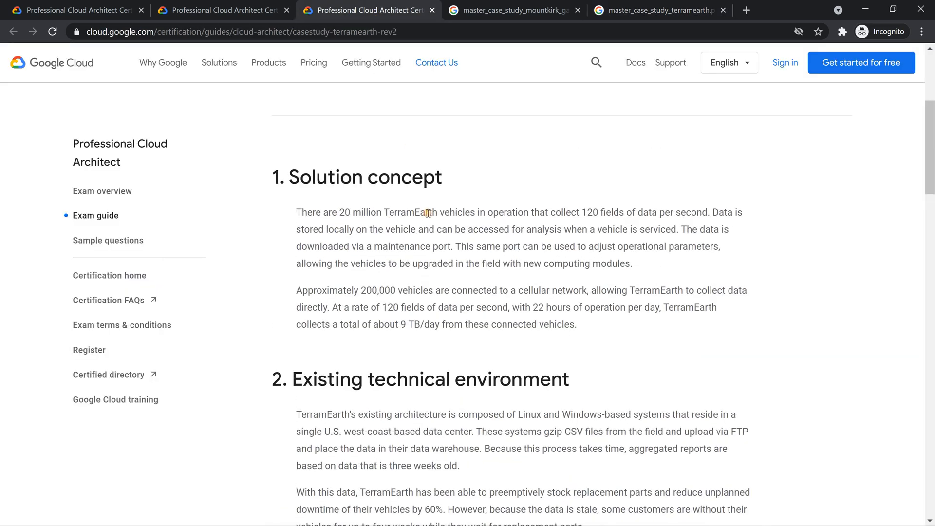
left_click_drag(339, 212, 428, 212)
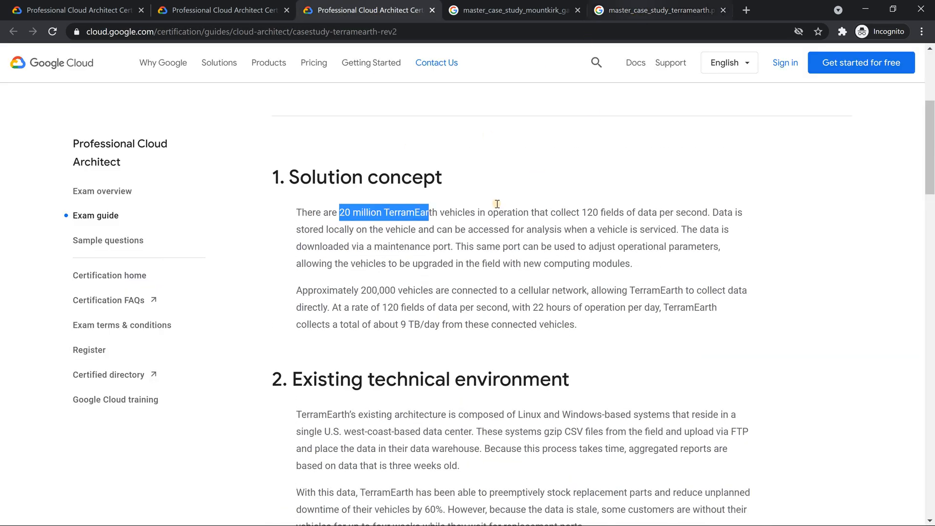
left_click(660, 10)
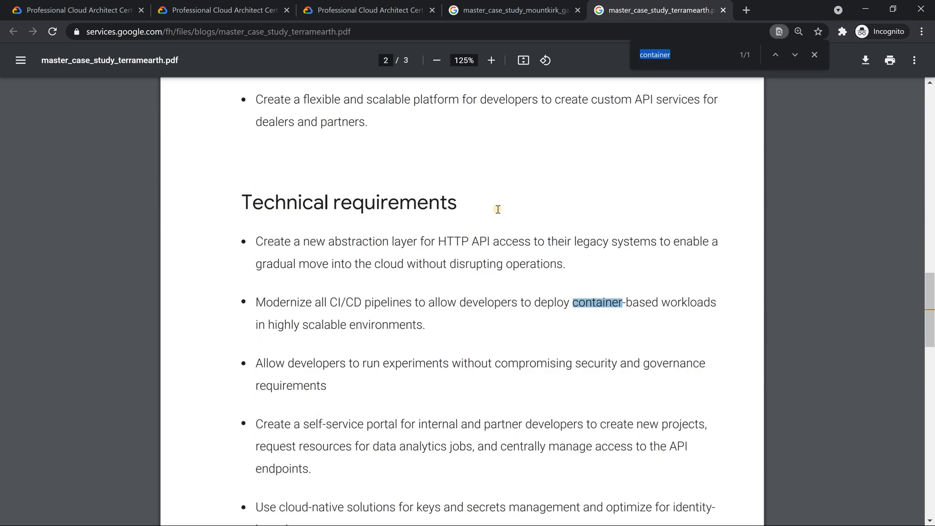
mouse_move(606, 310)
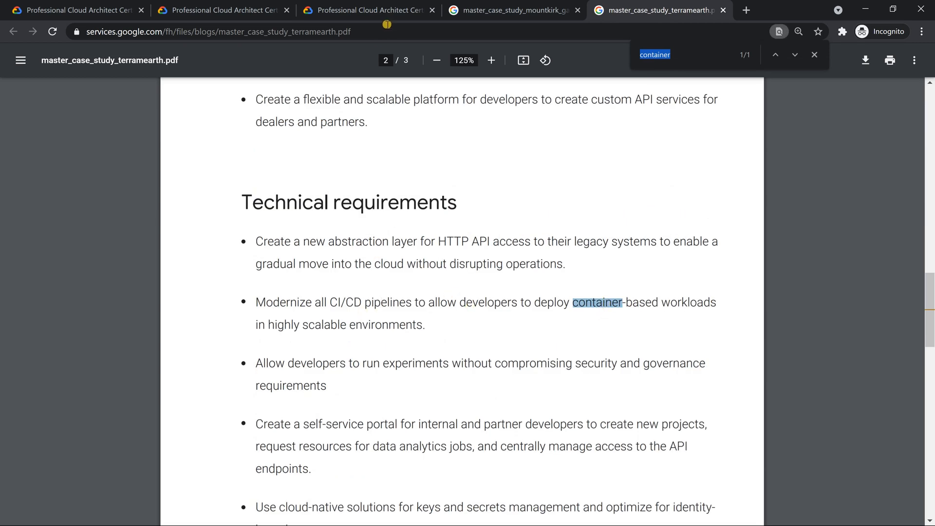
left_click(368, 9)
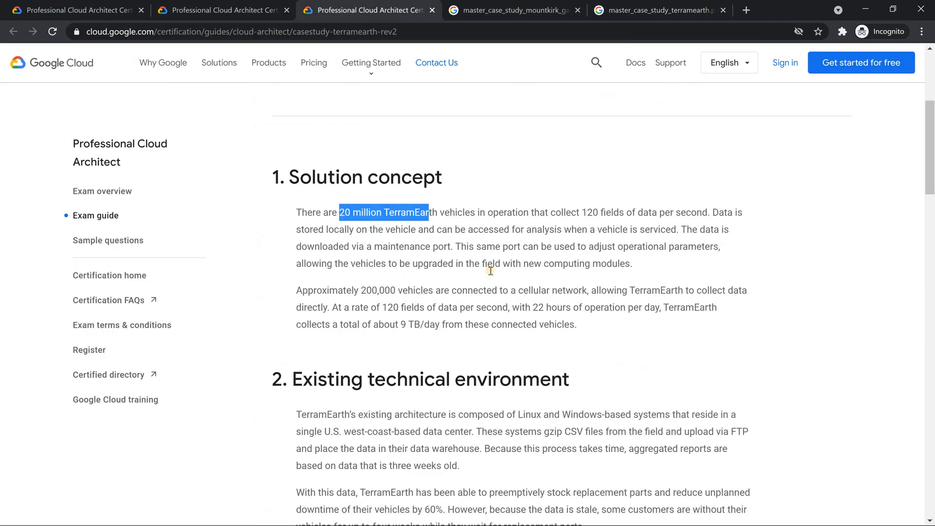
scroll("up", 3)
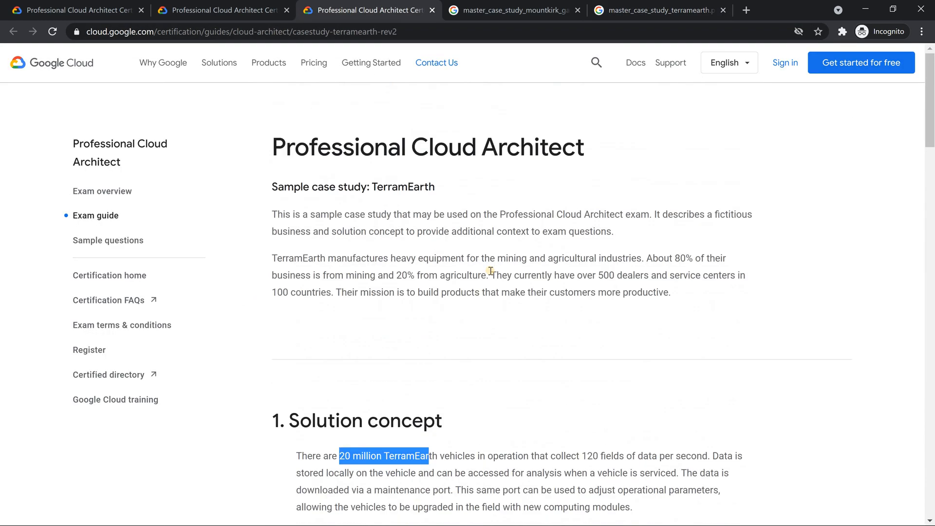
key("Ctrl+f")
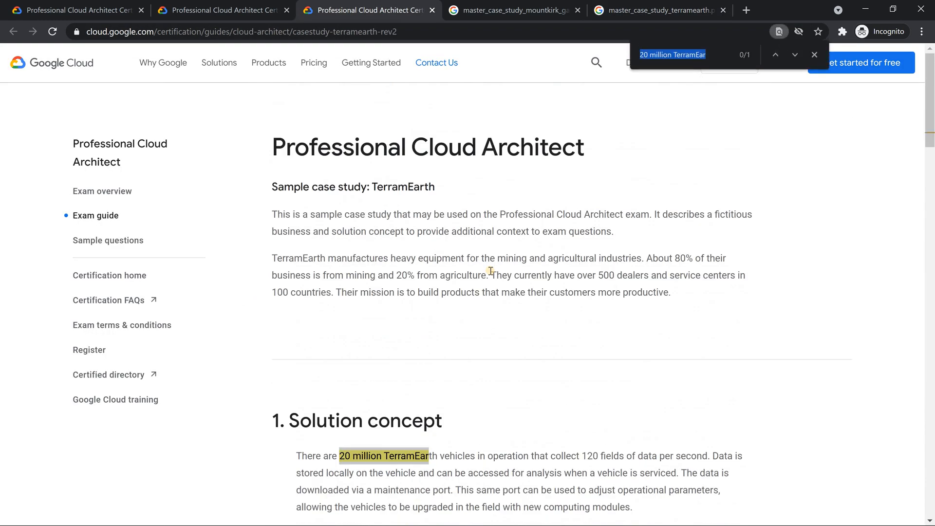
type("container")
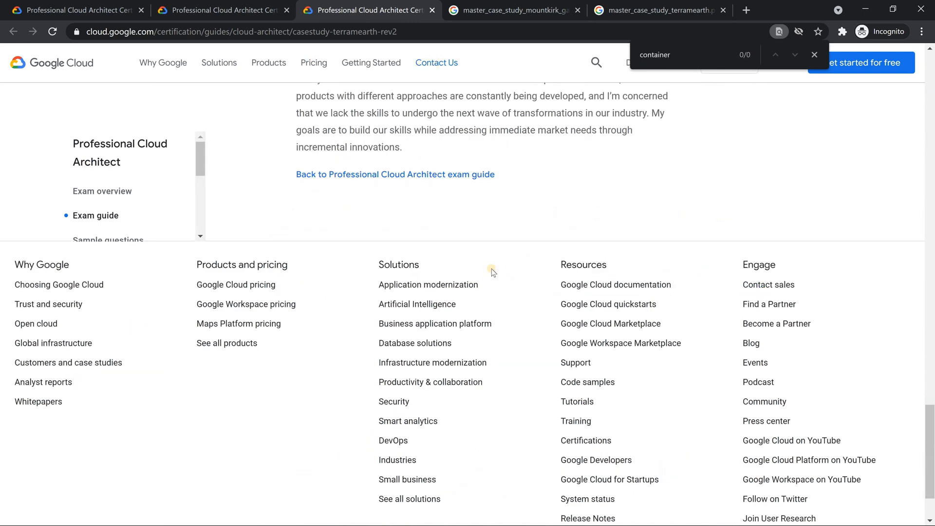
Review the TerramEarth PDF with page thumbnails shown, then go back to the exam guide
left_click(660, 10)
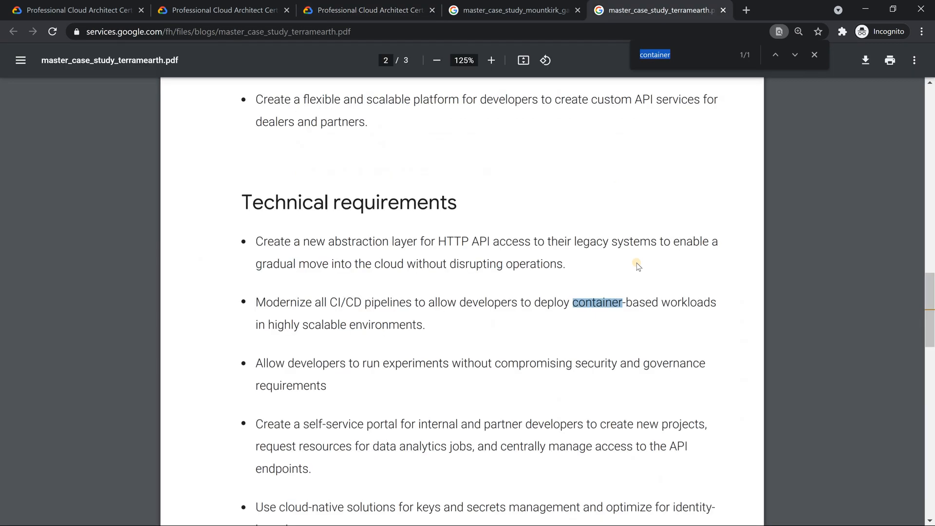
mouse_move(595, 327)
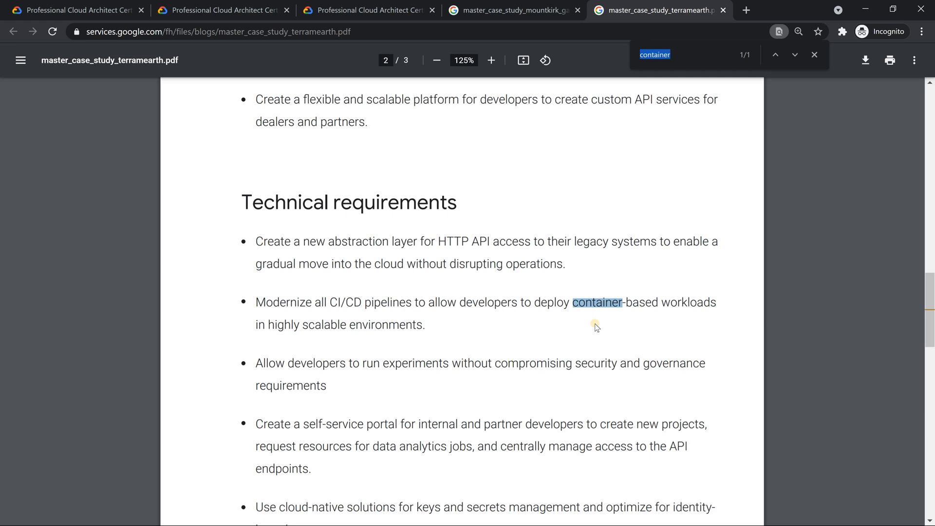
mouse_move(578, 333)
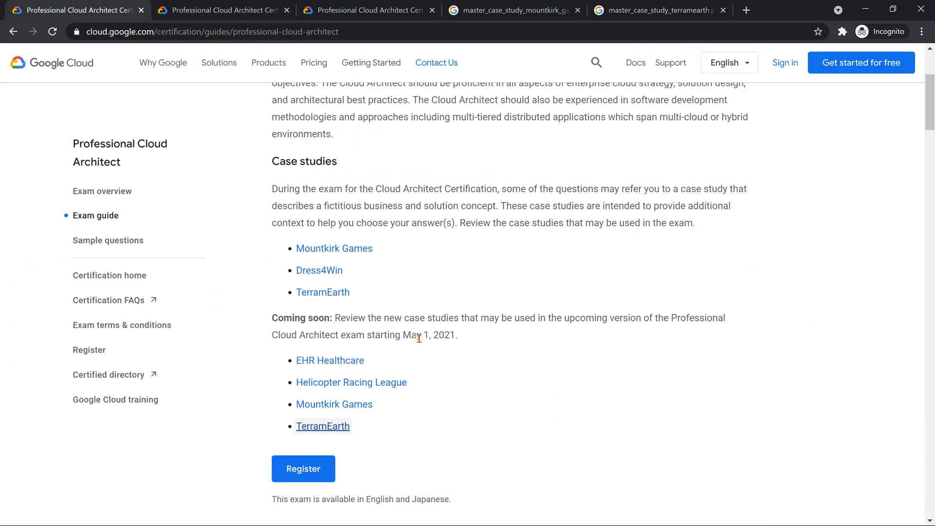
mouse_move(127, 64)
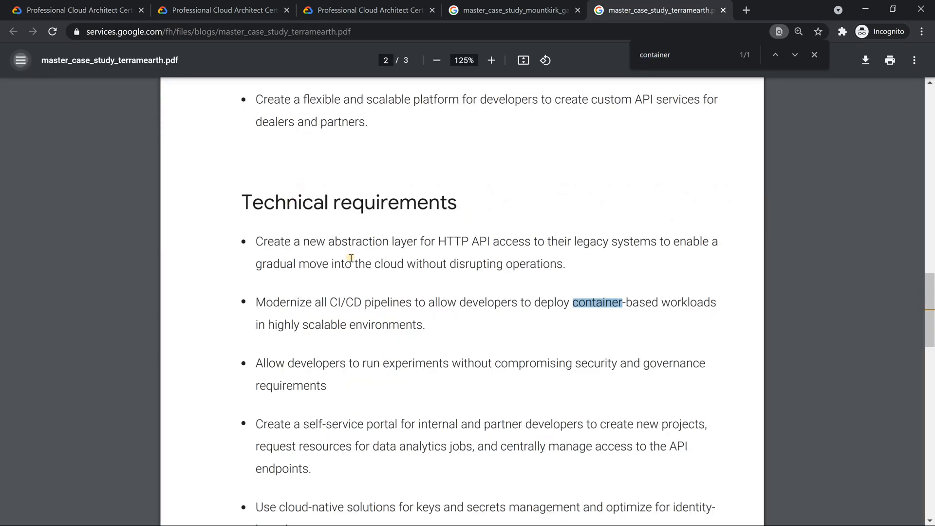
left_click(19, 60)
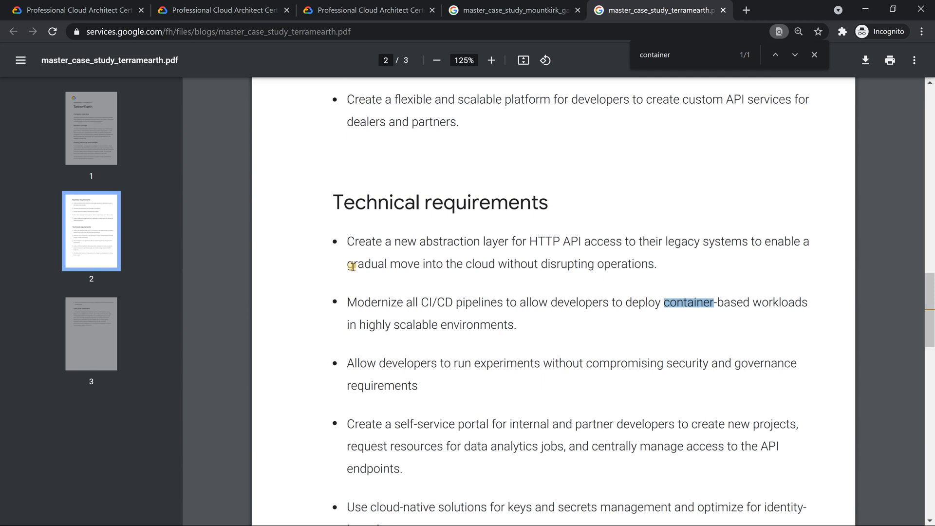
mouse_move(325, 212)
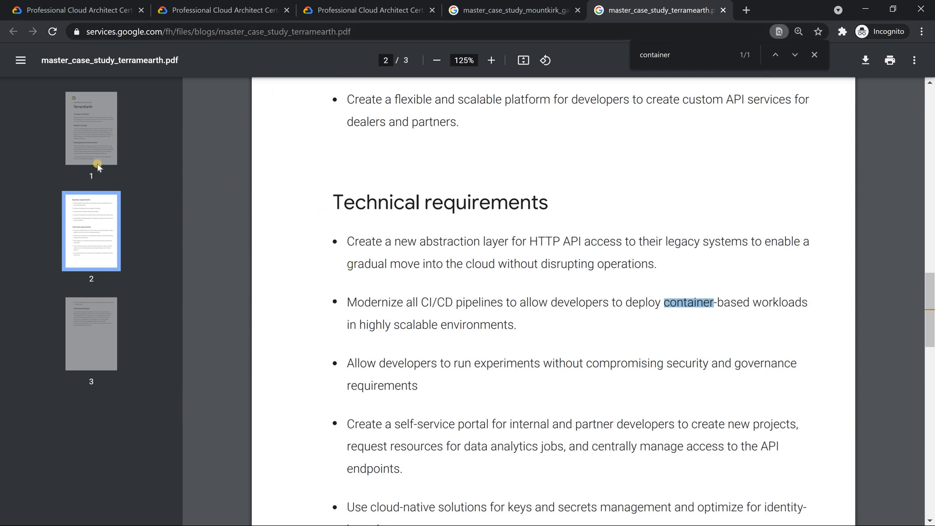
left_click(91, 131)
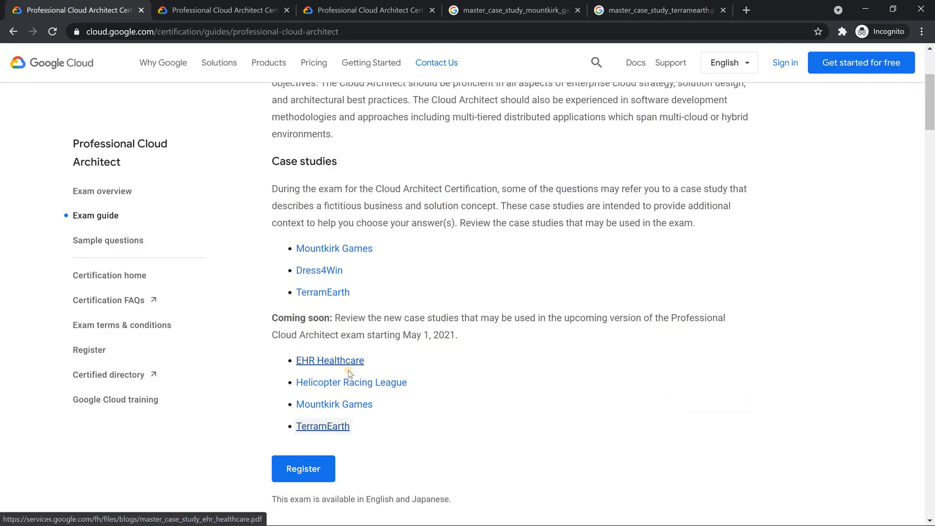
mouse_move(353, 385)
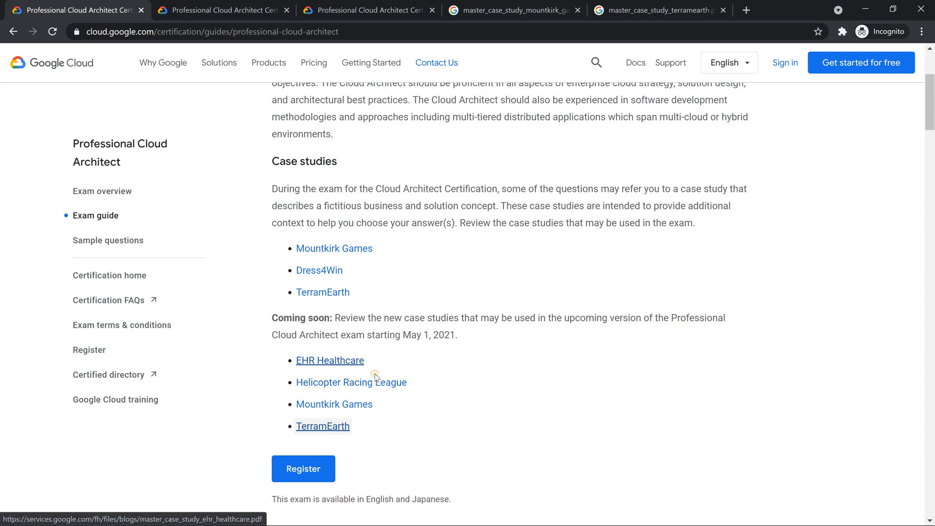
Read the EHR Healthcare case study PDF, highlight 'Kubernetes clusters', and return to the exam guide
left_click(329, 361)
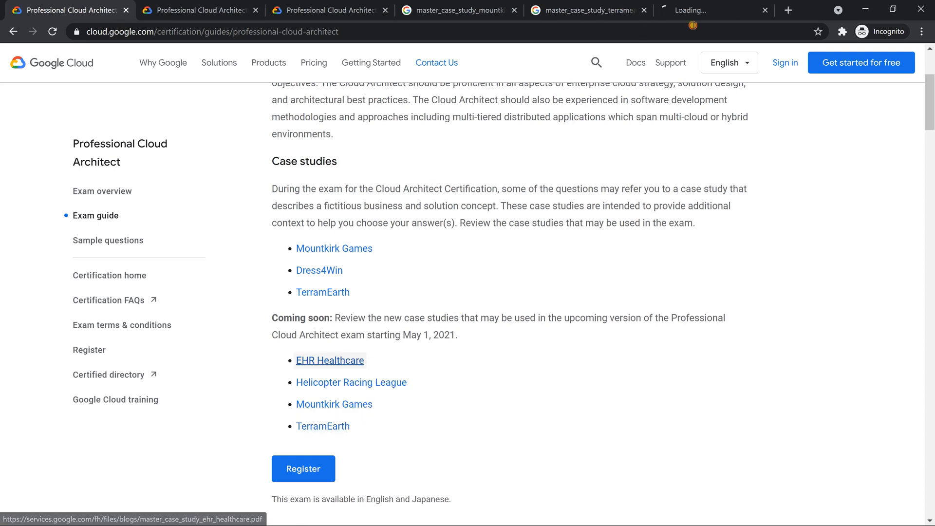
left_click(329, 360)
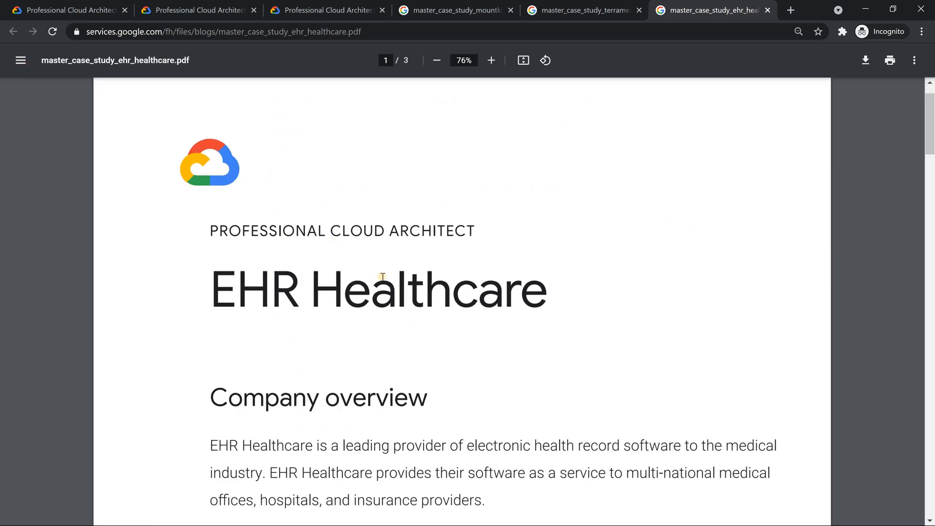
scroll("down", 3)
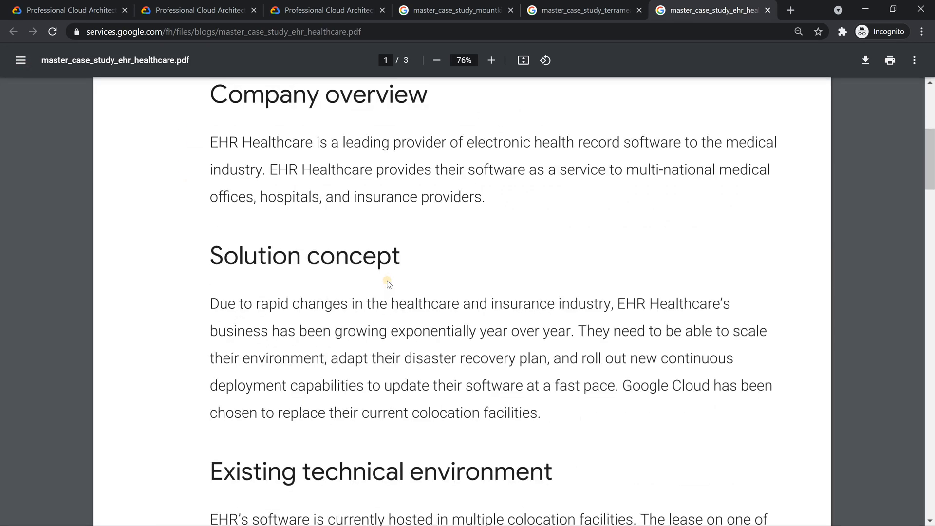
scroll("down", 3)
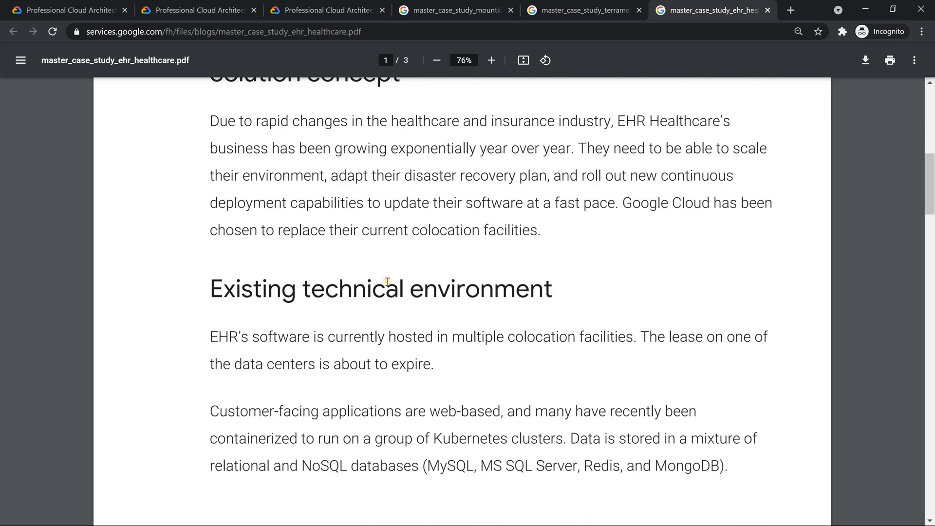
mouse_move(387, 289)
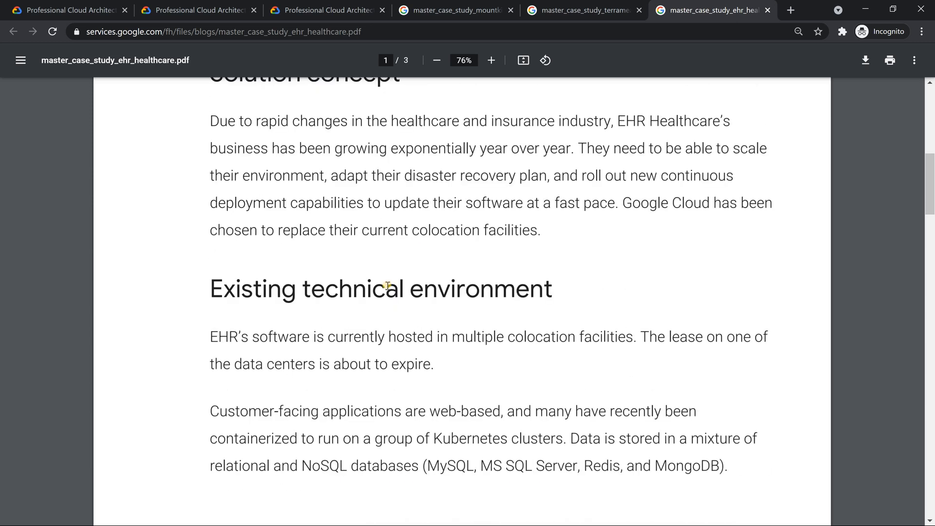
scroll("down", 3)
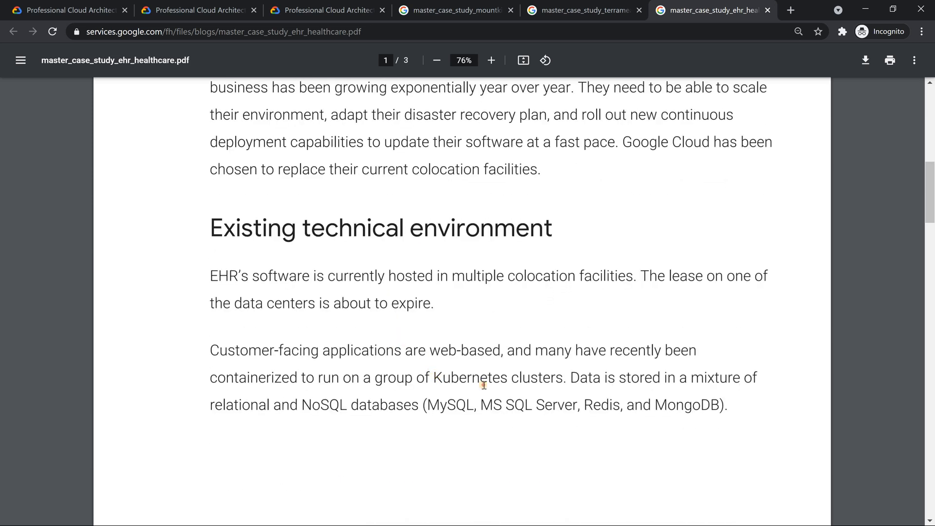
left_click_drag(434, 377, 561, 377)
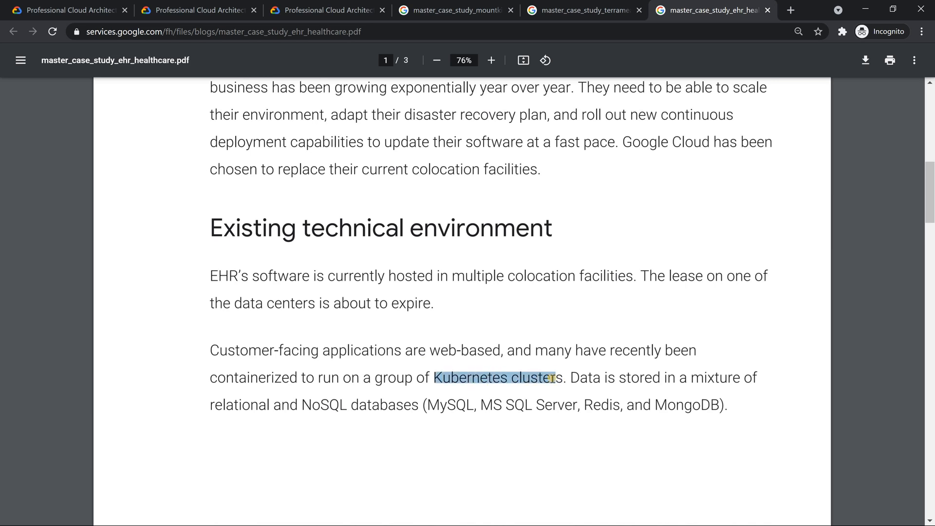
mouse_move(546, 378)
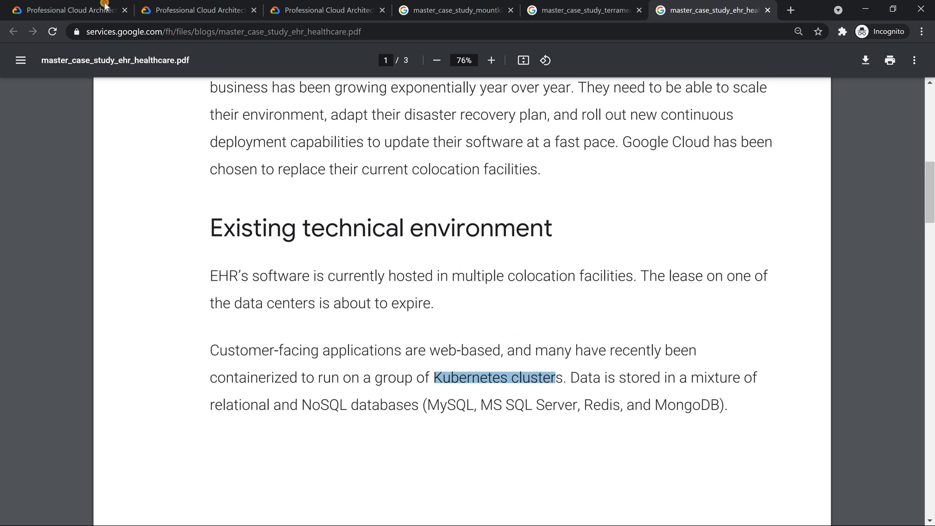
left_click(68, 10)
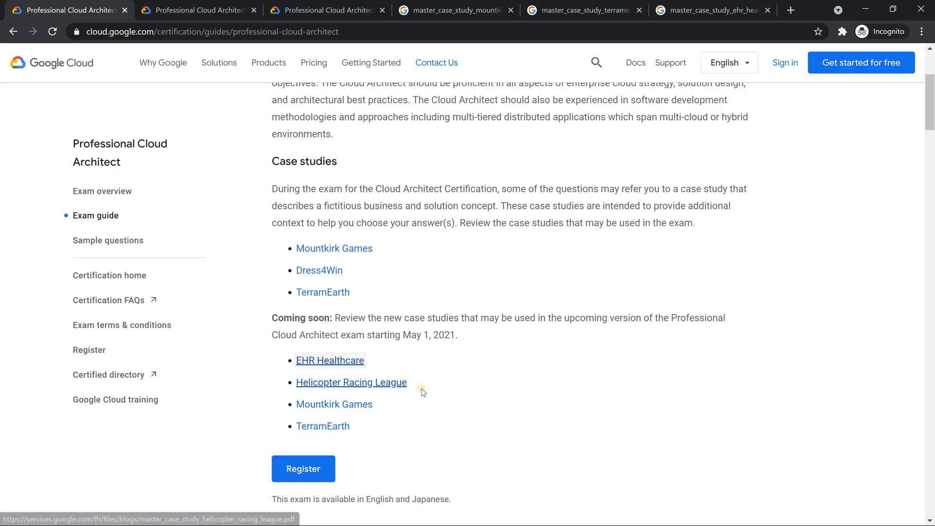
Read the Helicopter Racing League PDF enlarged, through its technical environment and business requirements
left_click(350, 382)
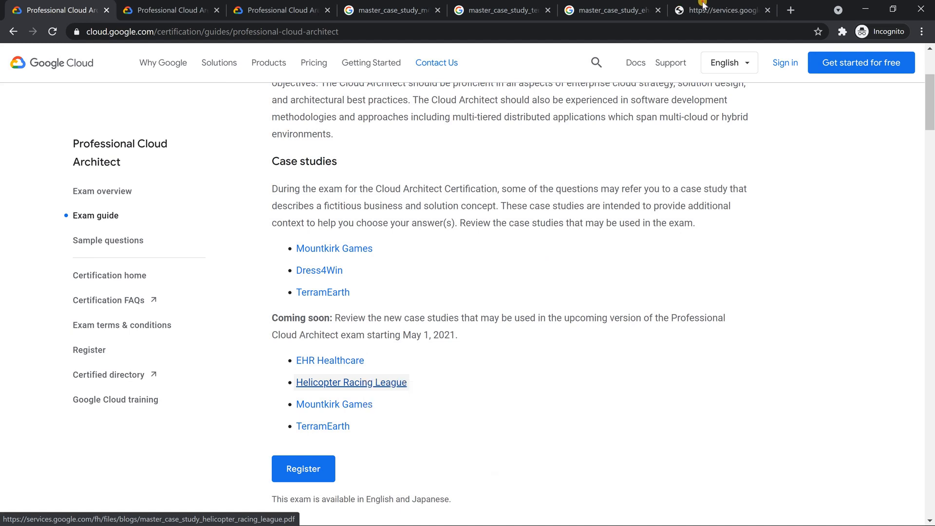
left_click(350, 382)
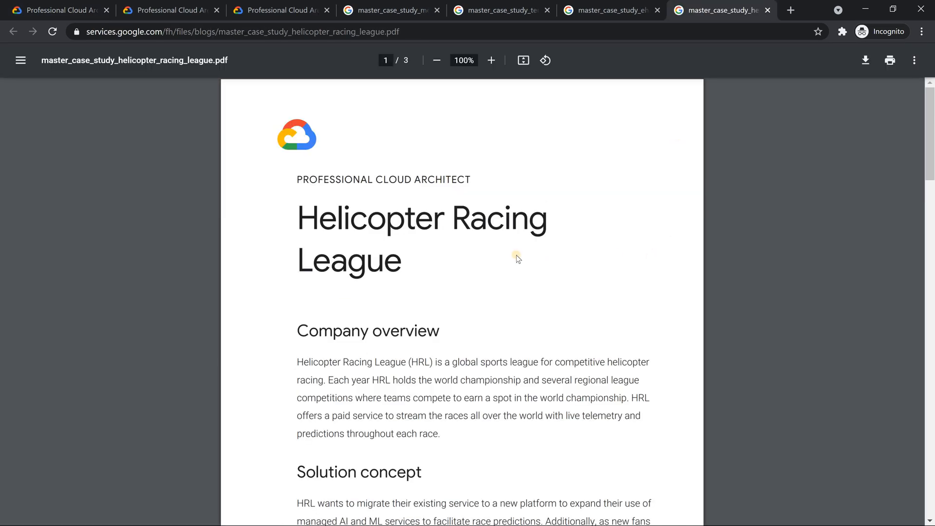
scroll("down", 3)
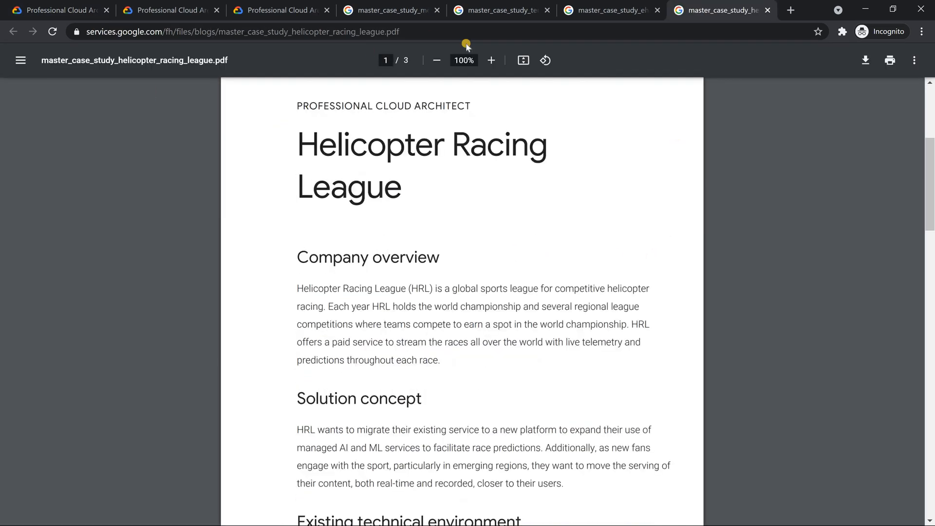
scroll("down", 3)
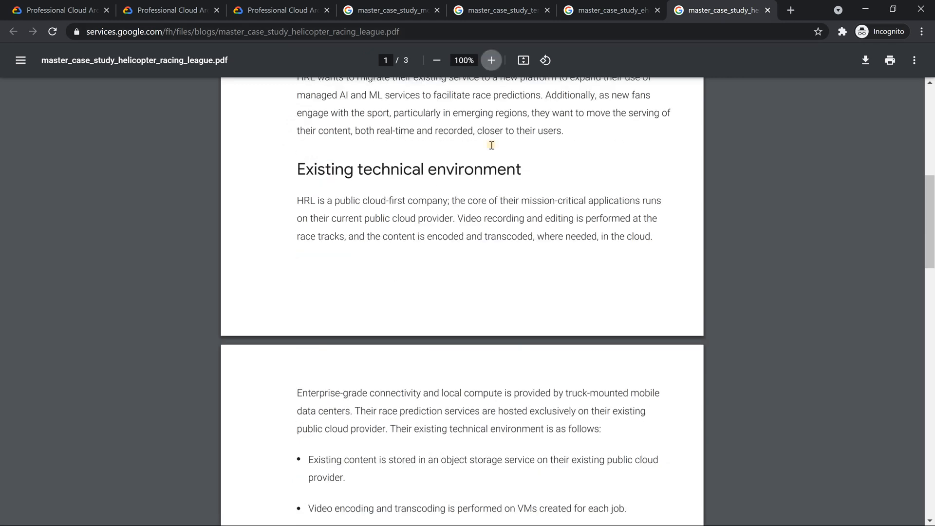
left_click(491, 61)
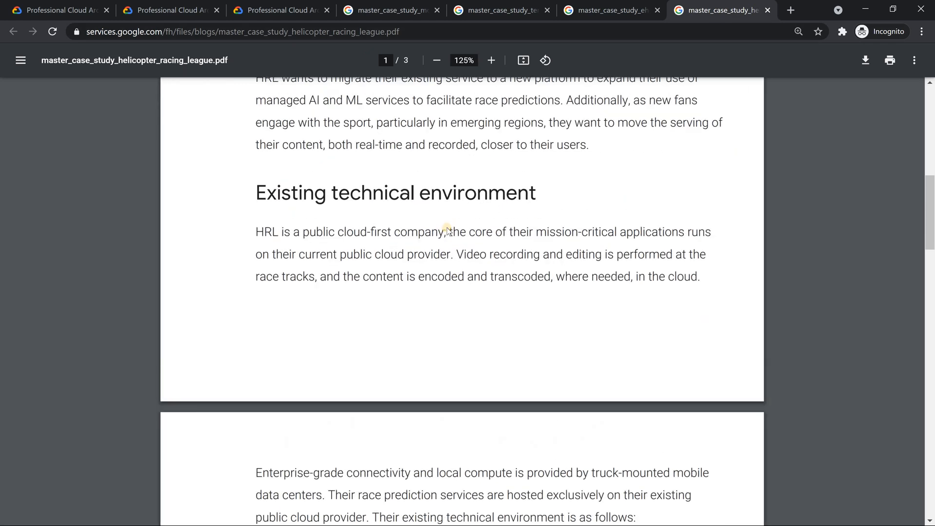
scroll("up", 3)
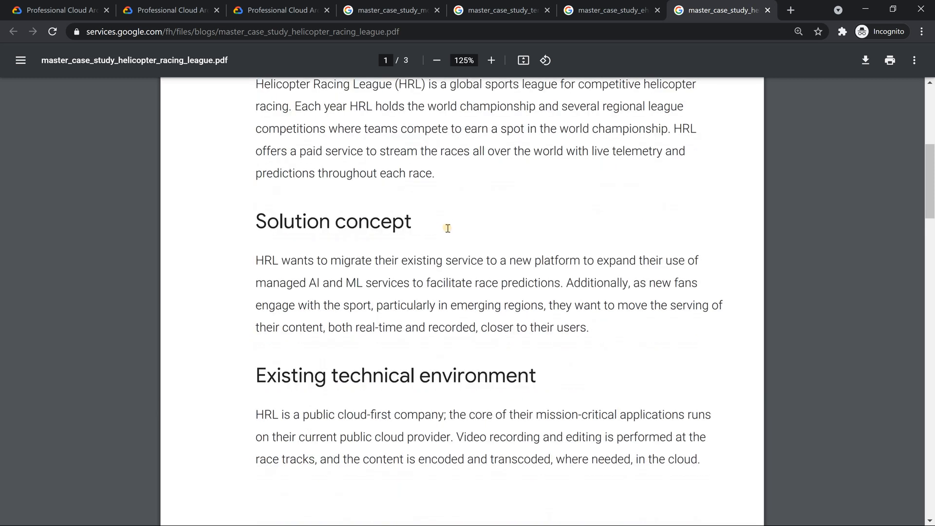
scroll("up", 3)
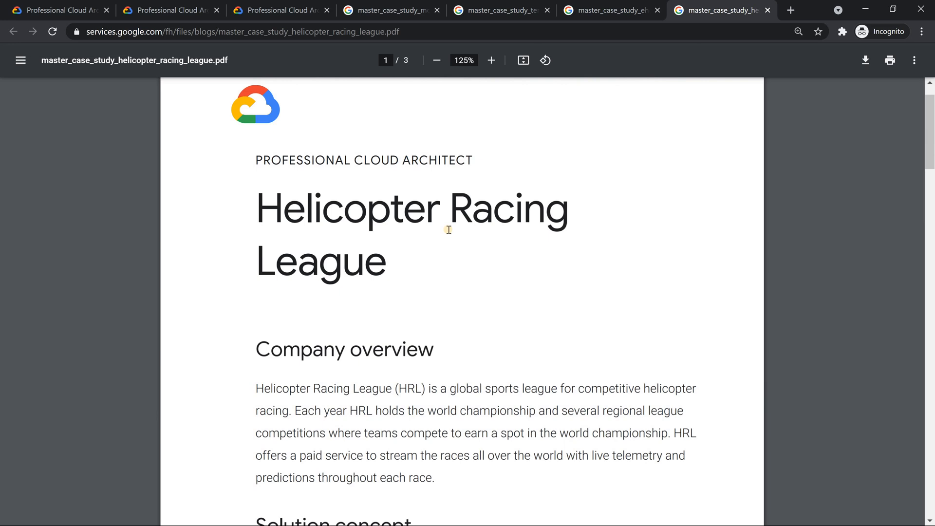
scroll("down", 3)
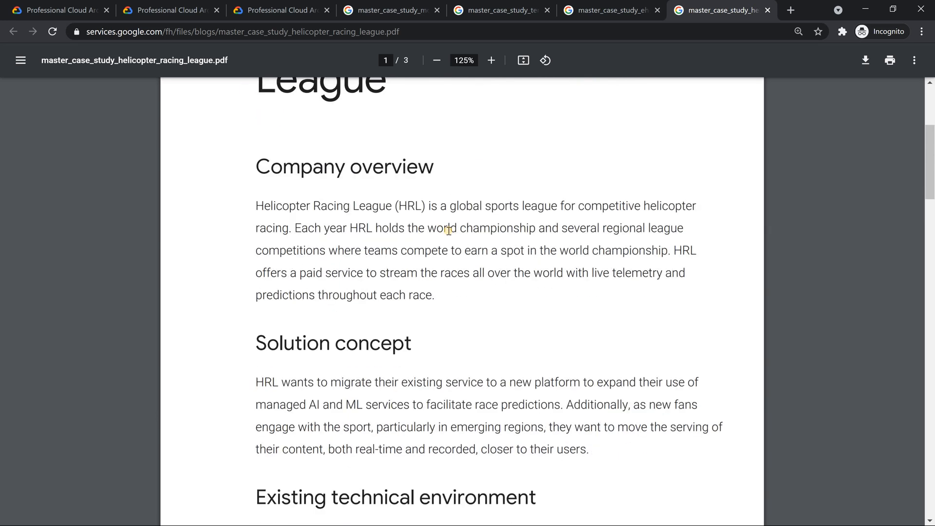
scroll("down", 3)
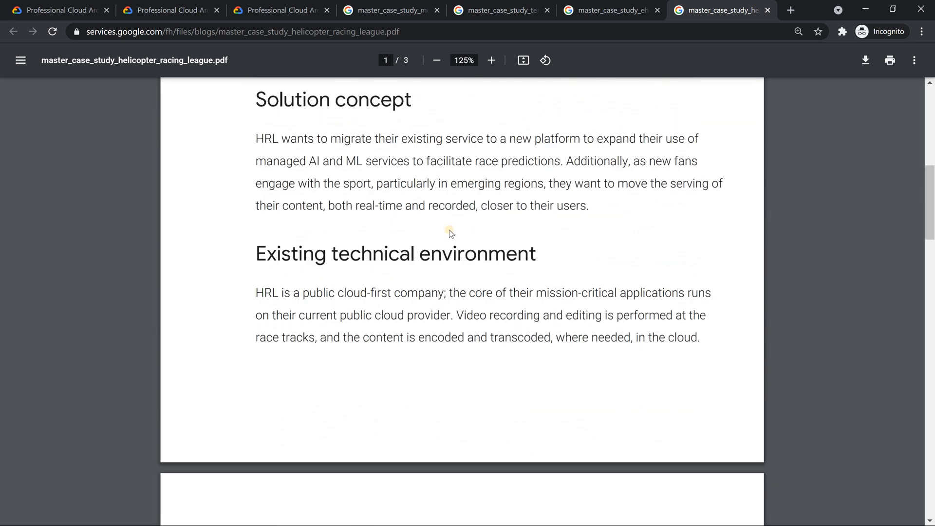
mouse_move(454, 240)
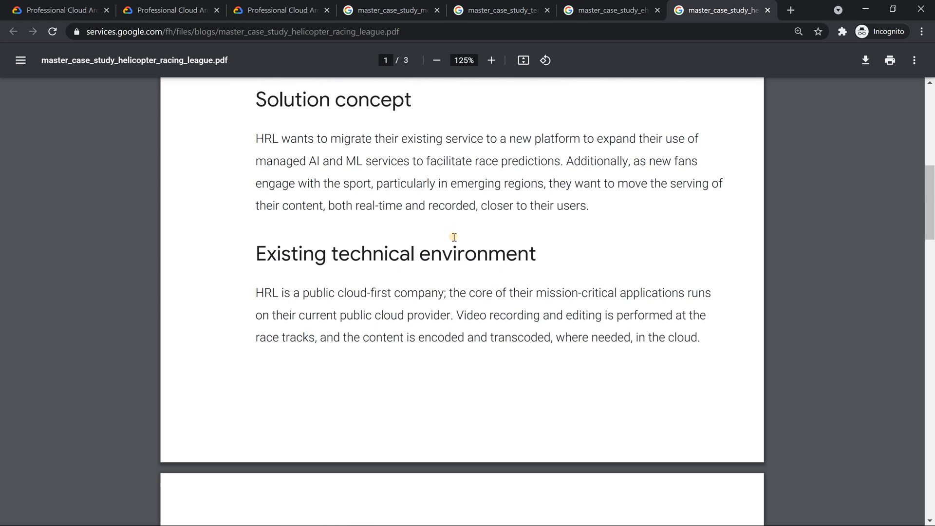
mouse_move(454, 239)
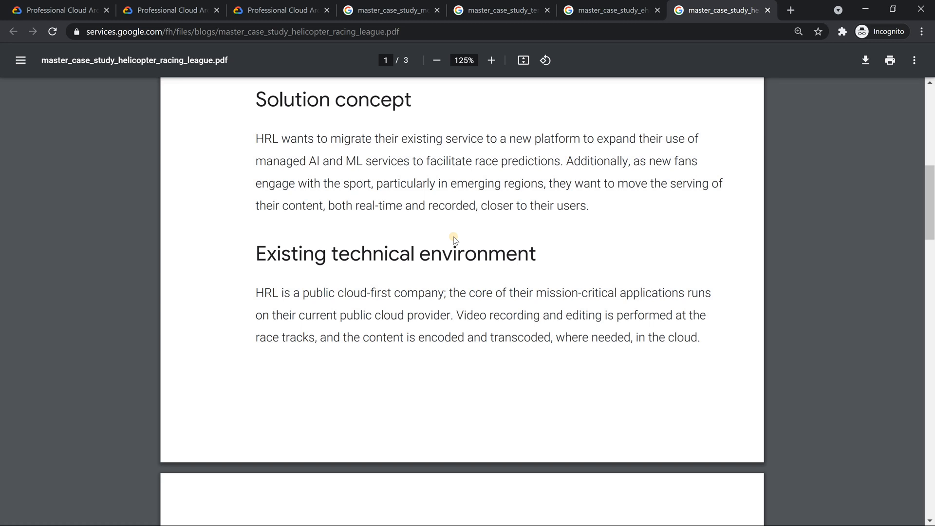
mouse_move(337, 168)
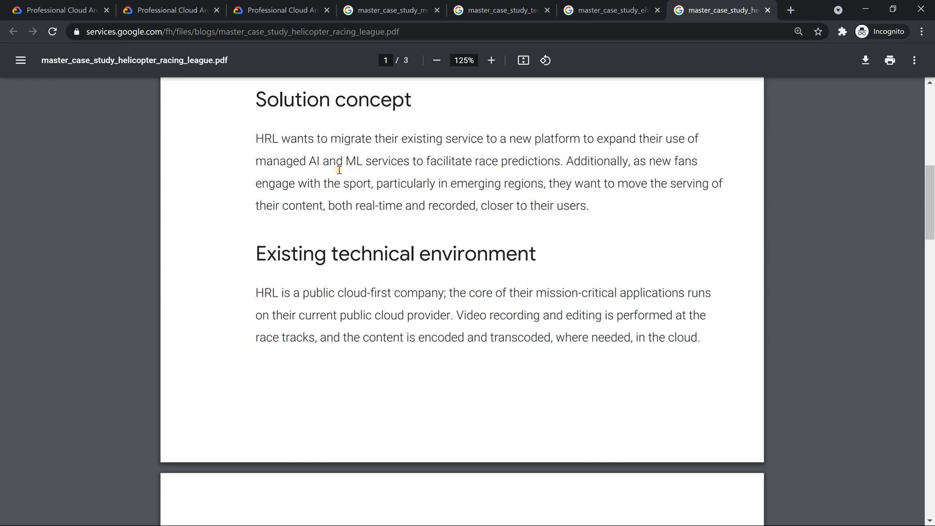
mouse_move(417, 235)
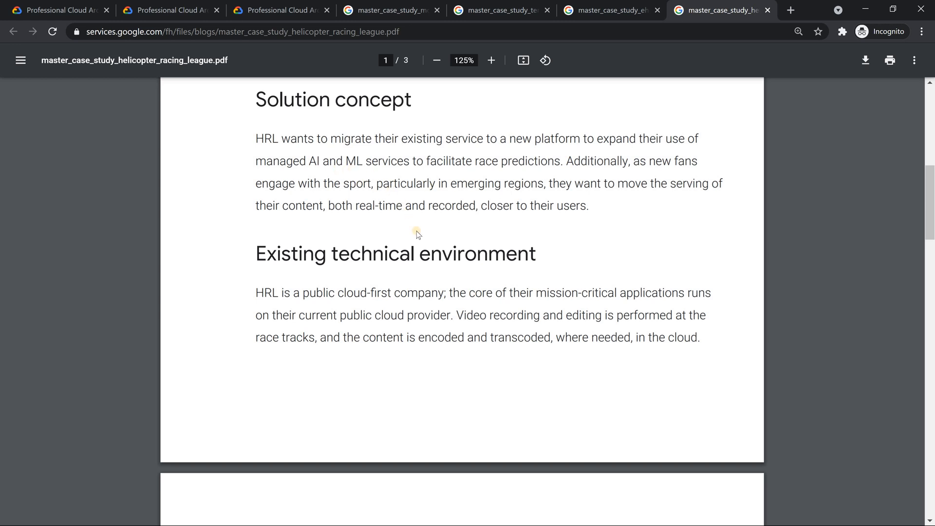
scroll("down", 3)
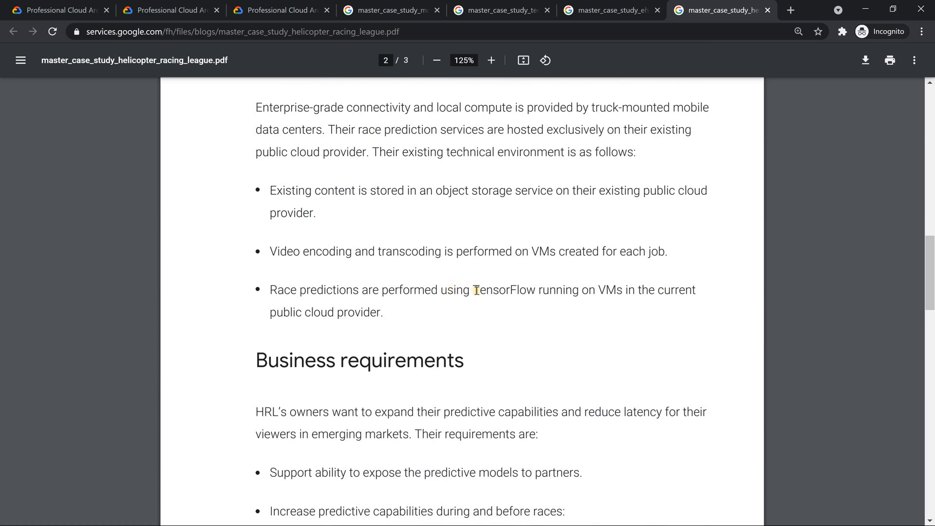
left_click_drag(471, 290, 548, 291)
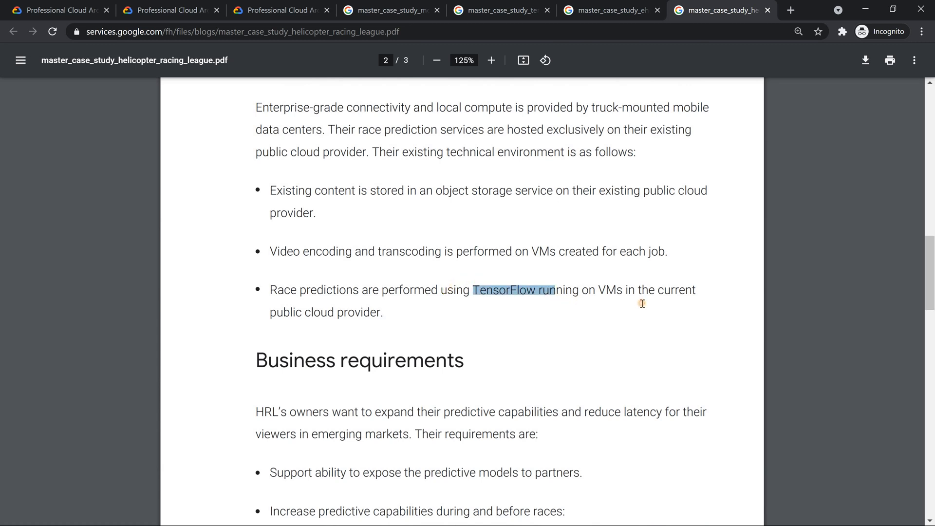
left_click_drag(551, 290, 638, 290)
type("con")
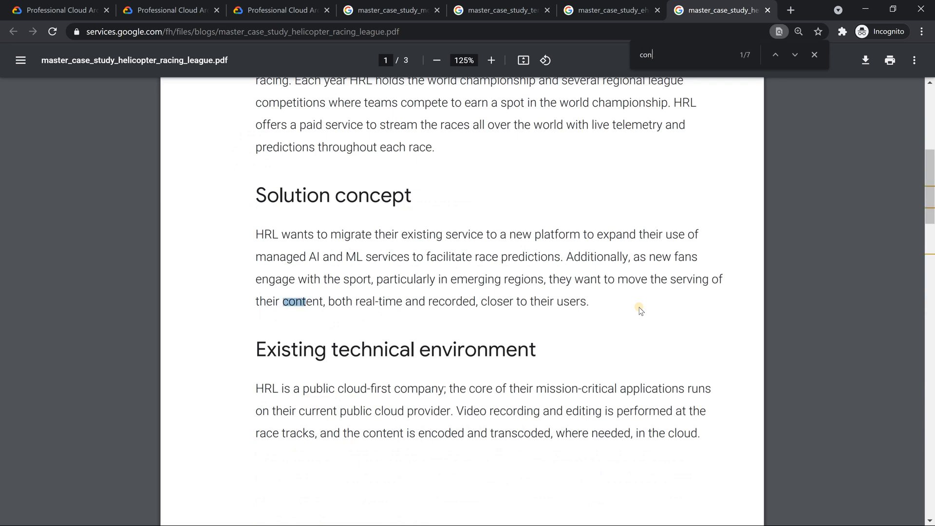
type("ku")
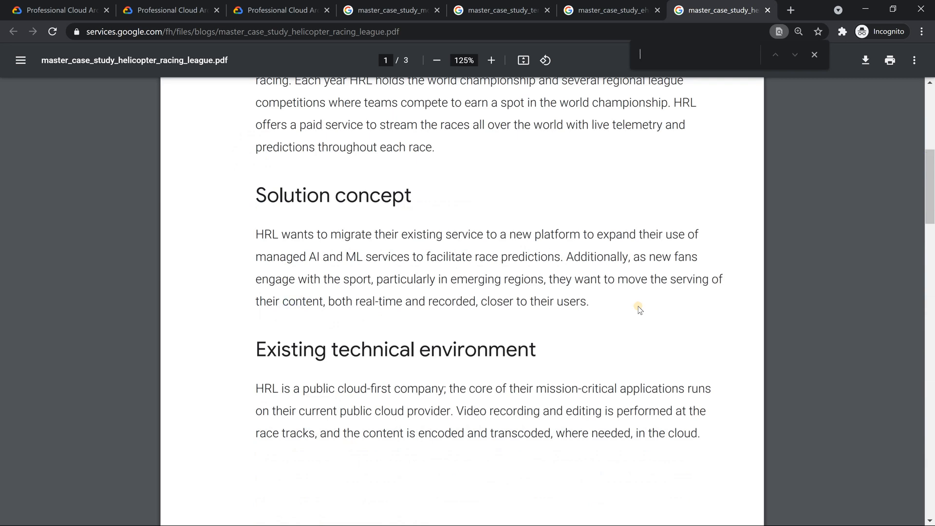
scroll("down", 3)
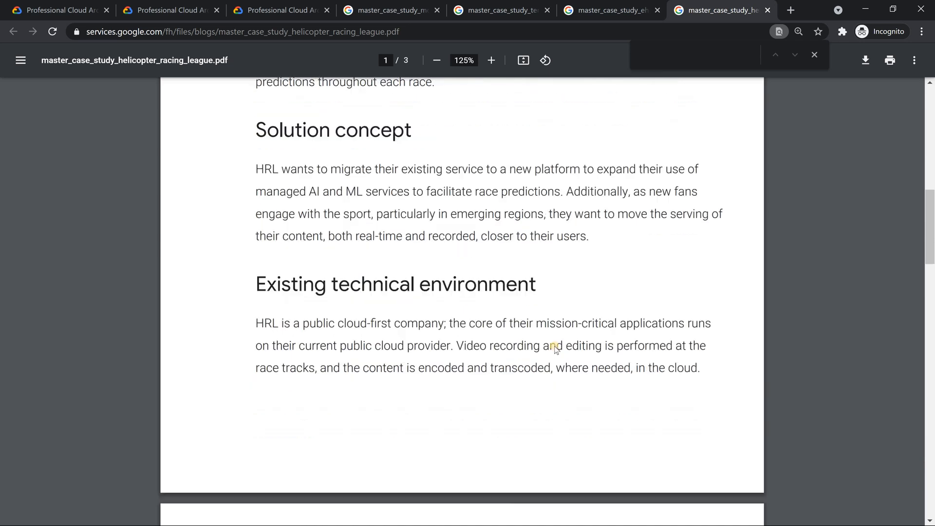
scroll("down", 3)
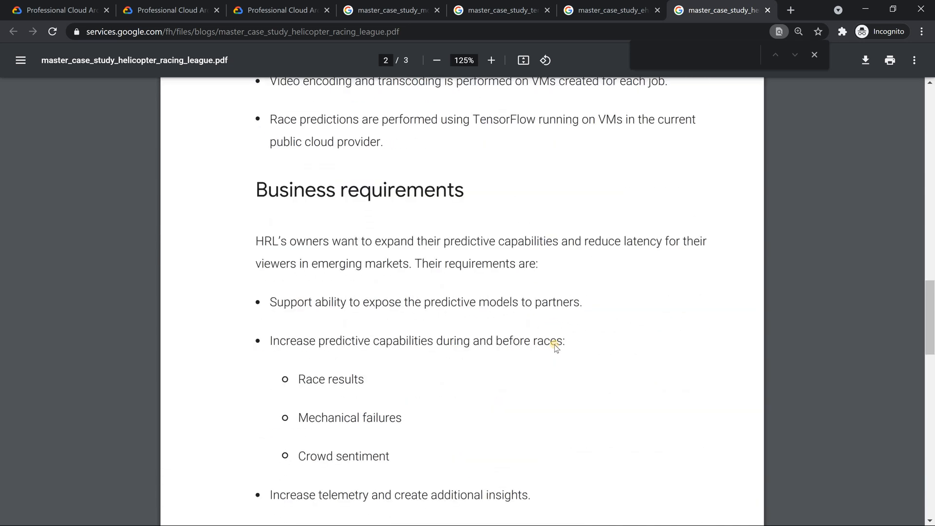
scroll("down", 3)
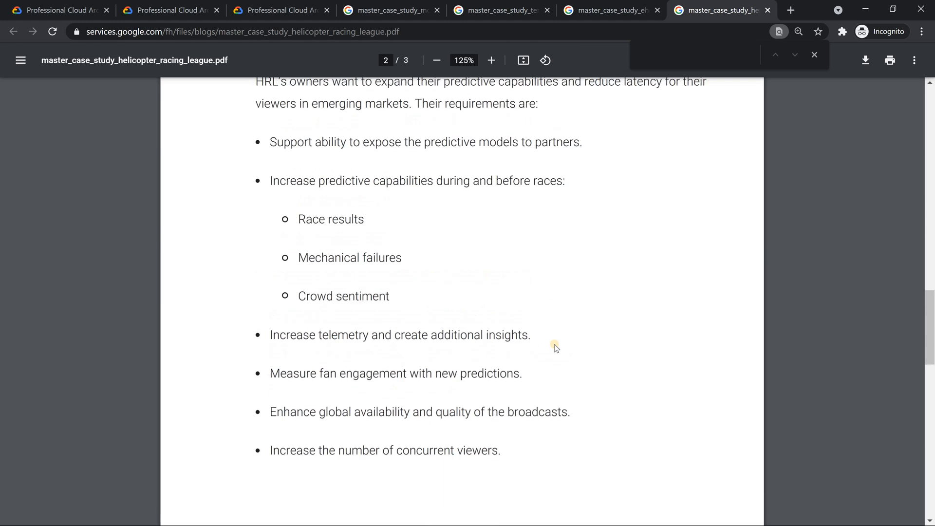
scroll("down", 3)
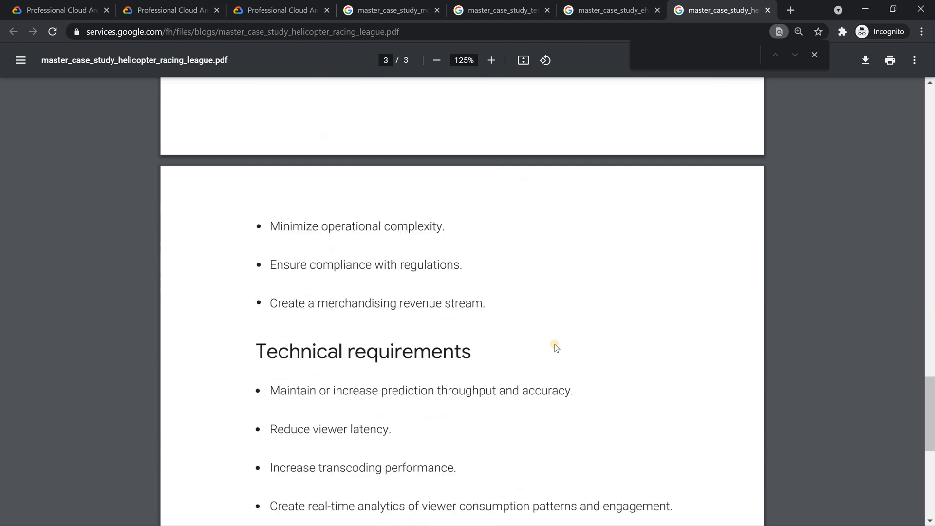
scroll("down", 3)
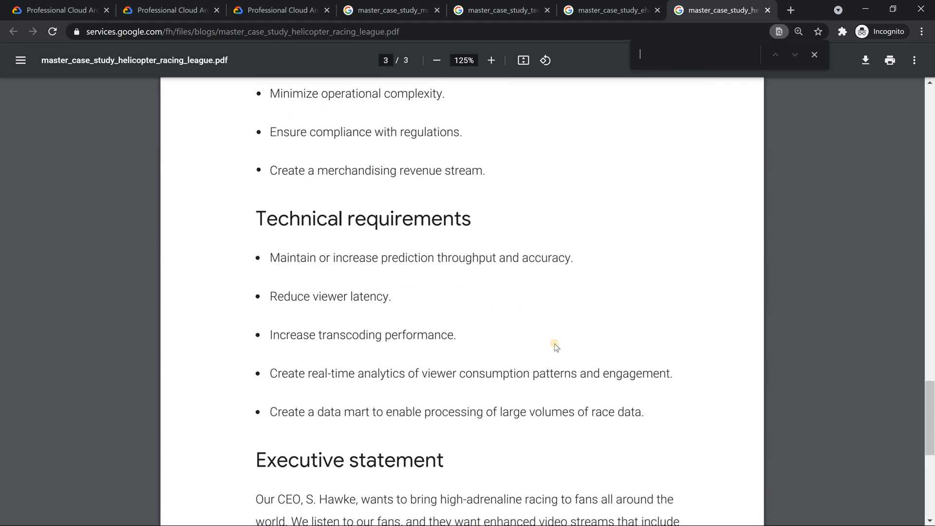
scroll("down", 3)
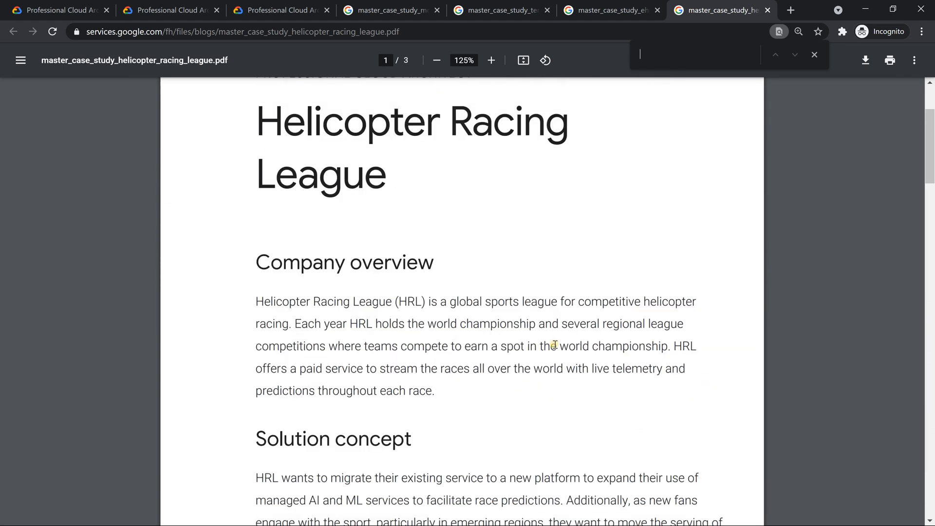
scroll("down", 3)
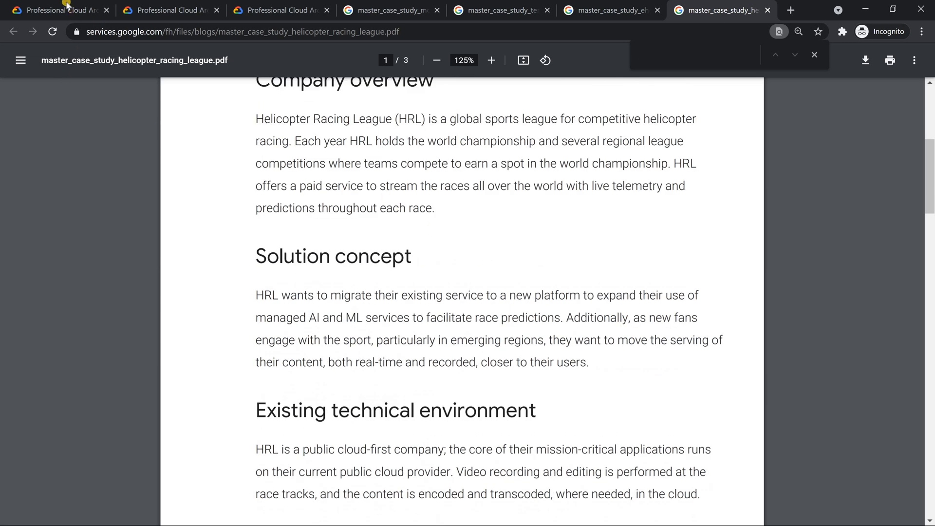
Return to the Professional Cloud Architect exam guide's case study list
left_click(64, 8)
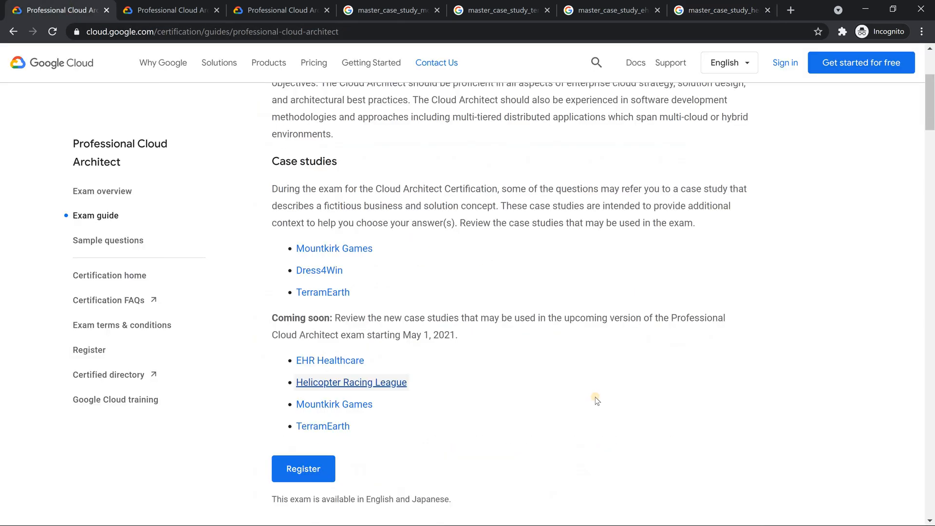
mouse_move(390, 393)
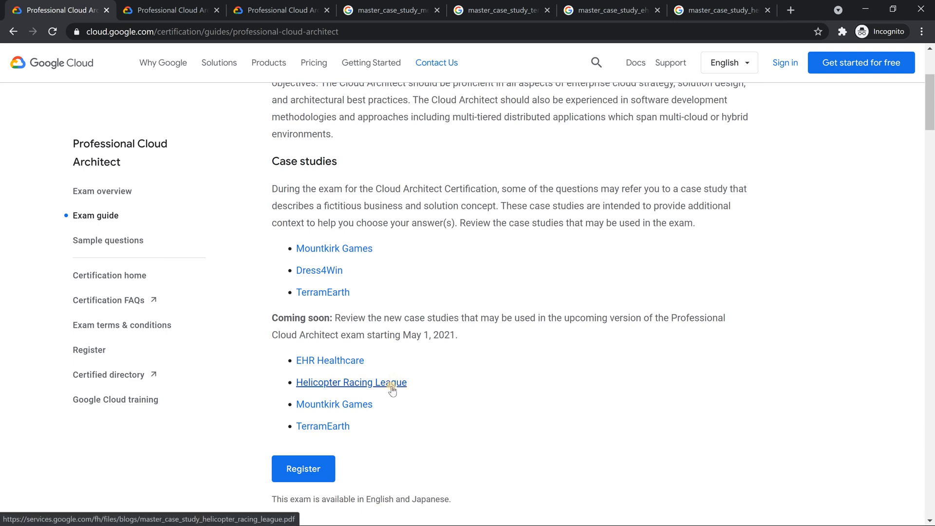
mouse_move(396, 396)
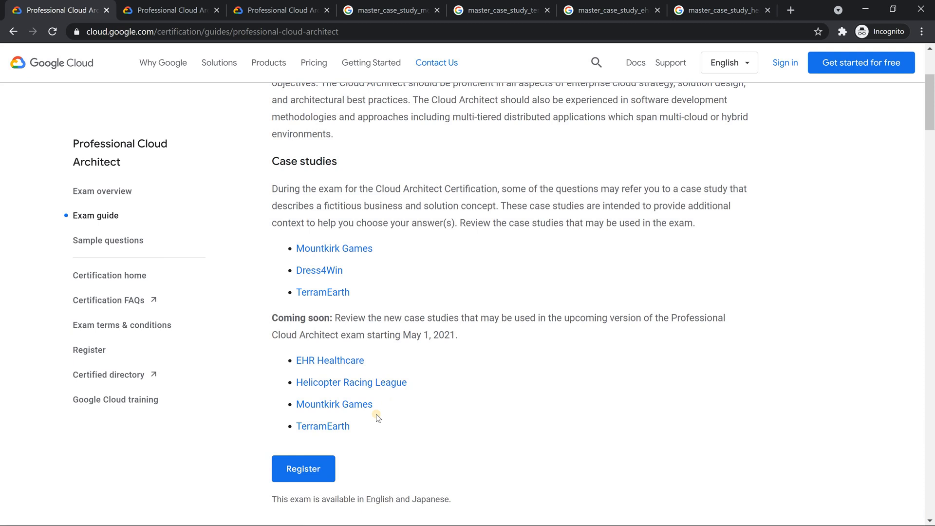
mouse_move(382, 408)
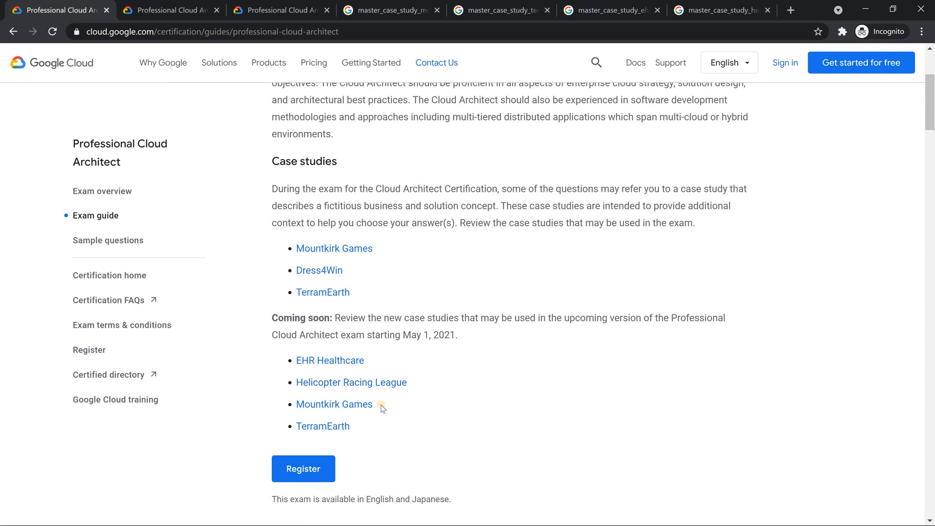
mouse_move(343, 405)
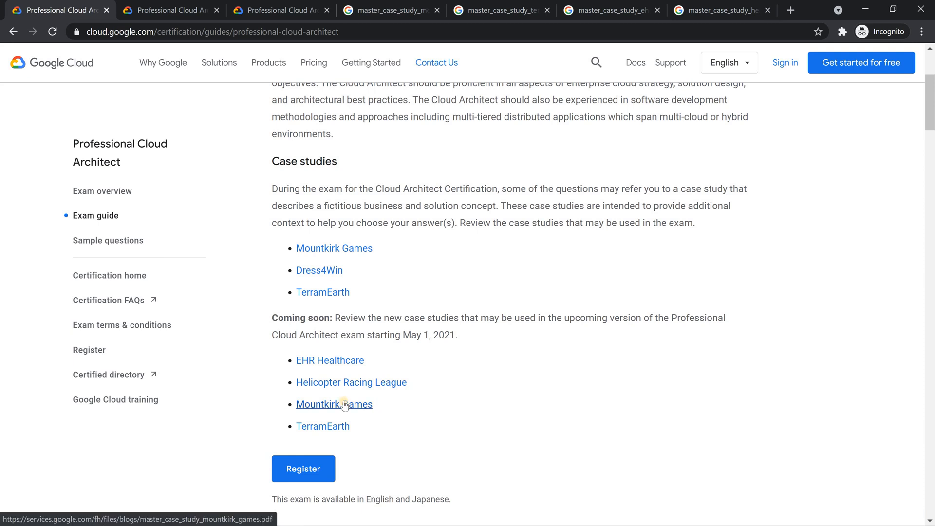
mouse_move(392, 281)
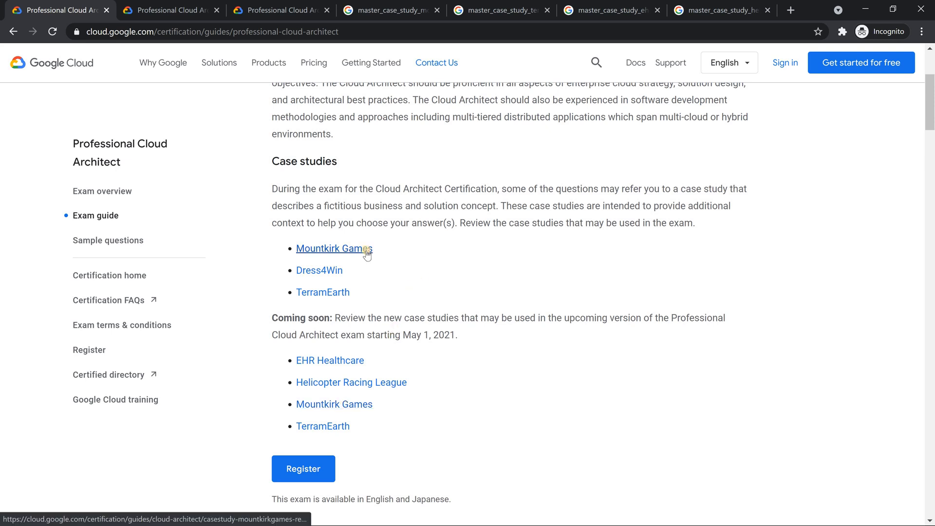
mouse_move(359, 407)
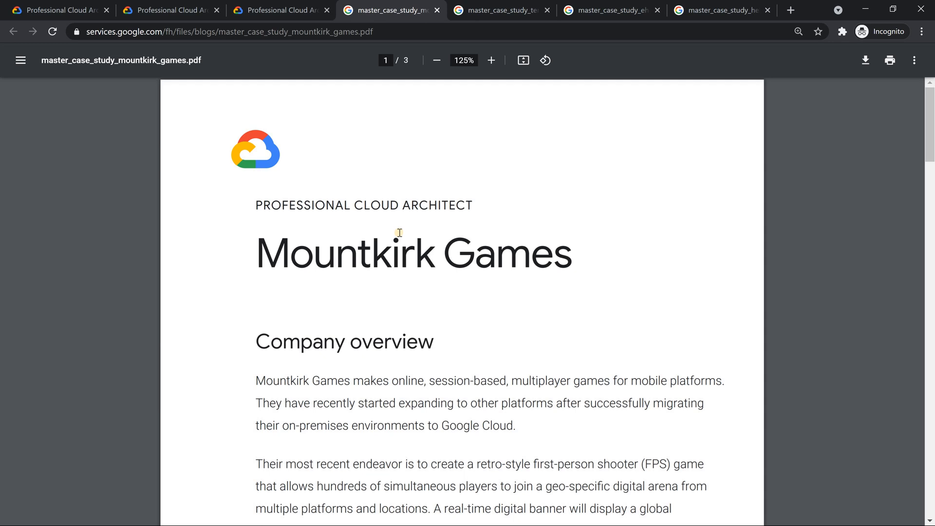
mouse_move(404, 252)
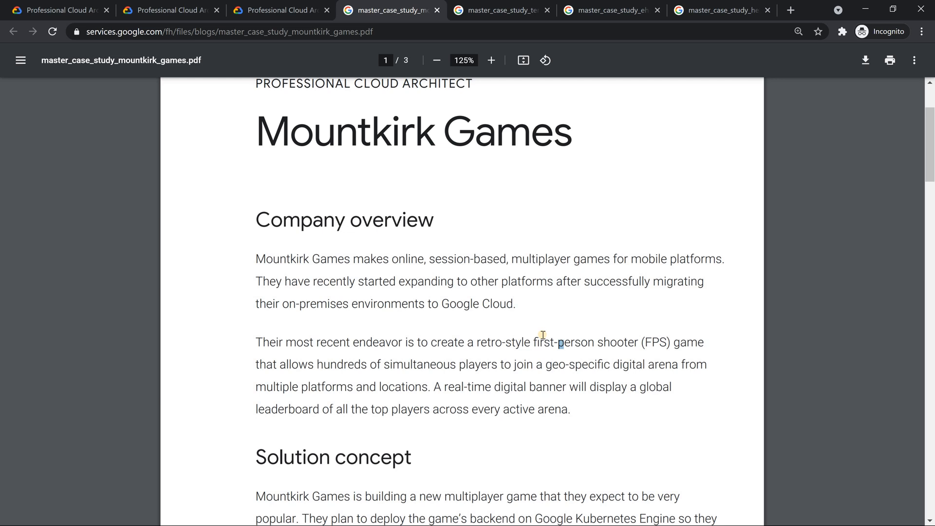
mouse_move(576, 109)
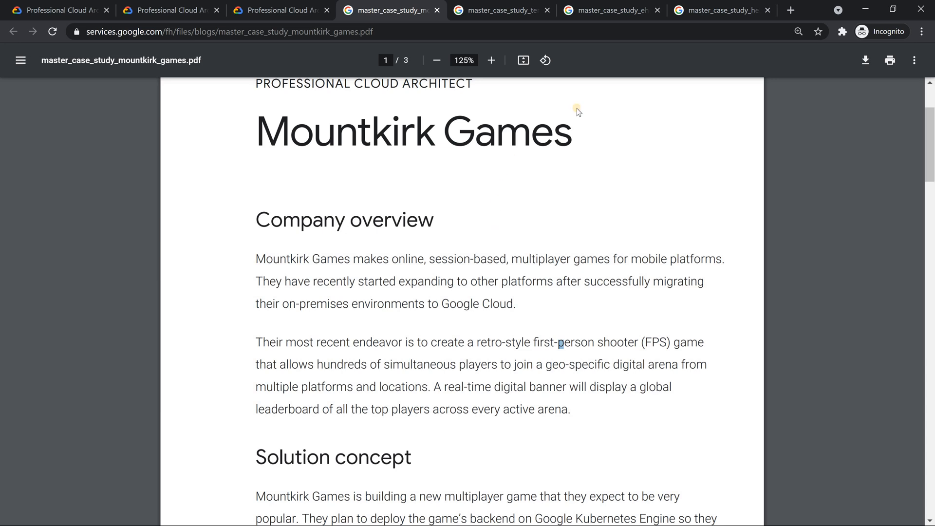
mouse_move(442, 119)
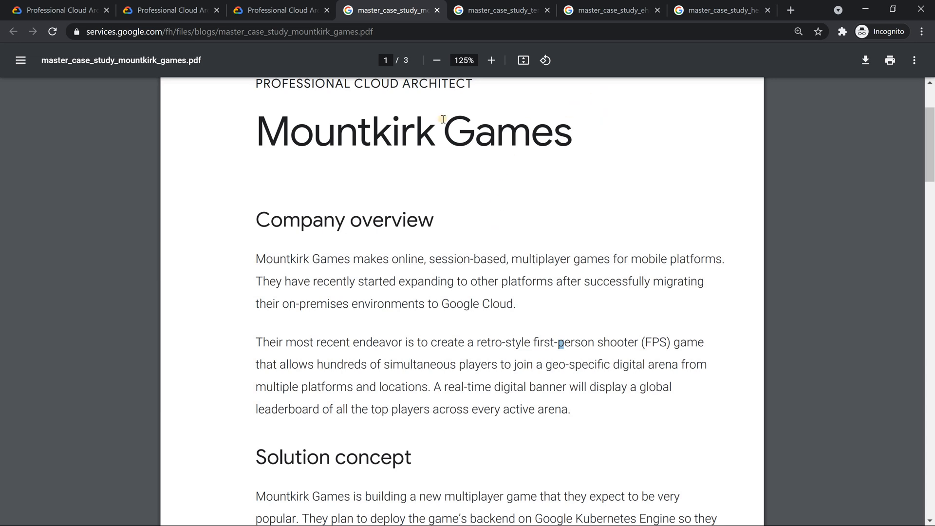
mouse_move(518, 272)
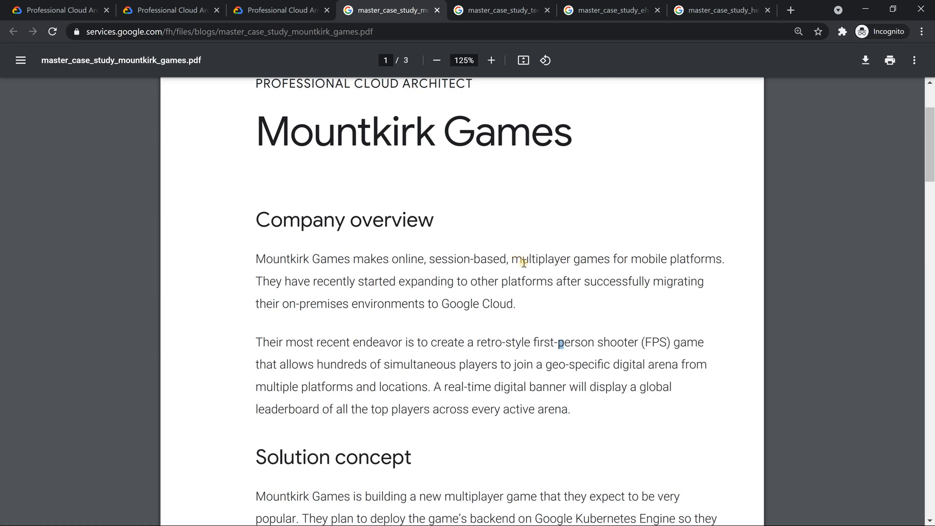
mouse_move(589, 350)
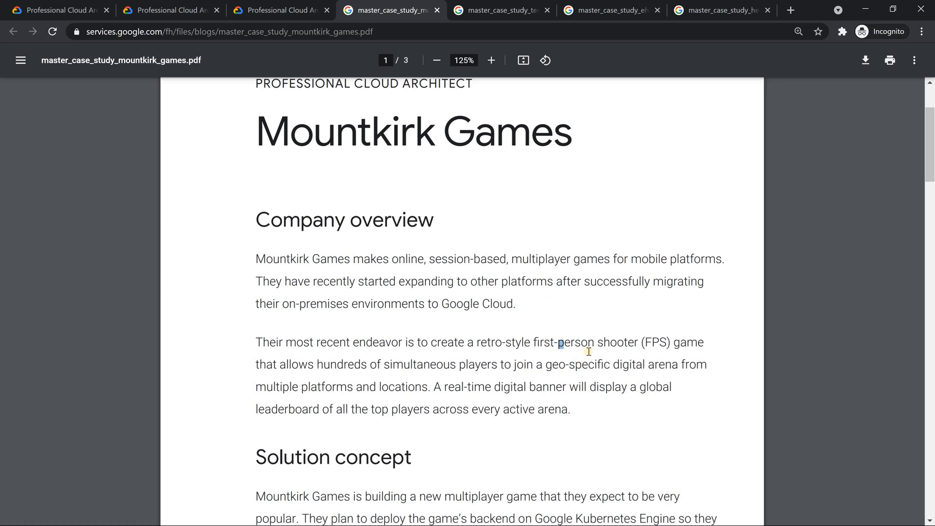
mouse_move(621, 390)
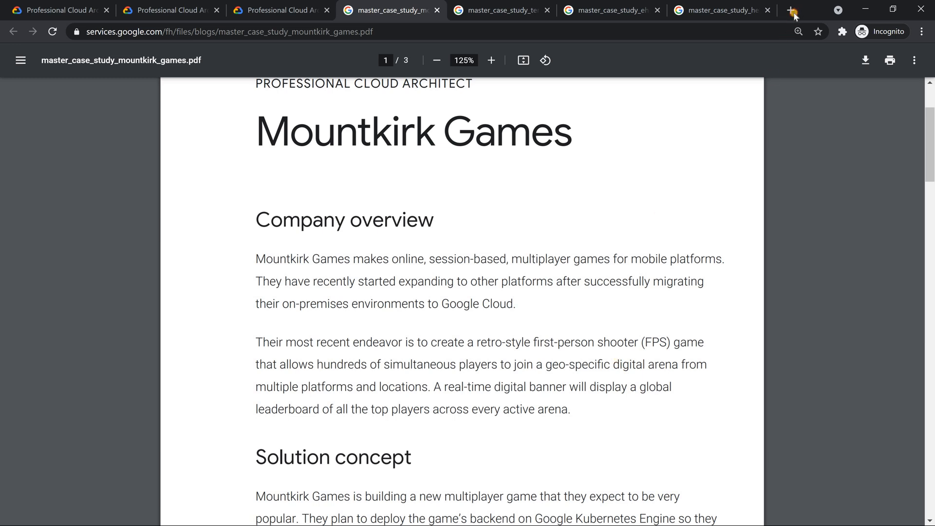
Search Google for 'gcp gameserver' in a new tab and skim the Game Servers product page
left_click(792, 9)
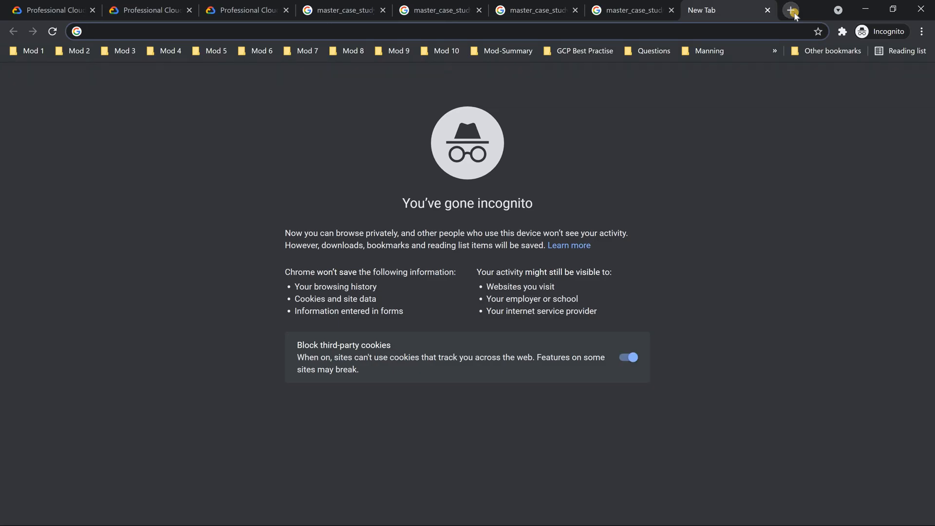
type("gcp gameserver")
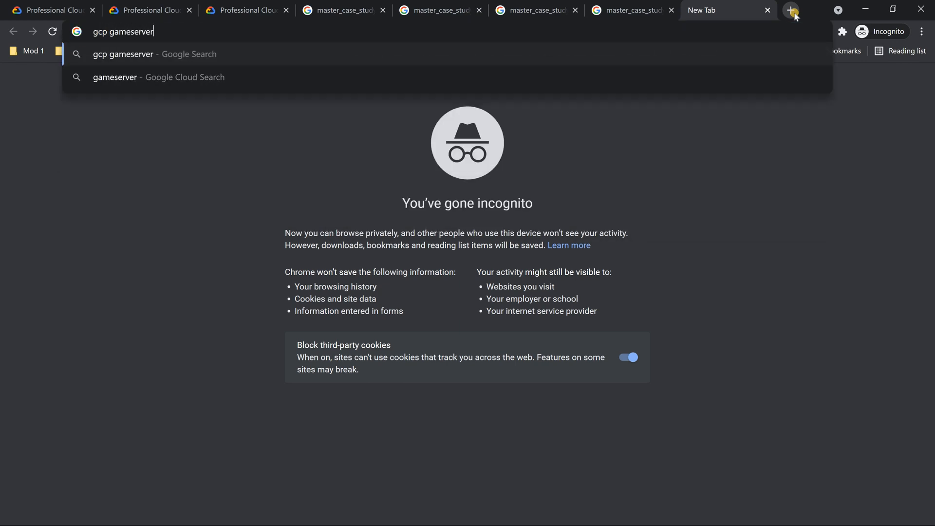
key("Enter")
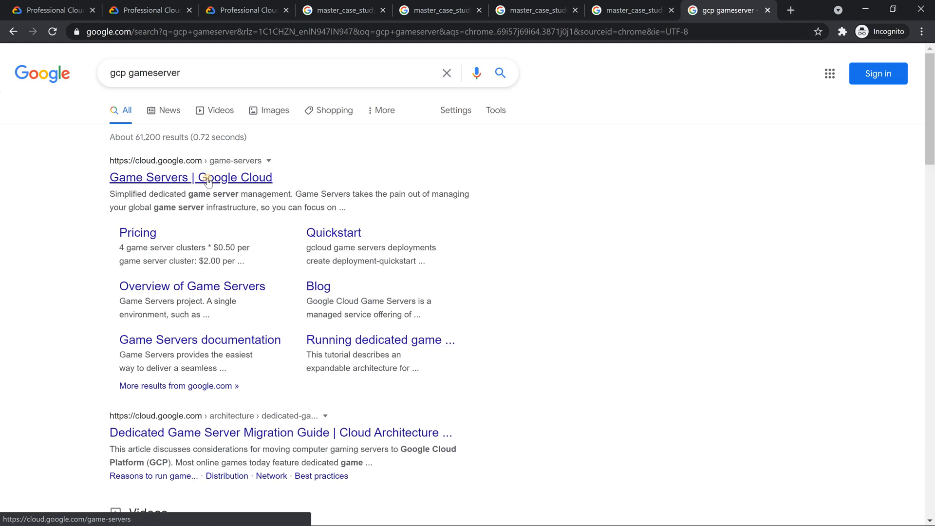
left_click(204, 177)
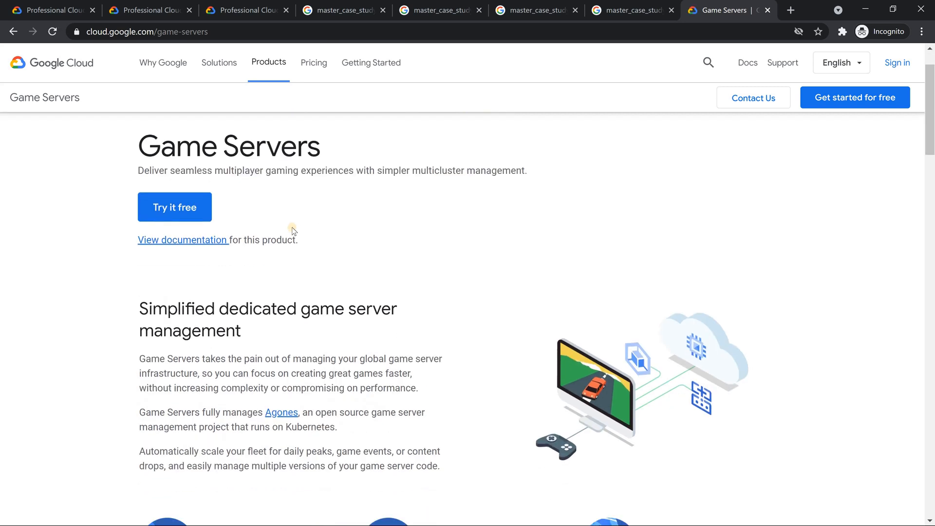
scroll("down", 3)
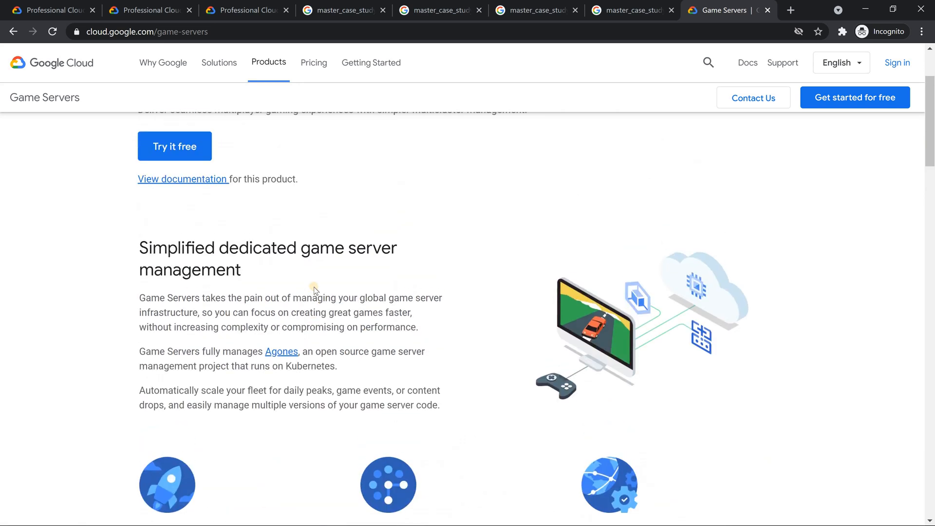
mouse_move(382, 385)
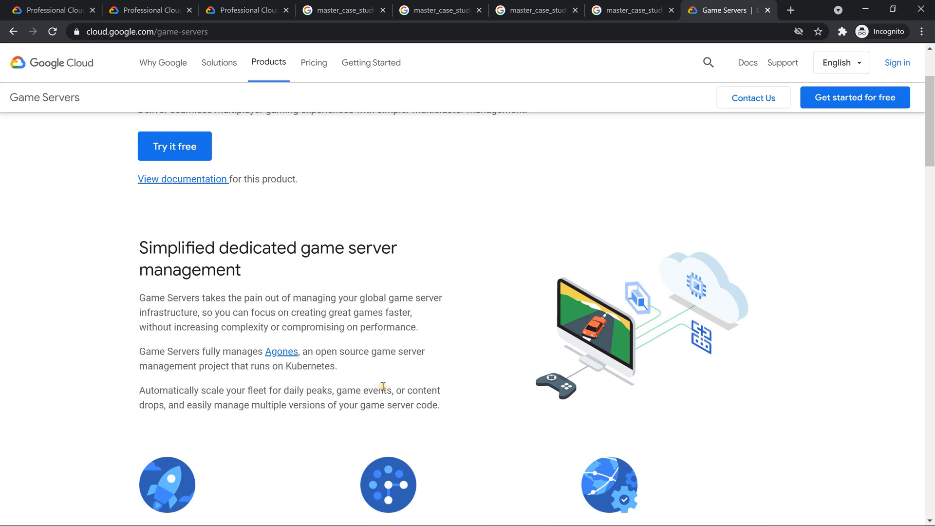
mouse_move(378, 372)
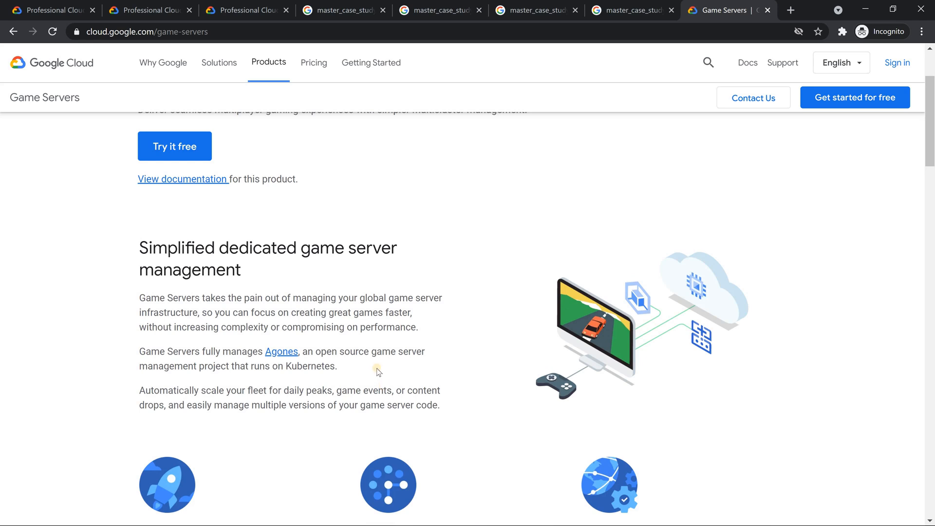
mouse_move(329, 333)
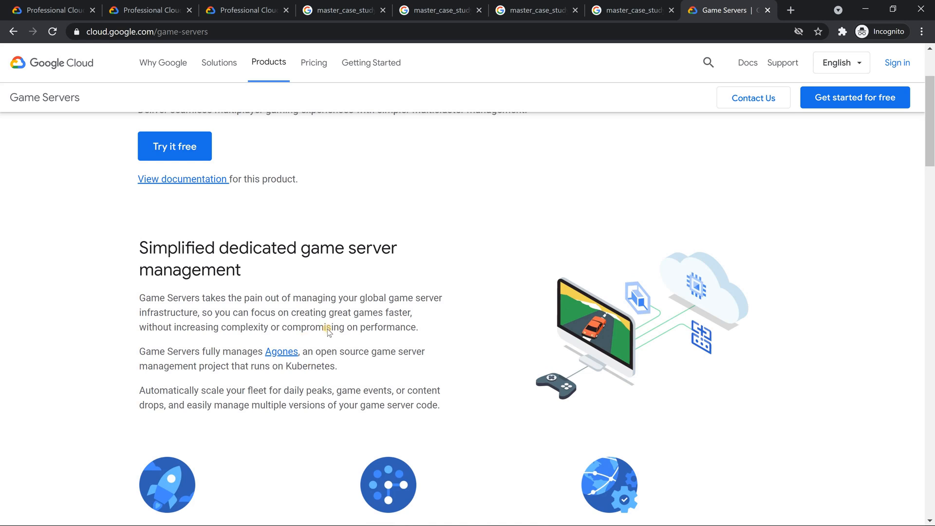
scroll("down", 3)
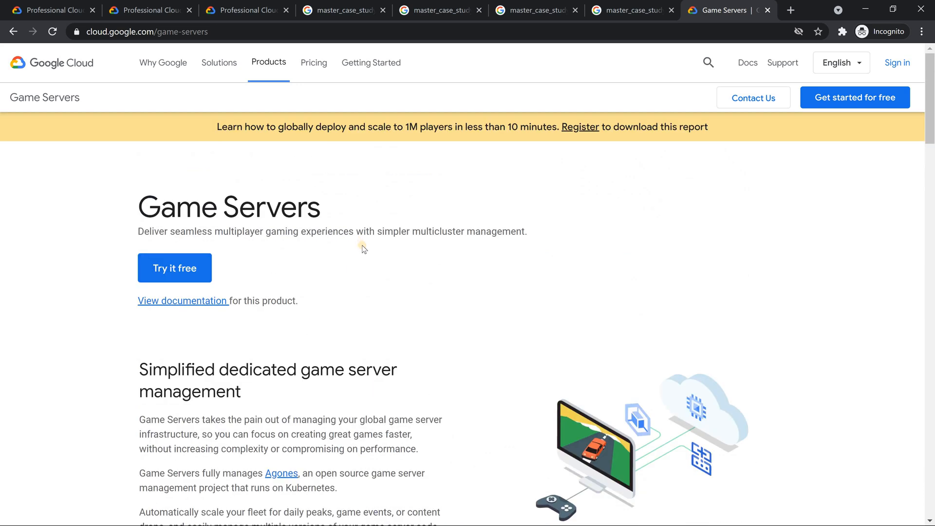
mouse_move(382, 282)
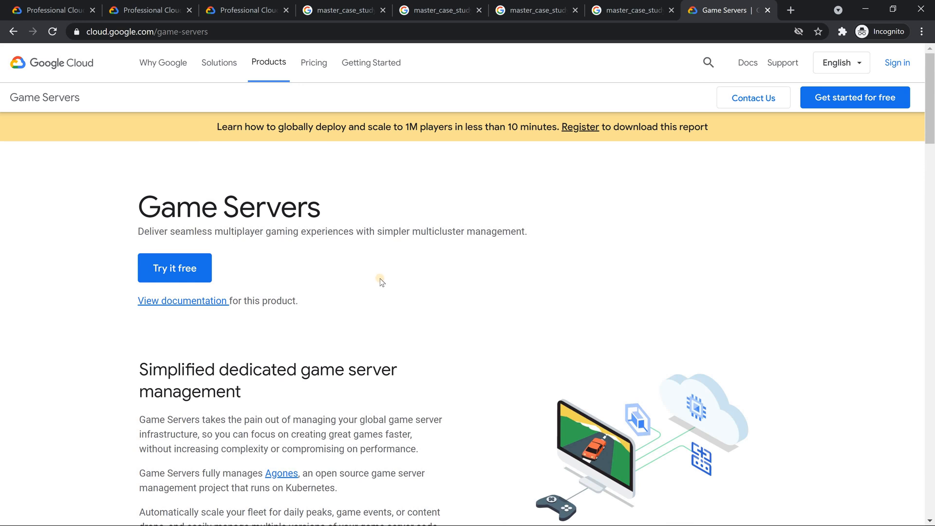
mouse_move(376, 269)
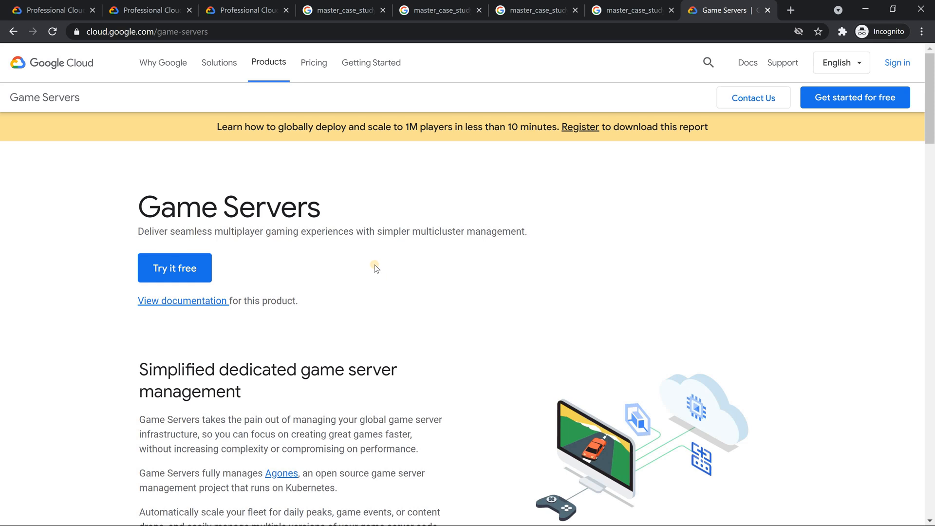
mouse_move(56, 10)
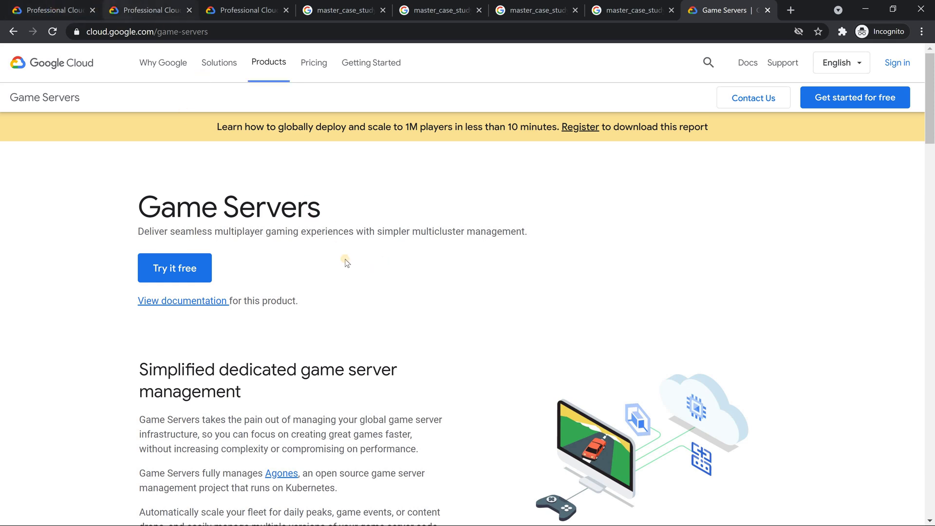
Read through the exam guide's design, provisioning and security sections and the Case studies list
left_click(49, 8)
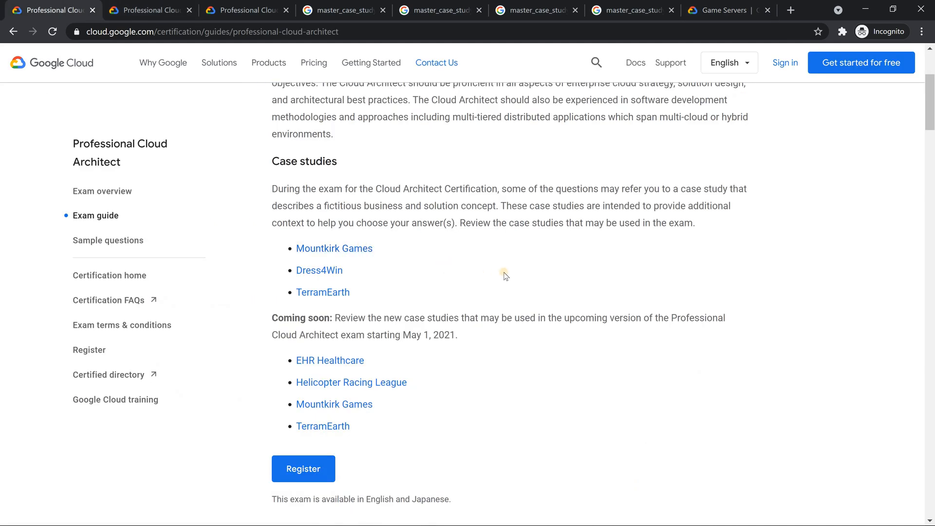
scroll("down", 3)
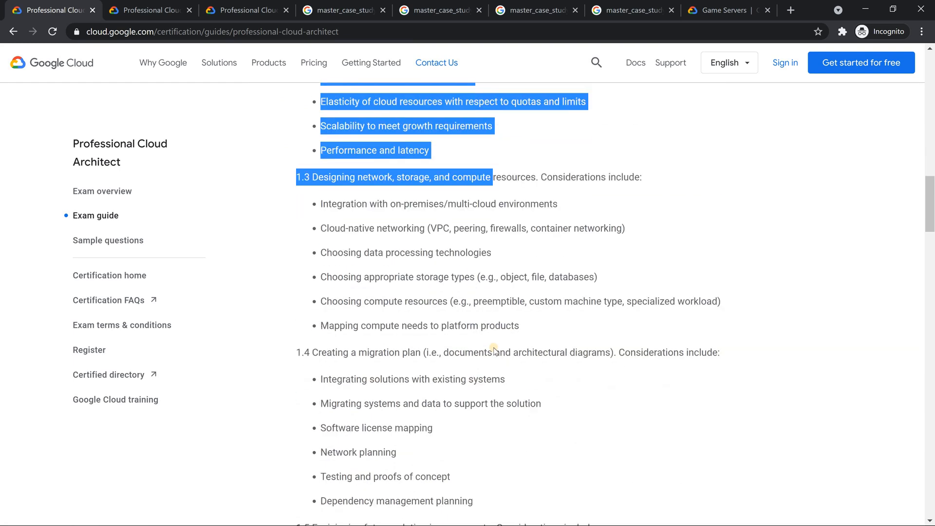
scroll("down", 3)
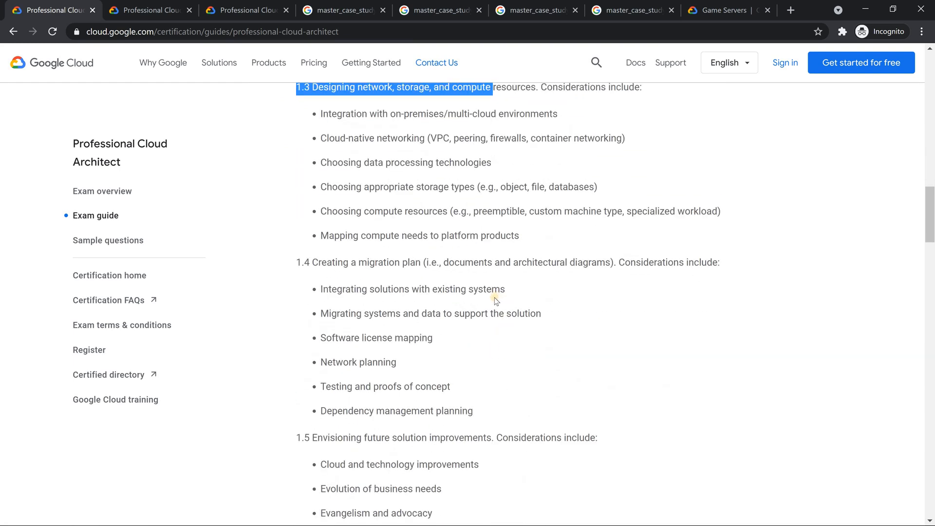
scroll("down", 3)
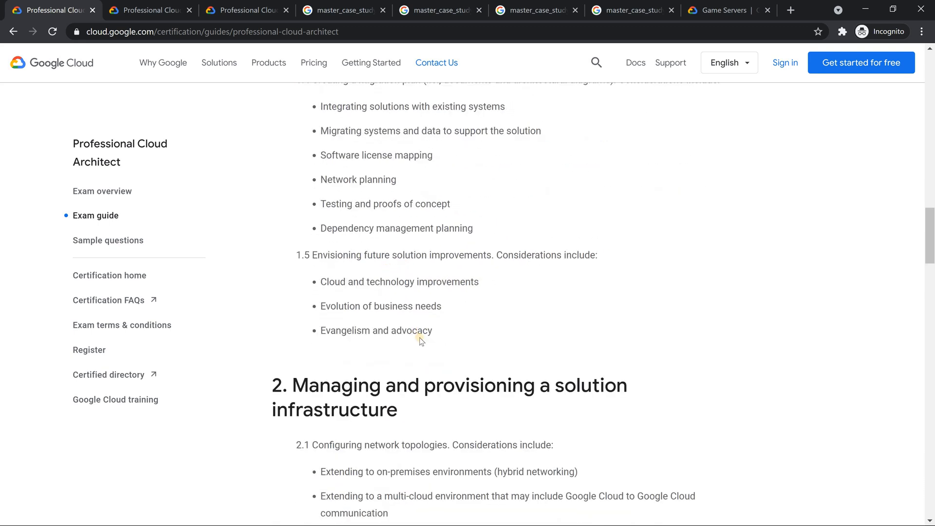
scroll("down", 3)
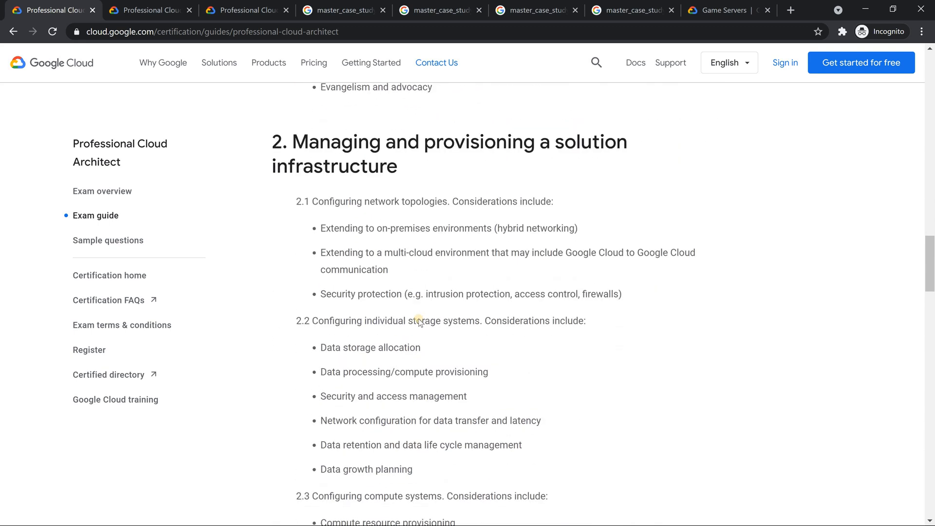
scroll("down", 3)
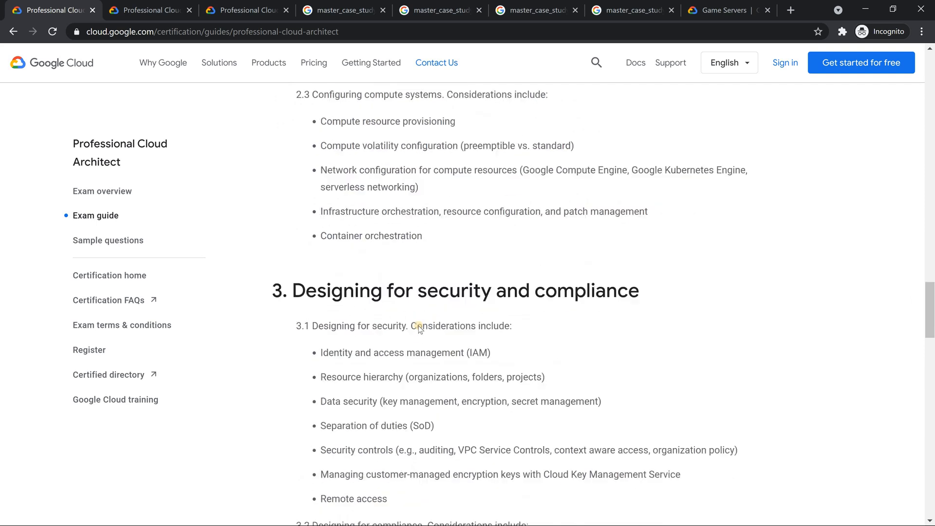
scroll("down", 3)
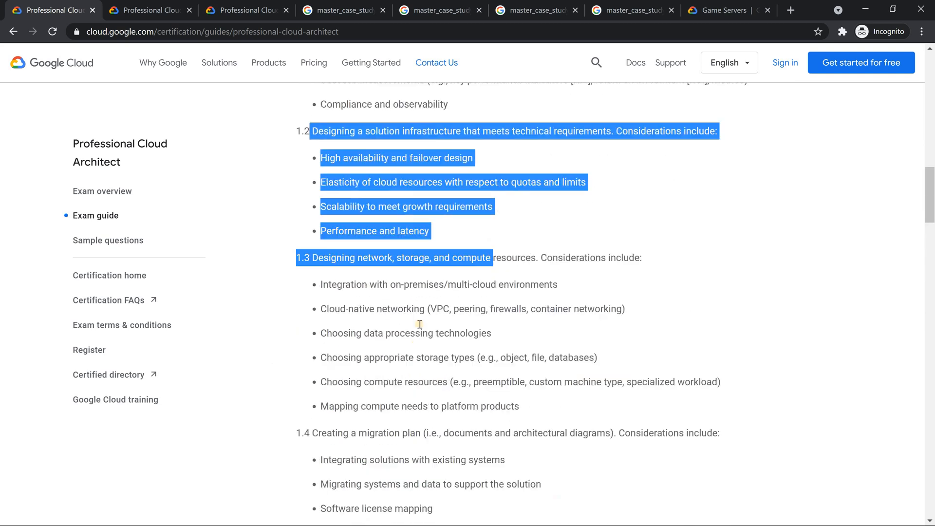
scroll("down", 3)
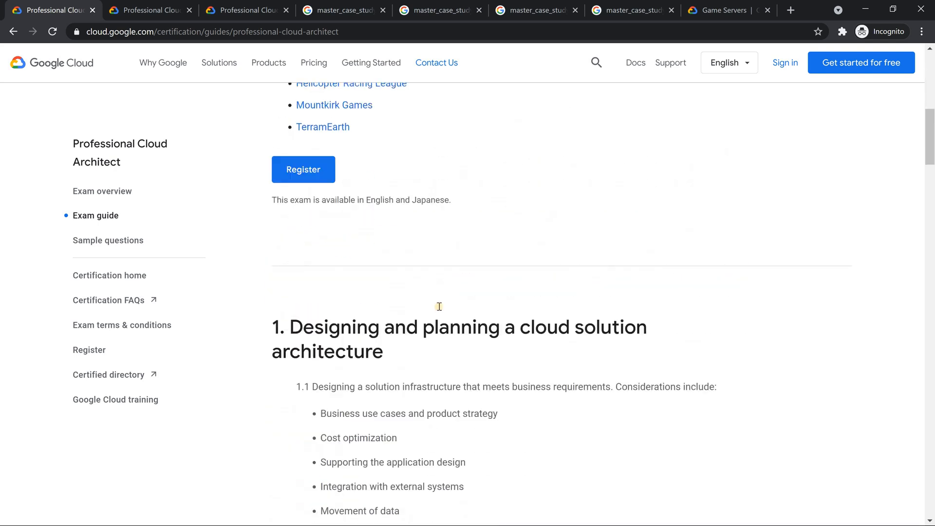
scroll("down", 3)
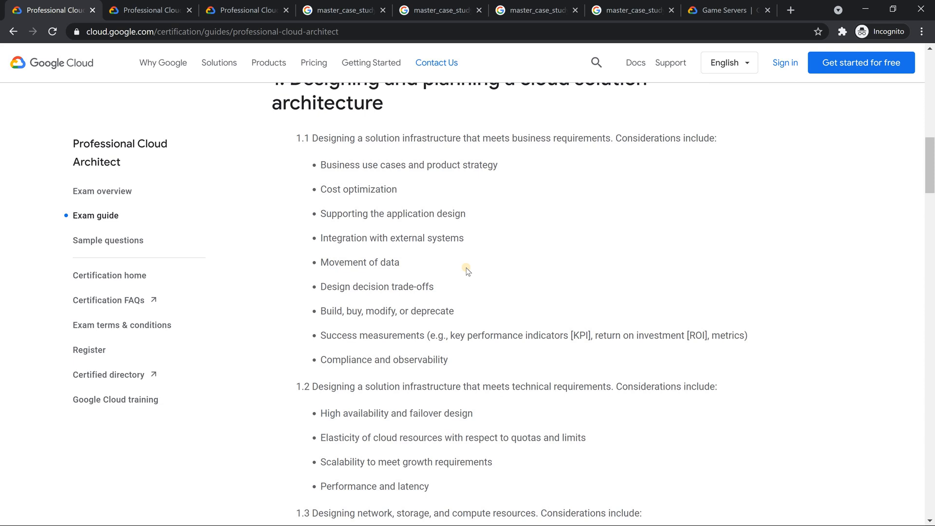
mouse_move(475, 277)
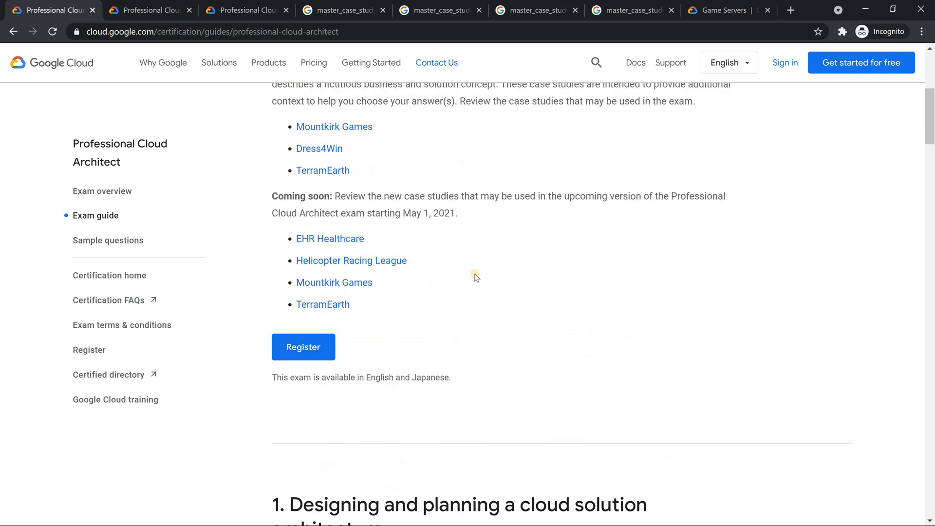
Scroll the Learn GCP with Mahesh channel home down to the Case Studies playlist
scroll("up", 3)
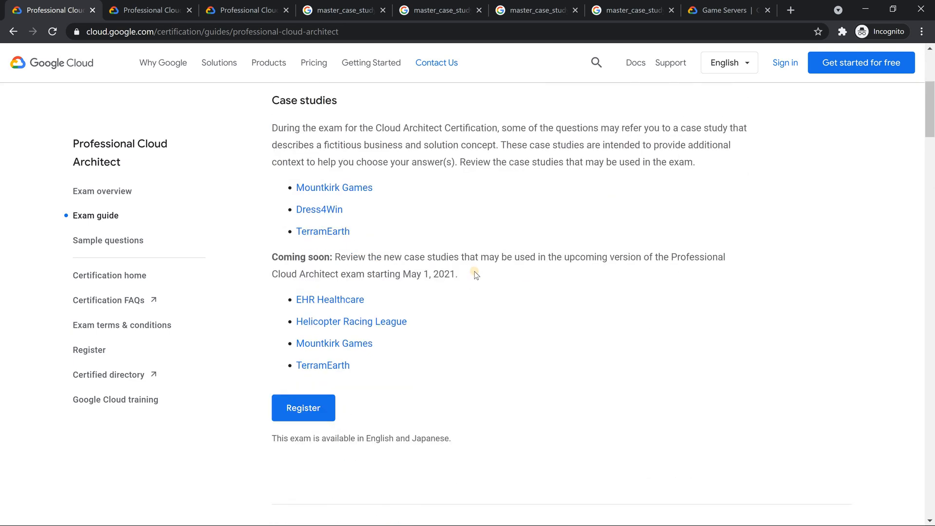
mouse_move(354, 281)
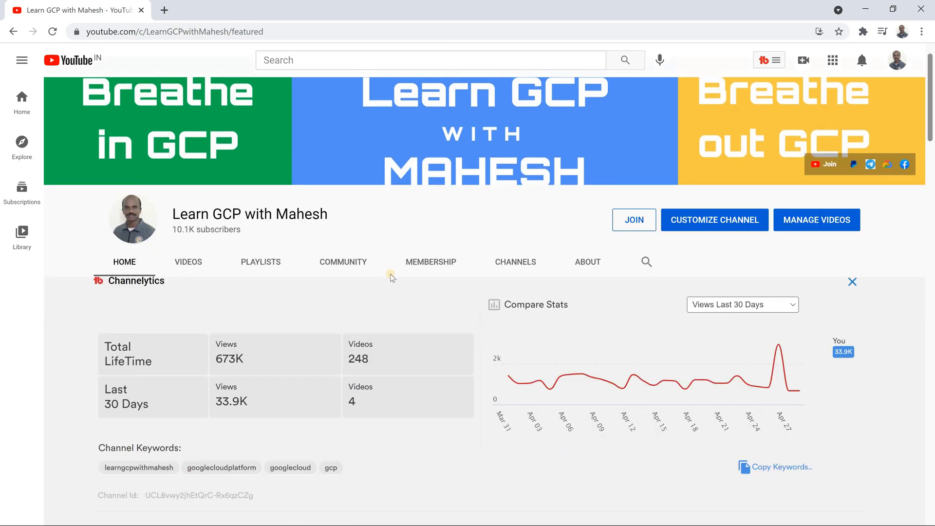
scroll("down", 3)
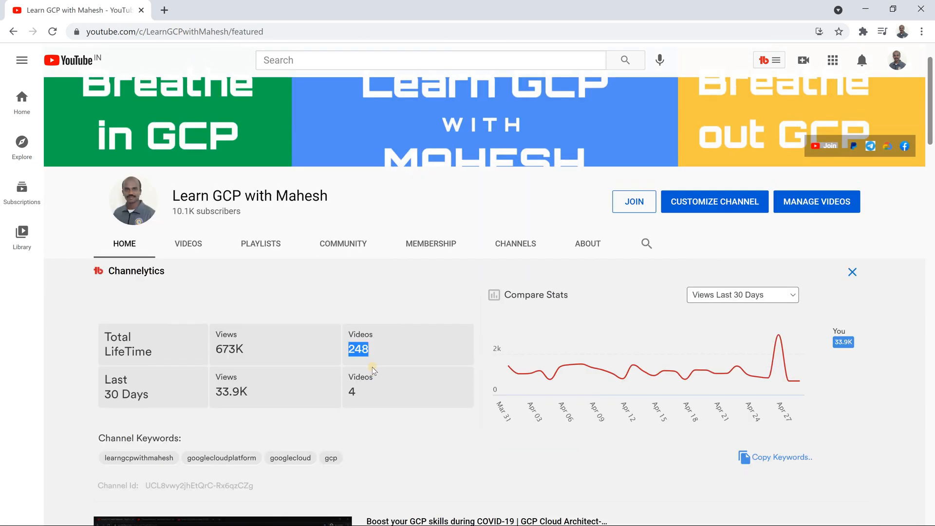
scroll("down", 3)
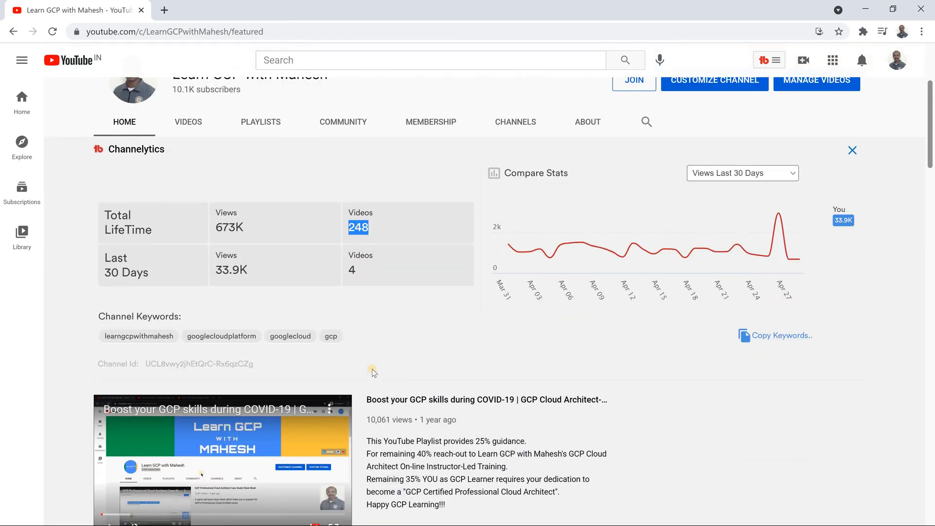
mouse_move(377, 376)
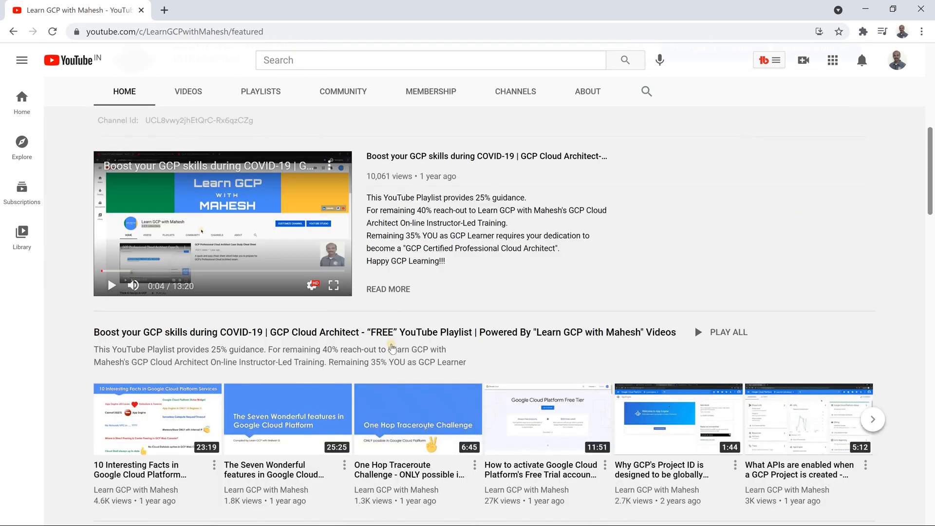
scroll("down", 3)
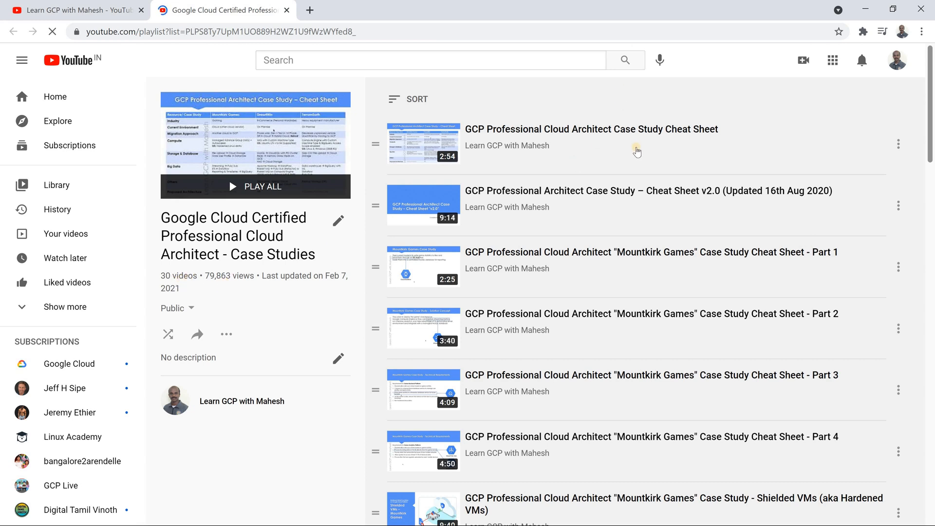
Retitle the playlist 'Deprecated!!! Google Cloud Certified Professional Cloud Architect - Case Studies' and save it
scroll("down", 3)
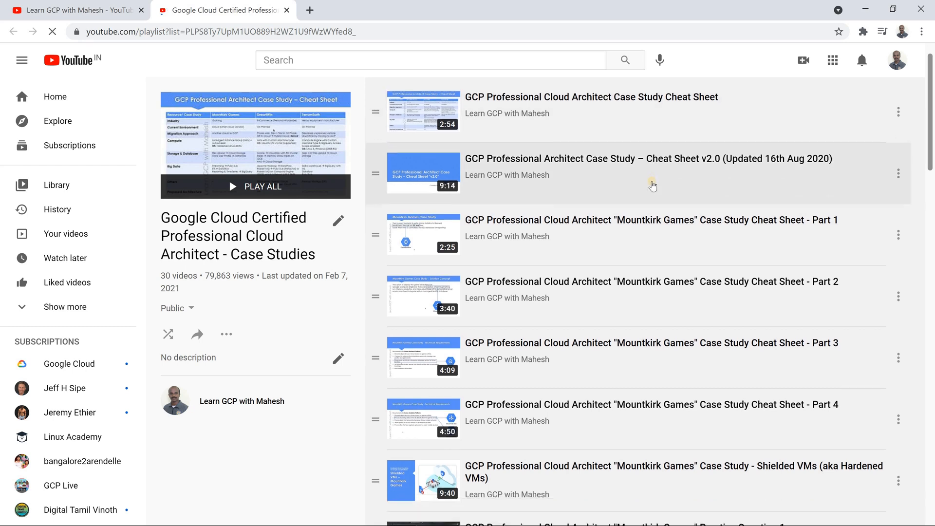
scroll("down", 3)
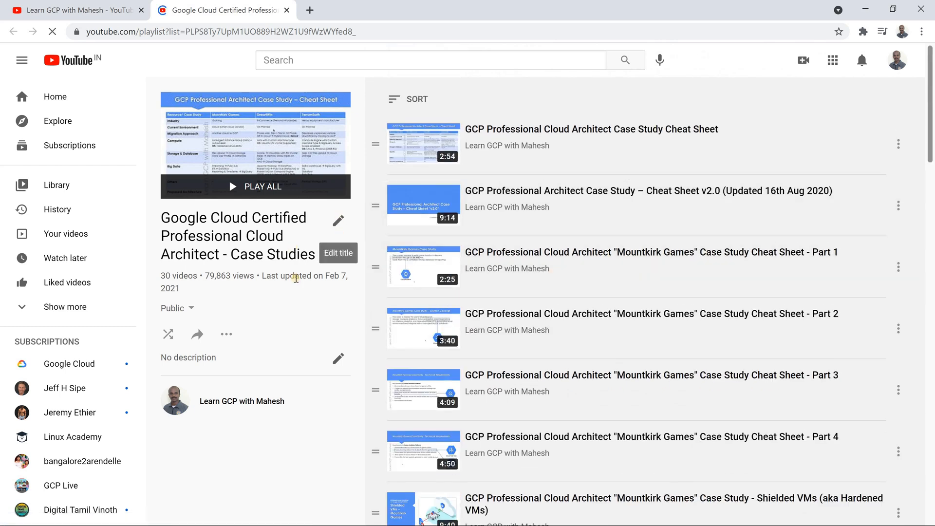
left_click(338, 221)
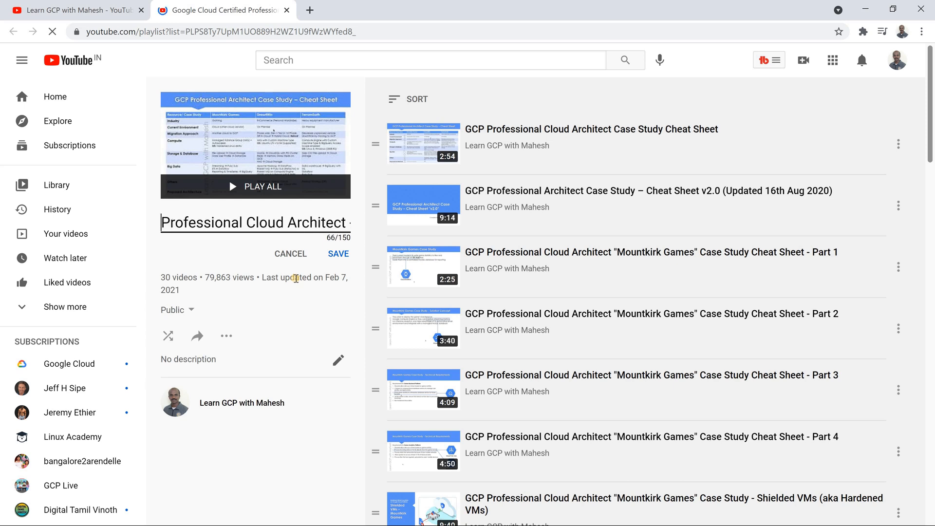
type("Google Cloud Certified Professional")
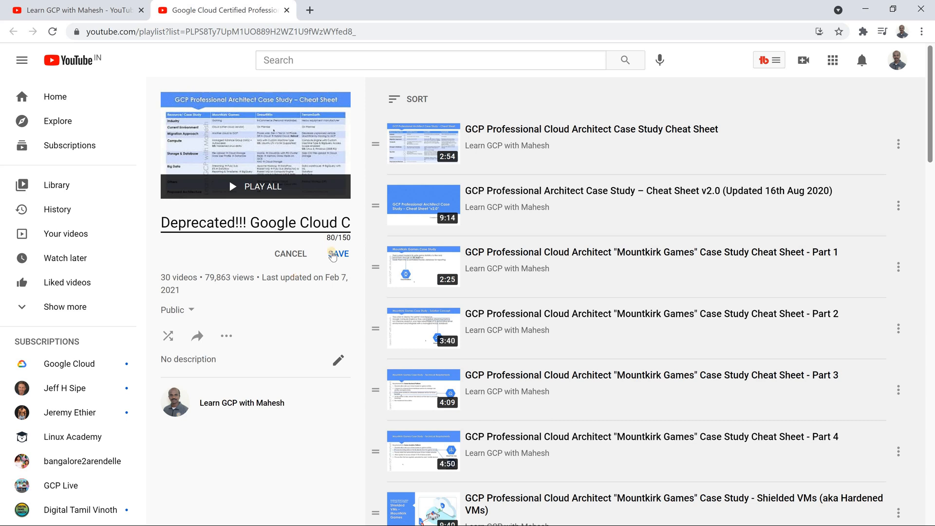
left_click(337, 253)
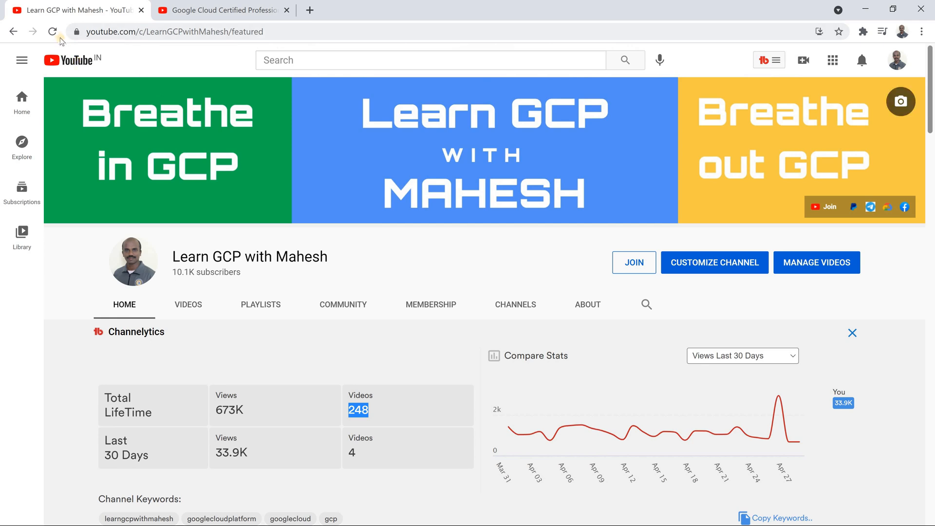
Reload the channel home and scroll to the shelf showing the renamed 'Deprecated!!!' playlist
left_click(53, 31)
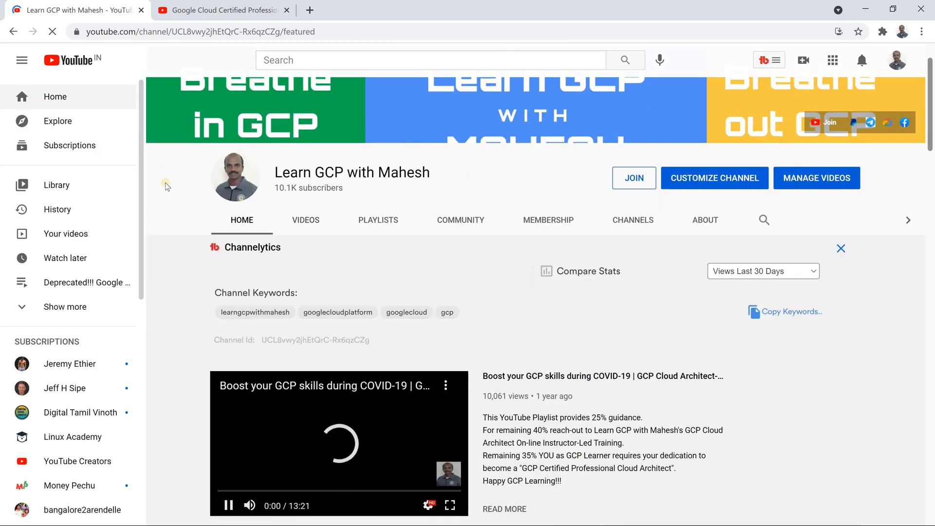
scroll("down", 3)
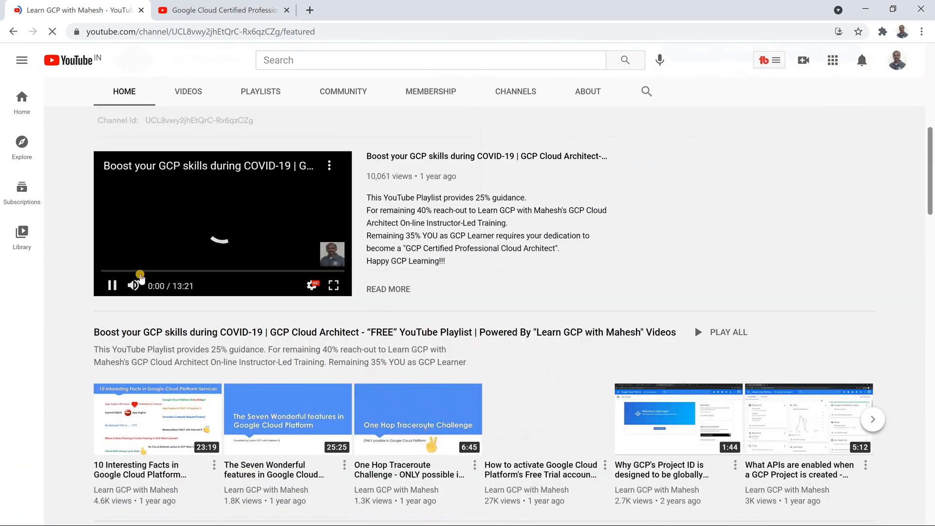
scroll("down", 3)
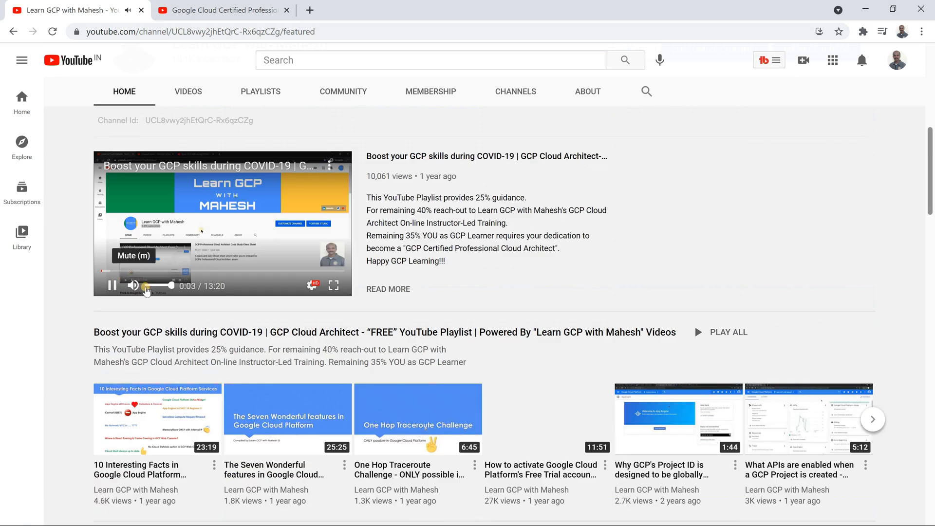
scroll("down", 3)
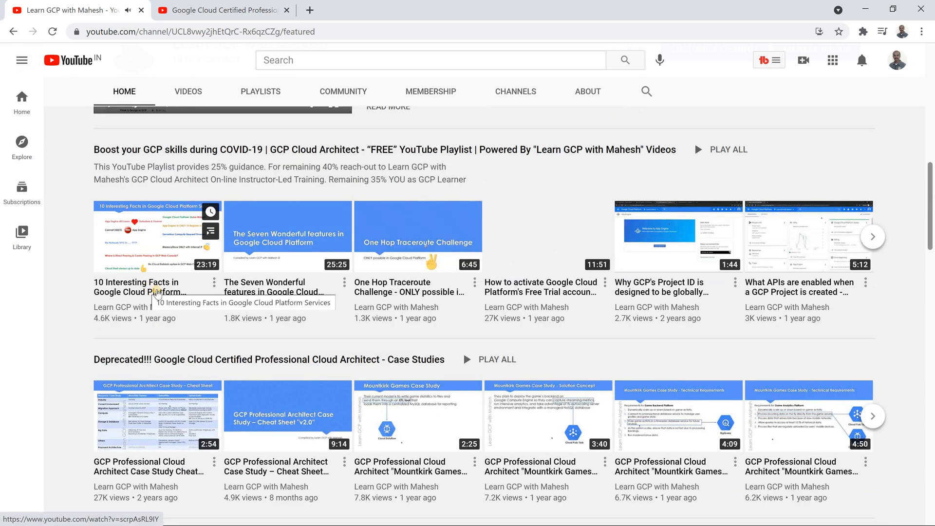
scroll("down", 3)
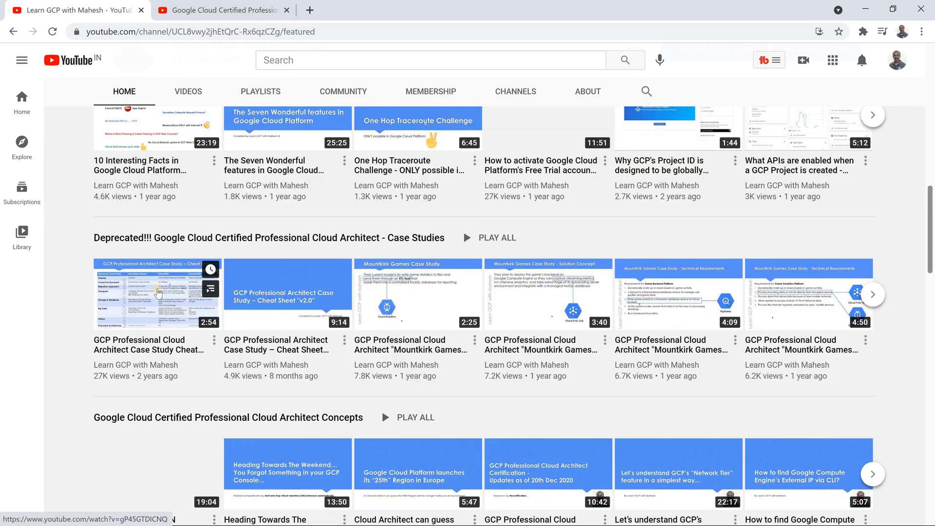